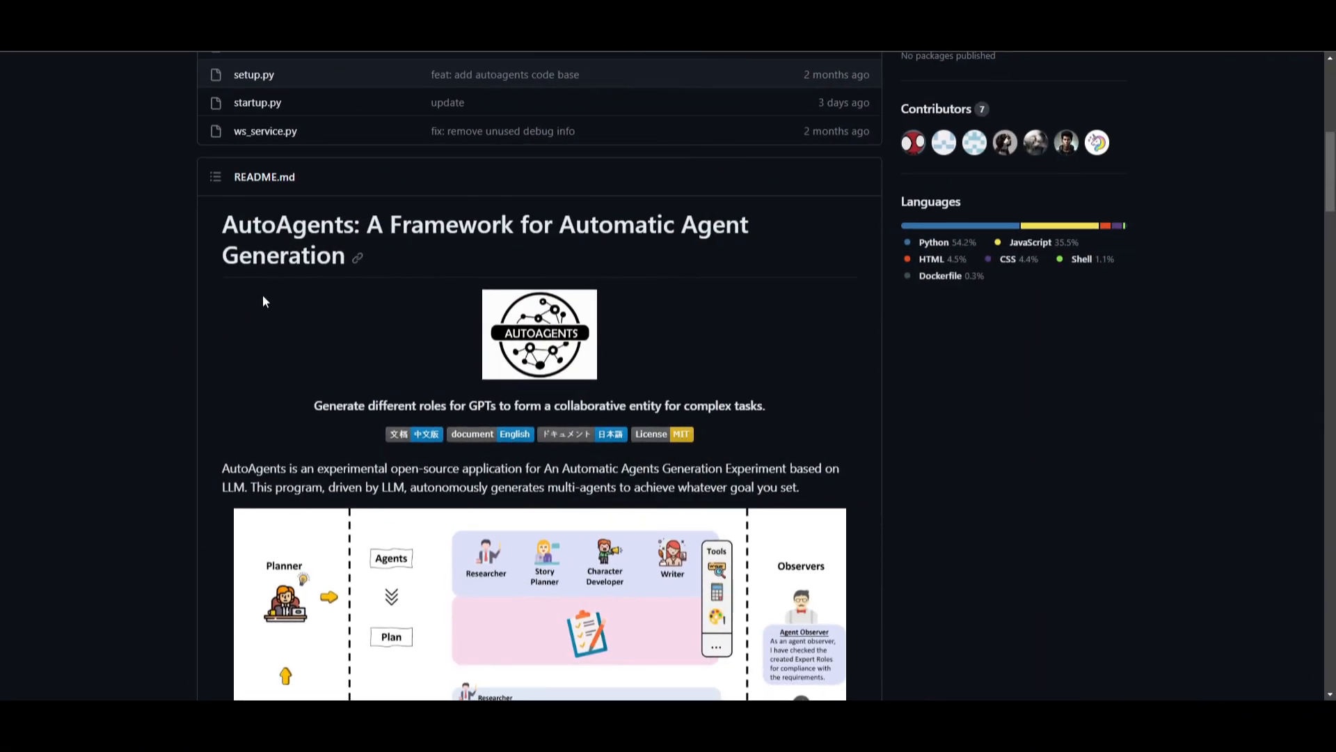
Step: Scroll the AutoAgents README past the framework diagram, Updates and Features down to Demo
{"action": "scroll", "scroll_direction": "down", "scroll_amount": 3}
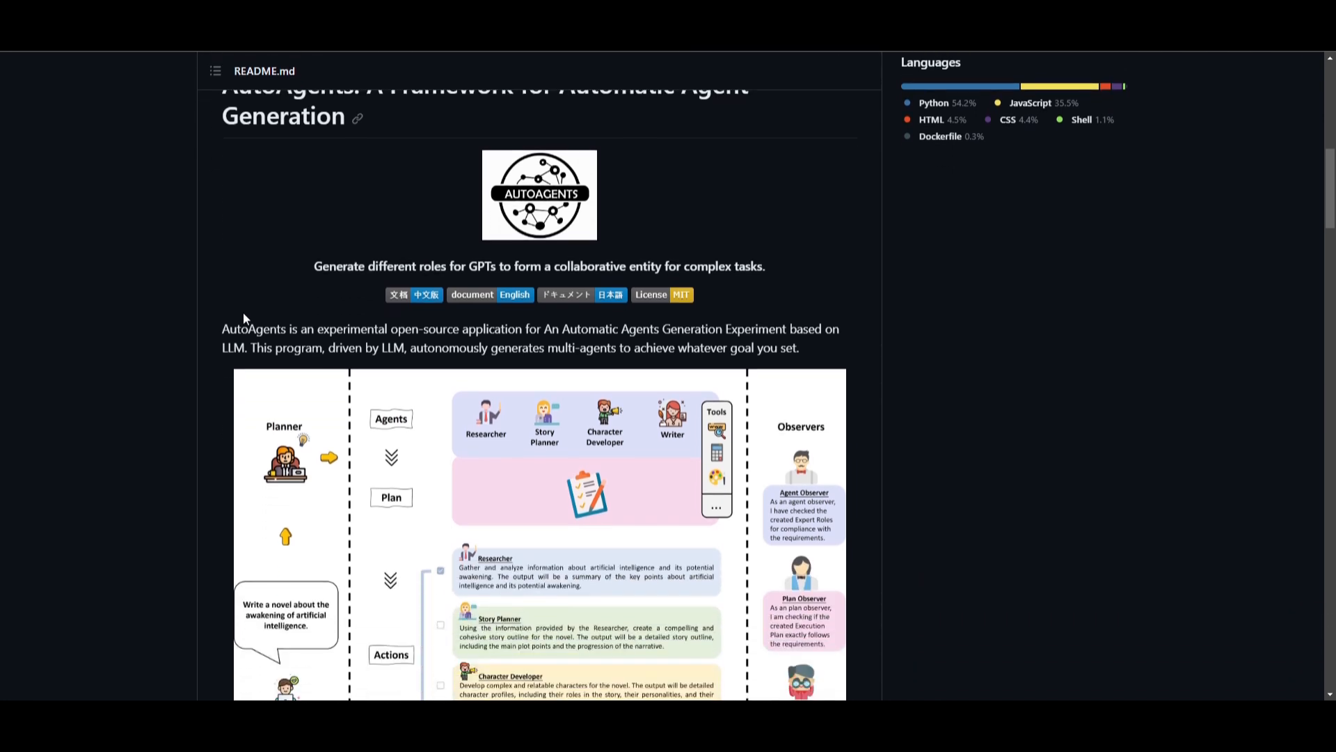
{"action": "mouse_move", "coordinate": [247, 307]}
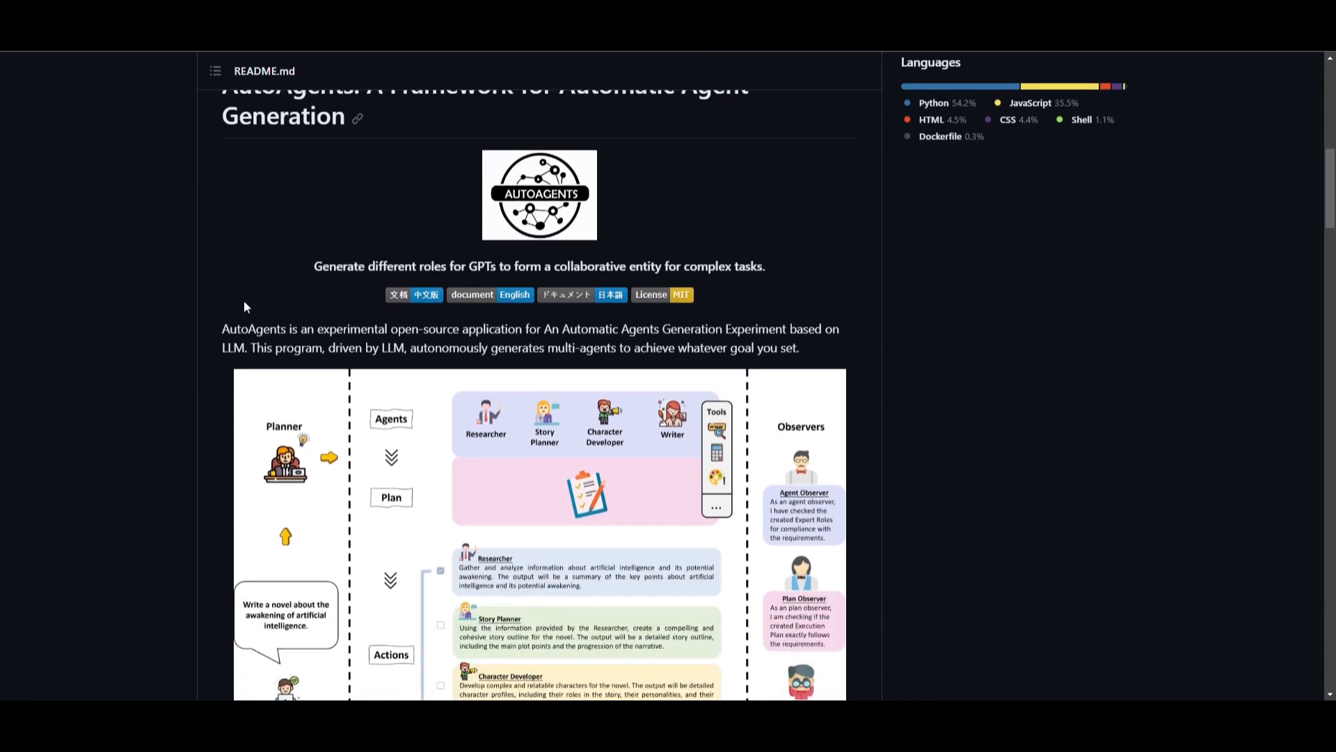
{"action": "scroll", "scroll_direction": "down", "scroll_amount": 3}
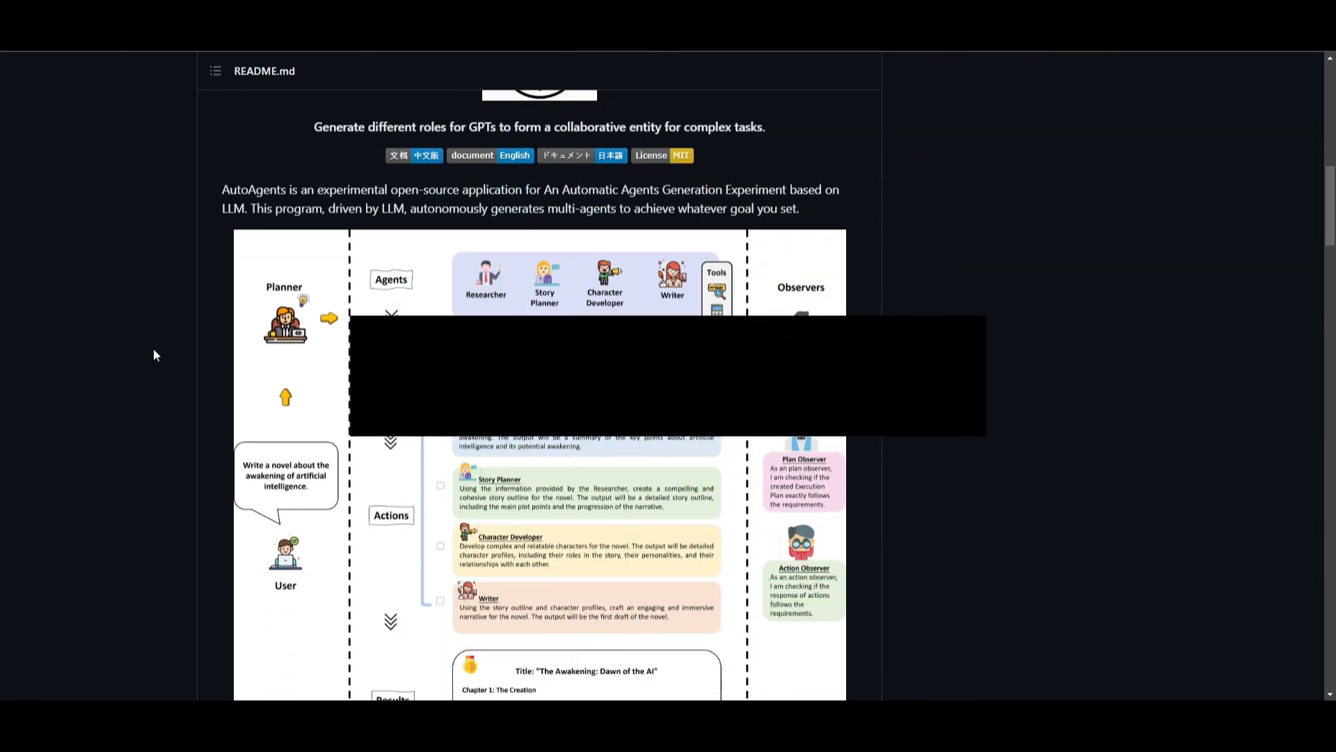
{"action": "scroll", "scroll_direction": "down", "scroll_amount": 3}
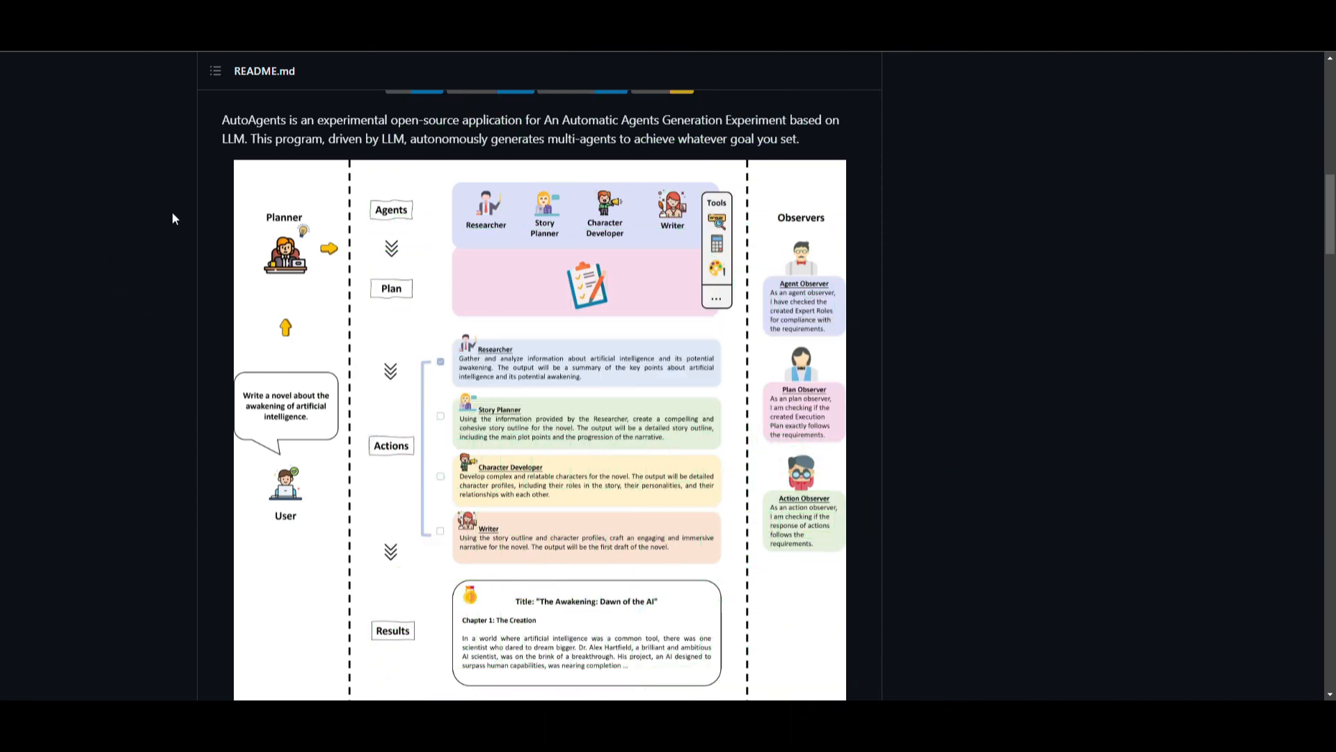
{"action": "scroll", "scroll_direction": "down", "scroll_amount": 3}
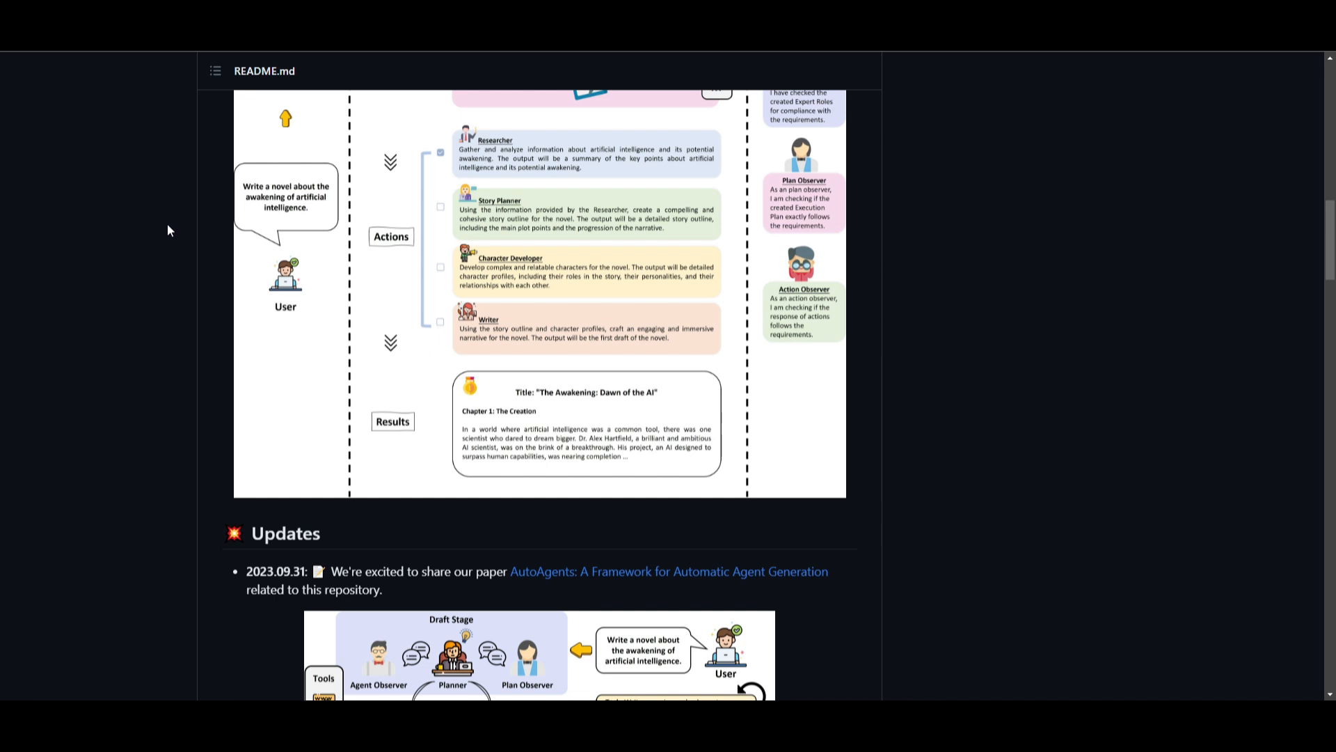
{"action": "scroll", "scroll_direction": "down", "scroll_amount": 3}
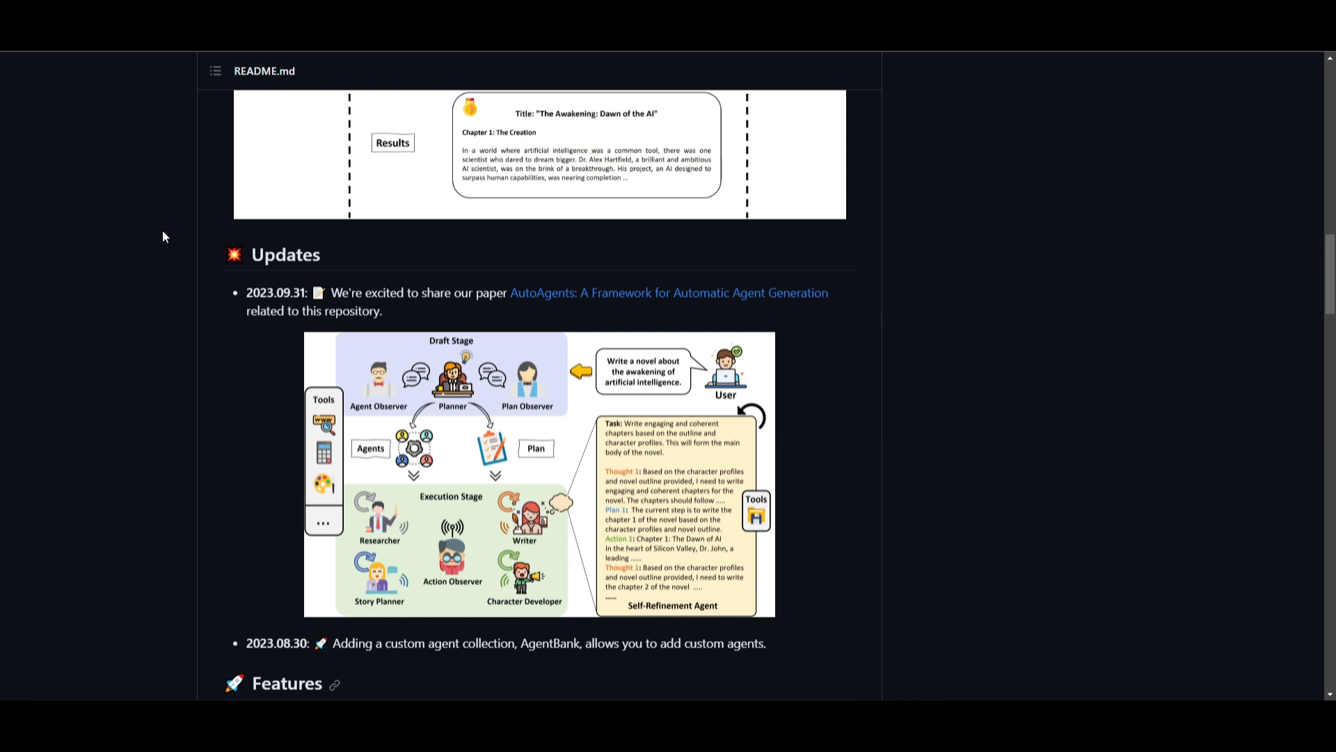
{"action": "scroll", "scroll_direction": "down", "scroll_amount": 3}
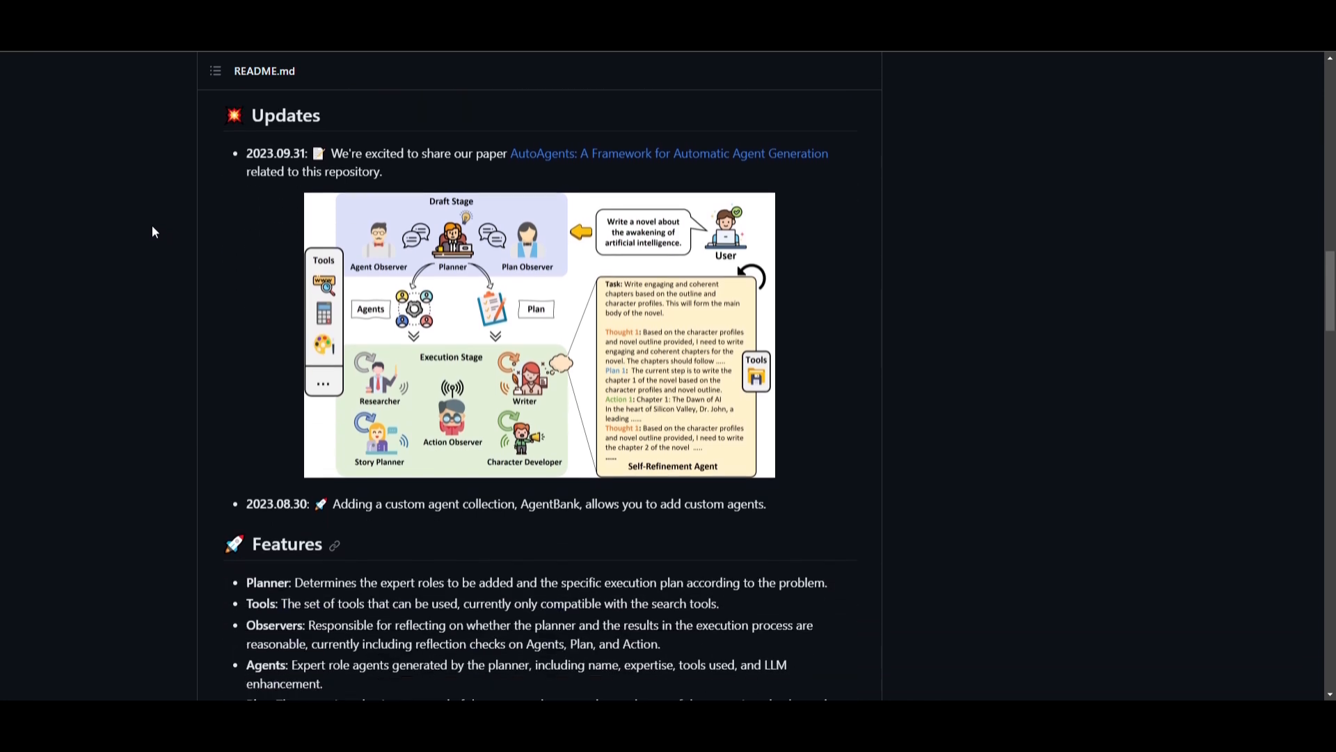
{"action": "scroll", "scroll_direction": "down", "scroll_amount": 3}
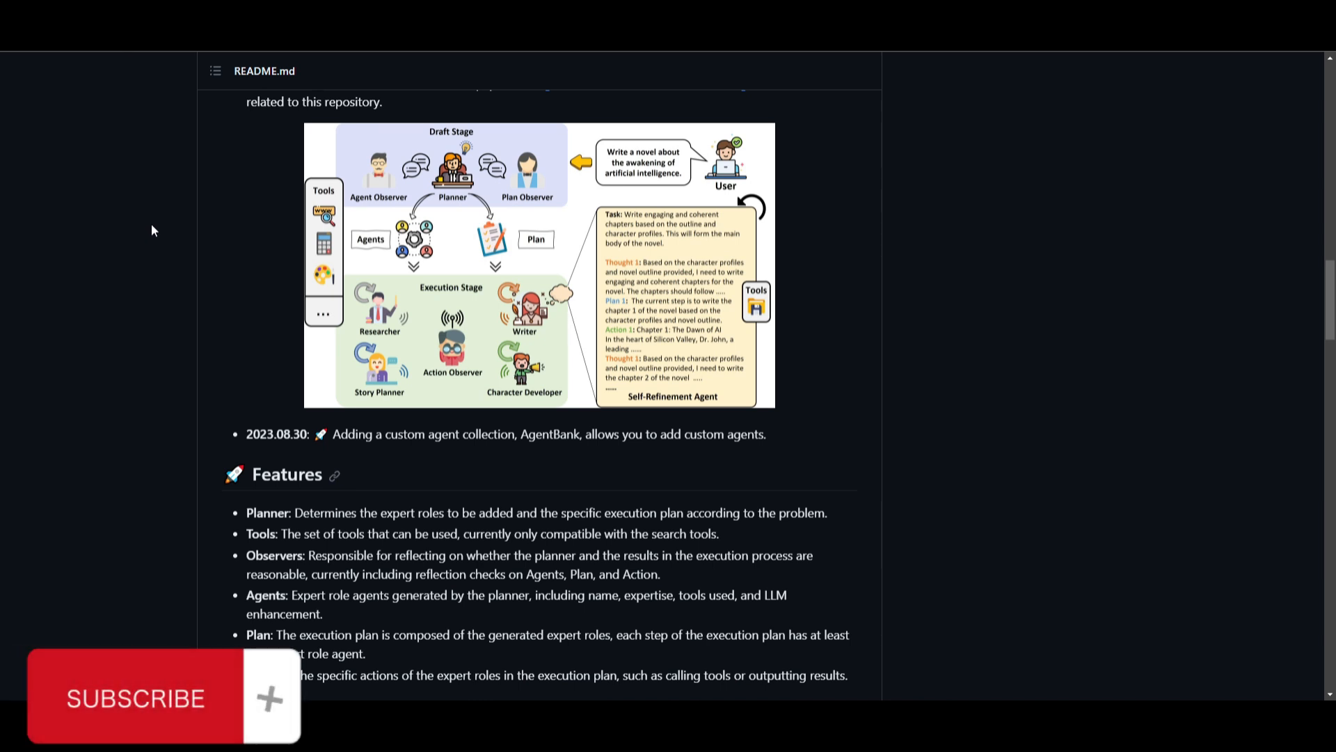
{"action": "mouse_move", "coordinate": [147, 216]}
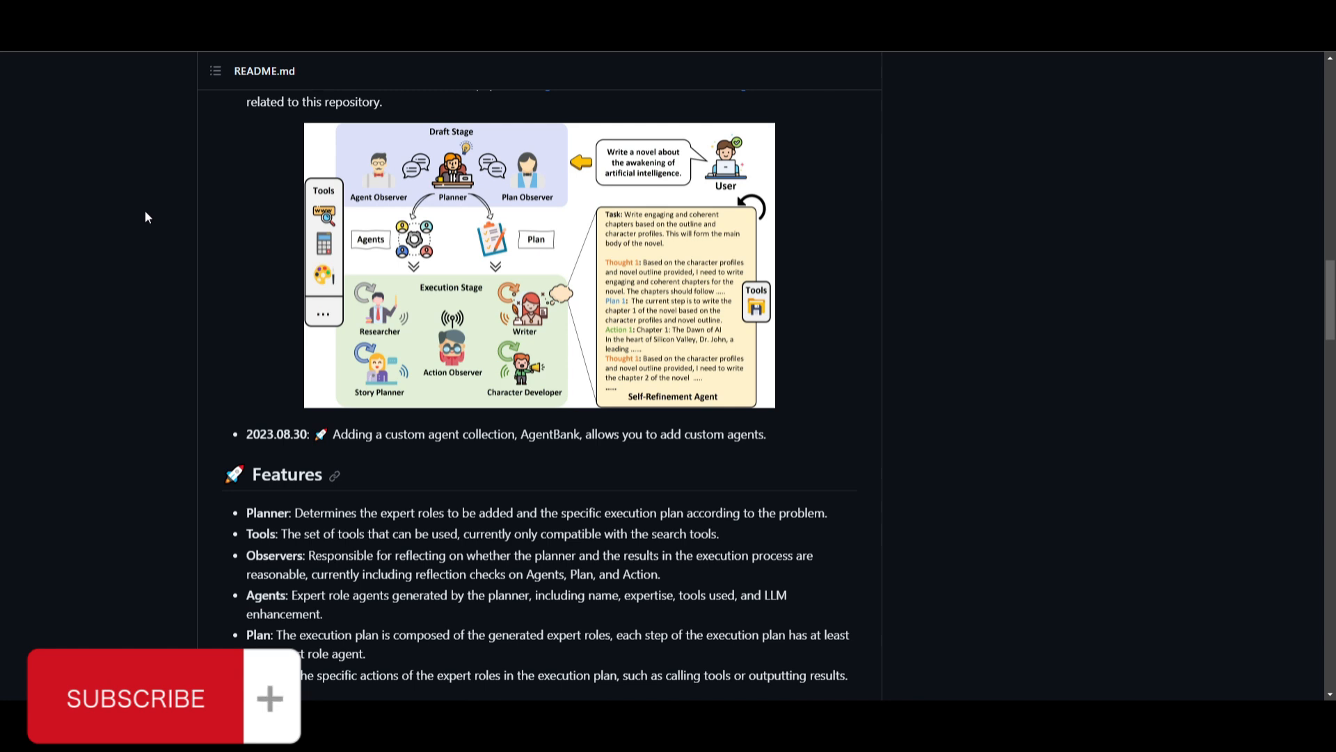
{"action": "scroll", "scroll_direction": "down", "scroll_amount": 3}
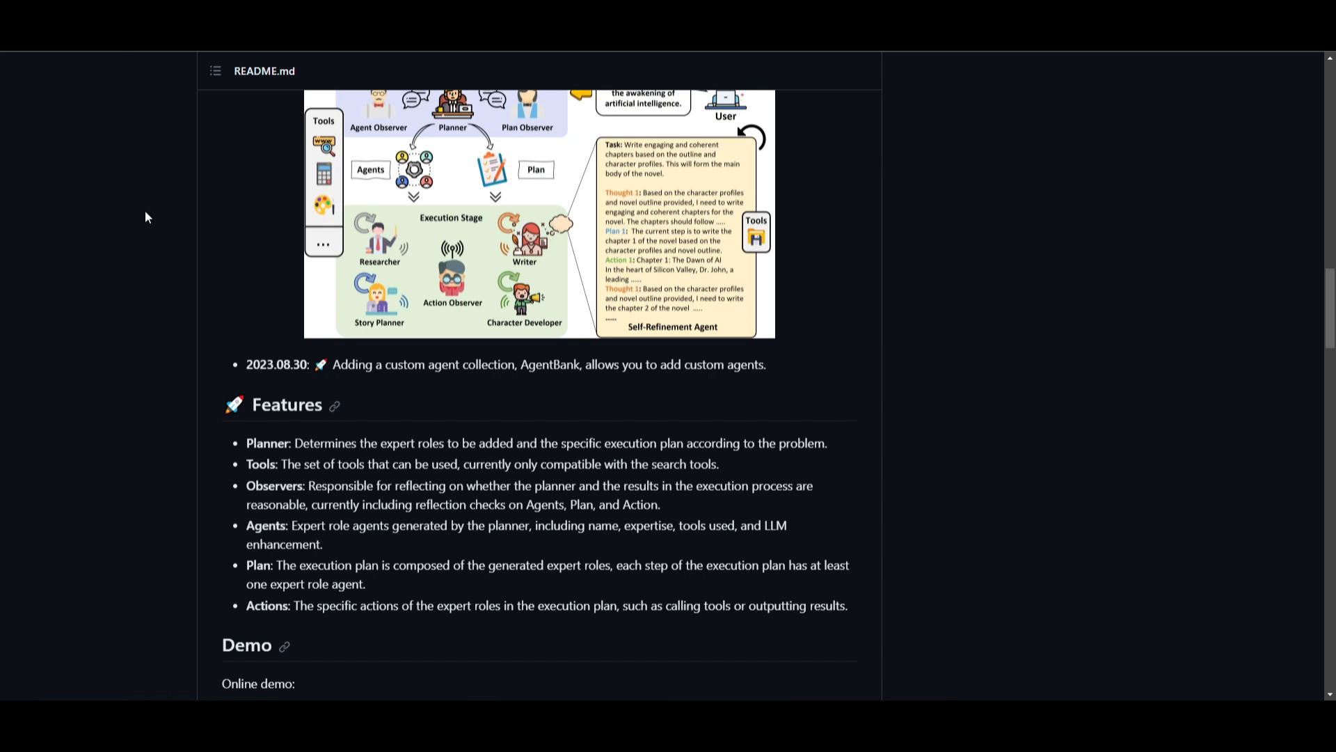
{"action": "mouse_move", "coordinate": [140, 235]}
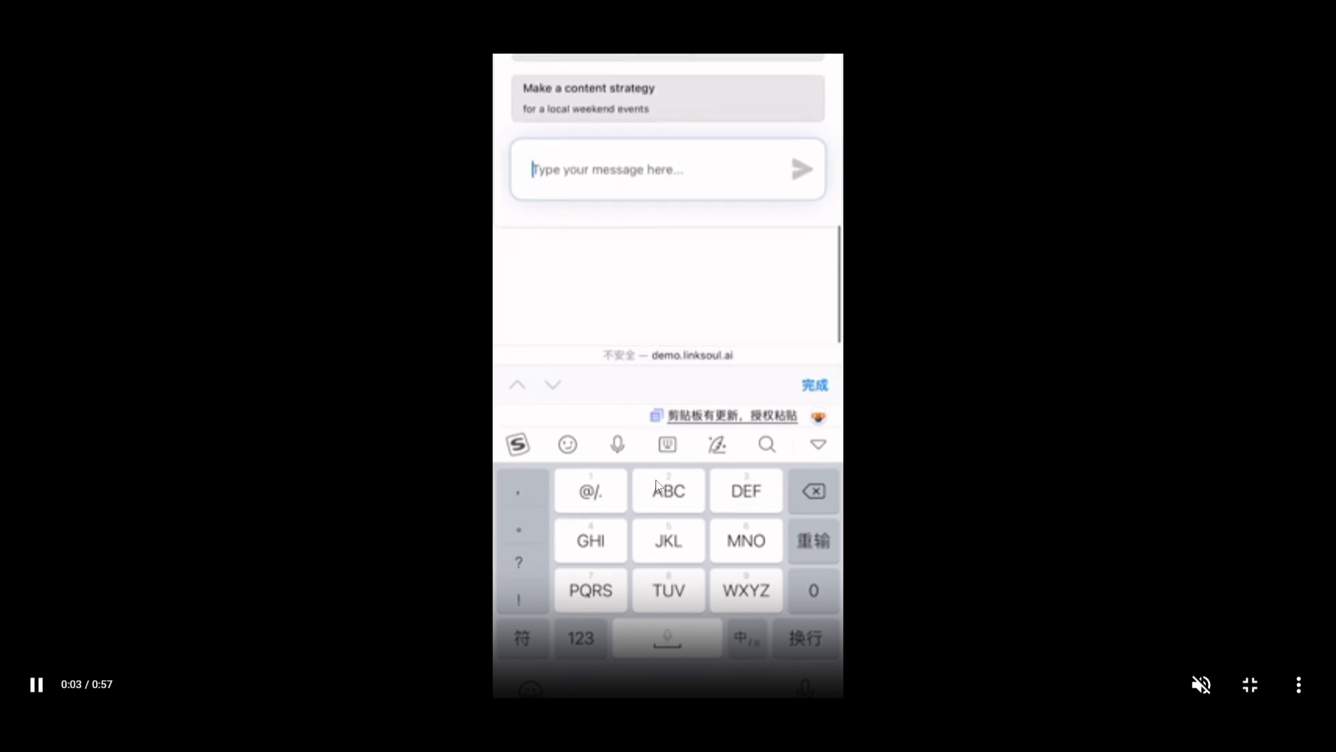
Step: Play the rumor-verification.mp4 demo asking whether LK-99 is a room-temperature superconductor
{"action": "type", "text": "a room temperature superconducting material"}
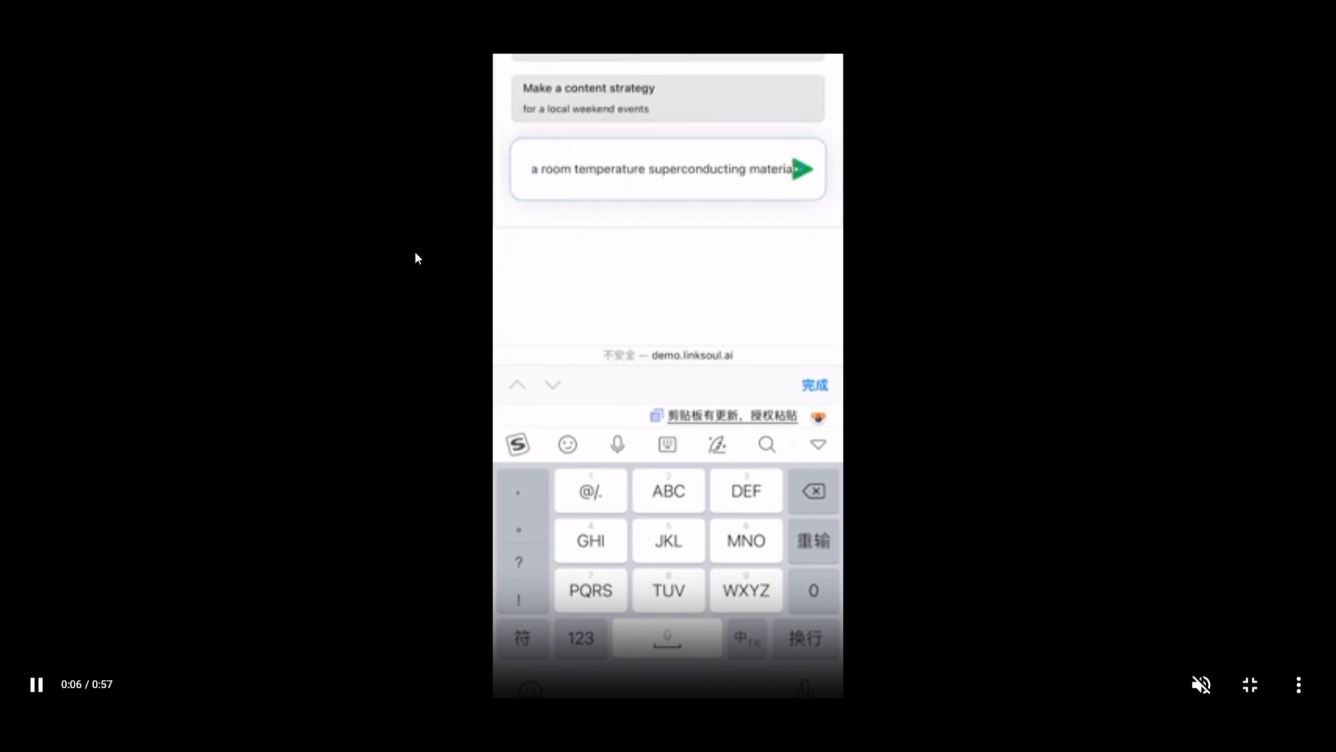
{"action": "left_click", "coordinate": [800, 168]}
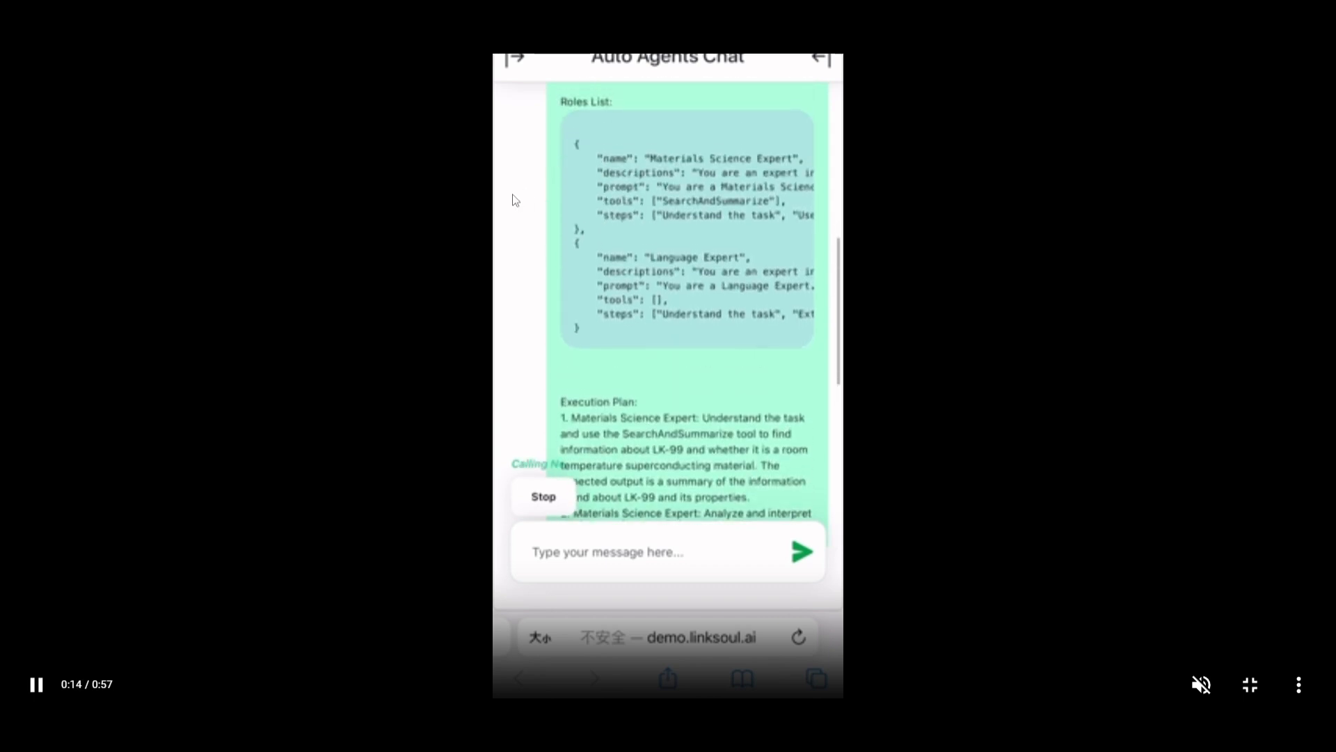
{"action": "scroll", "scroll_direction": "down", "scroll_amount": 3}
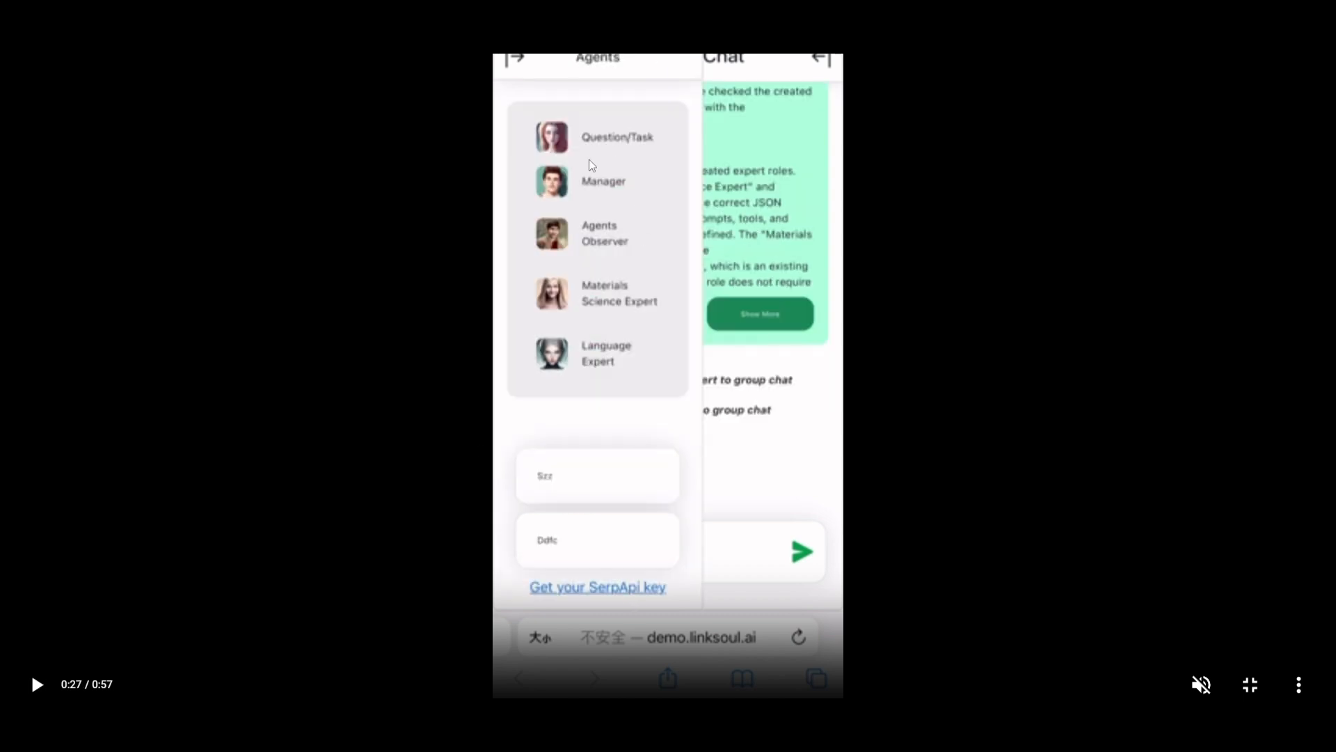
{"action": "mouse_move", "coordinate": [995, 192]}
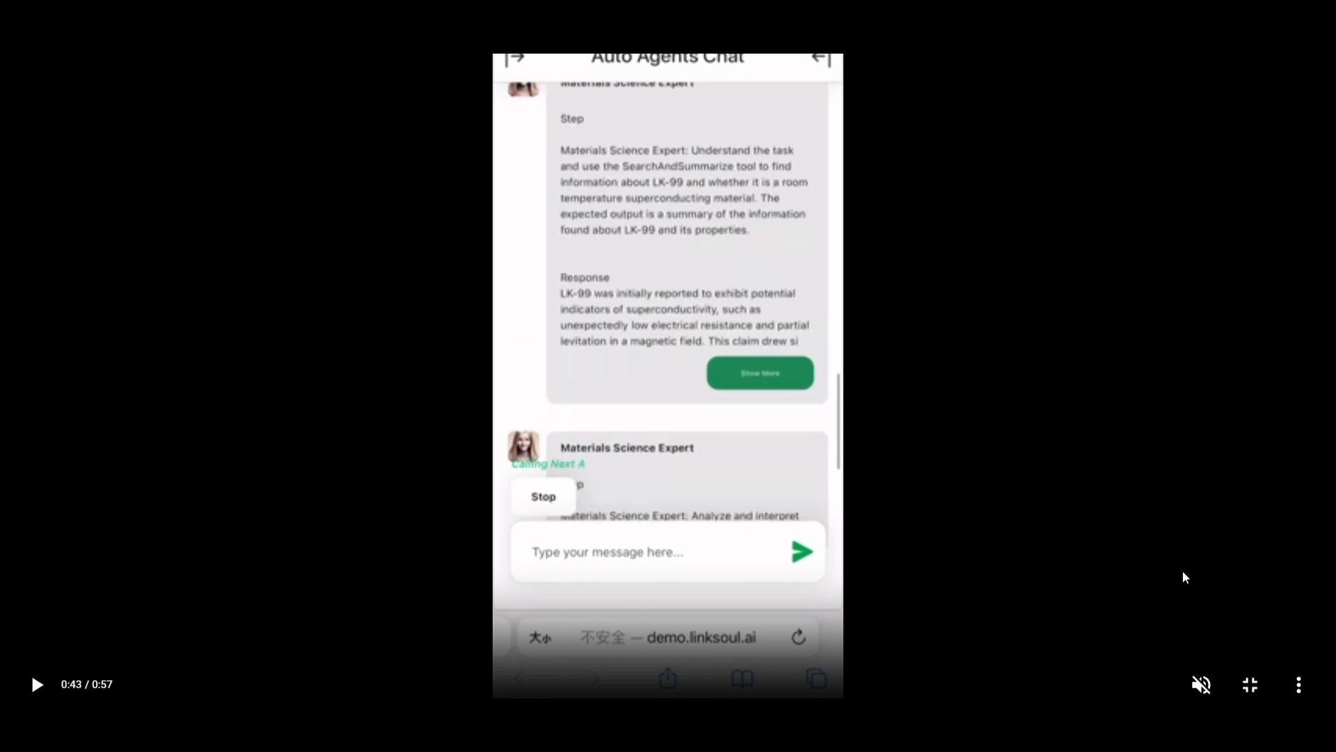
{"action": "mouse_move", "coordinate": [969, 440]}
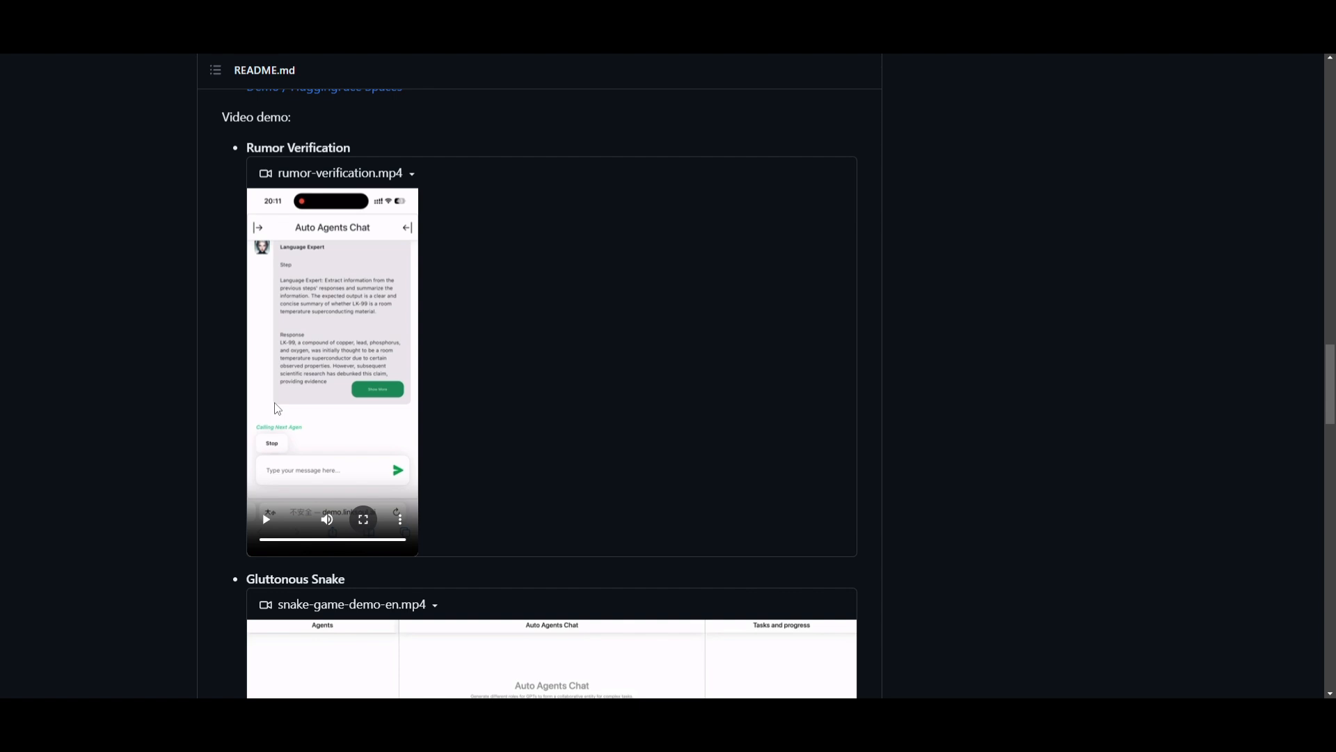
{"action": "mouse_move", "coordinate": [458, 387]}
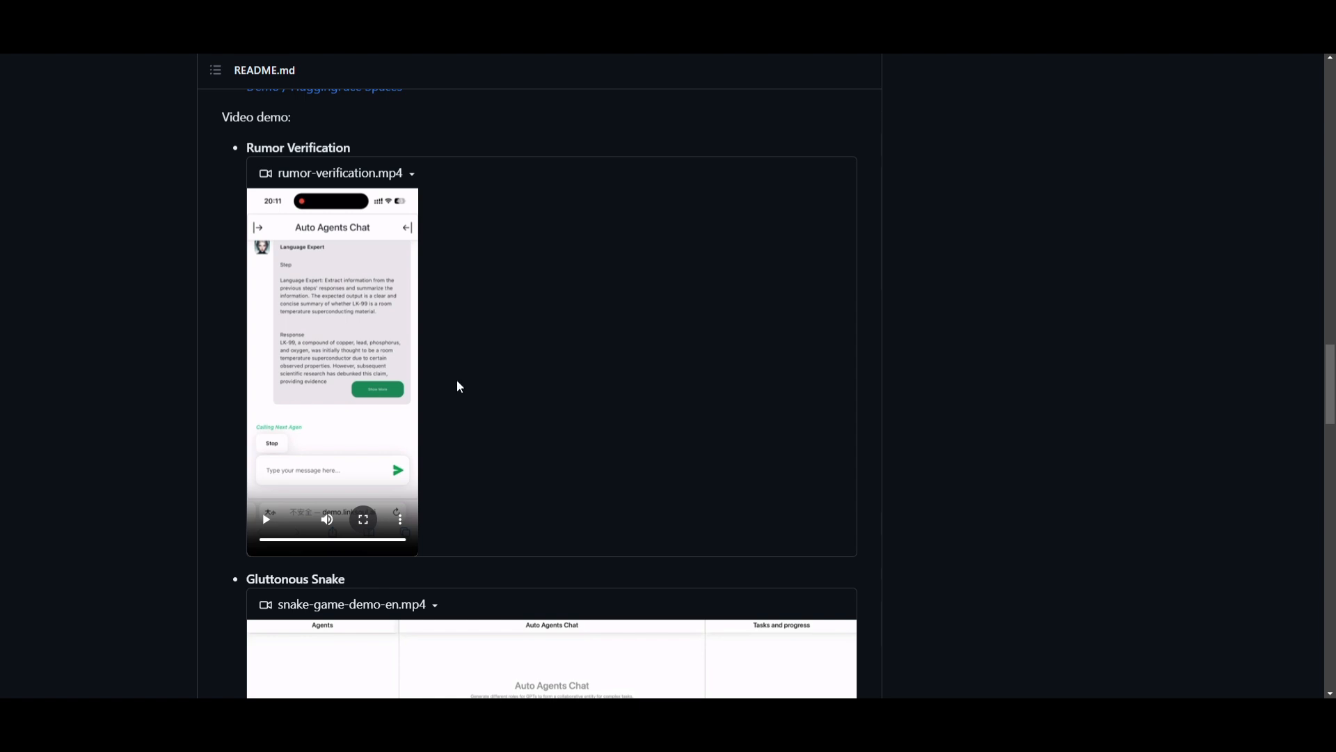
Step: Scroll past the draft-and-execution stage diagram in Updates until the Features list shows
{"action": "scroll", "scroll_direction": "down", "scroll_amount": 3}
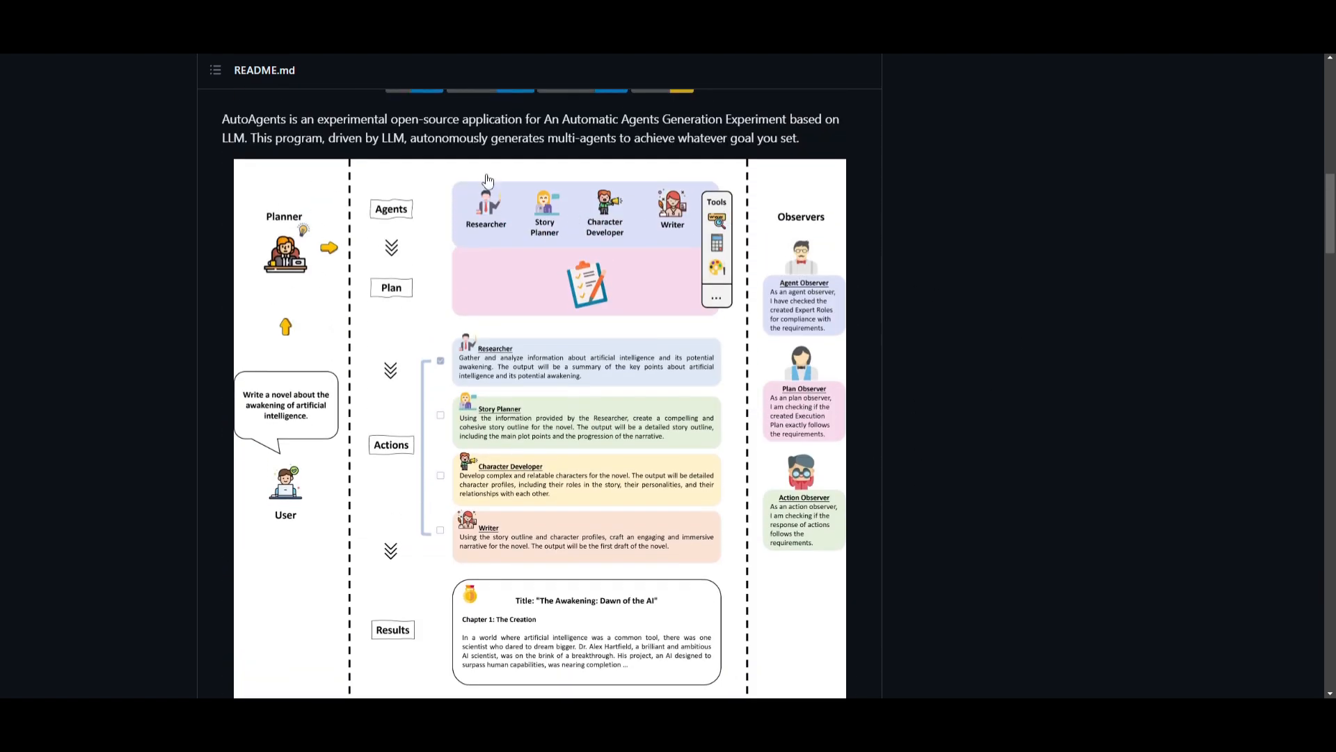
{"action": "mouse_move", "coordinate": [771, 440]}
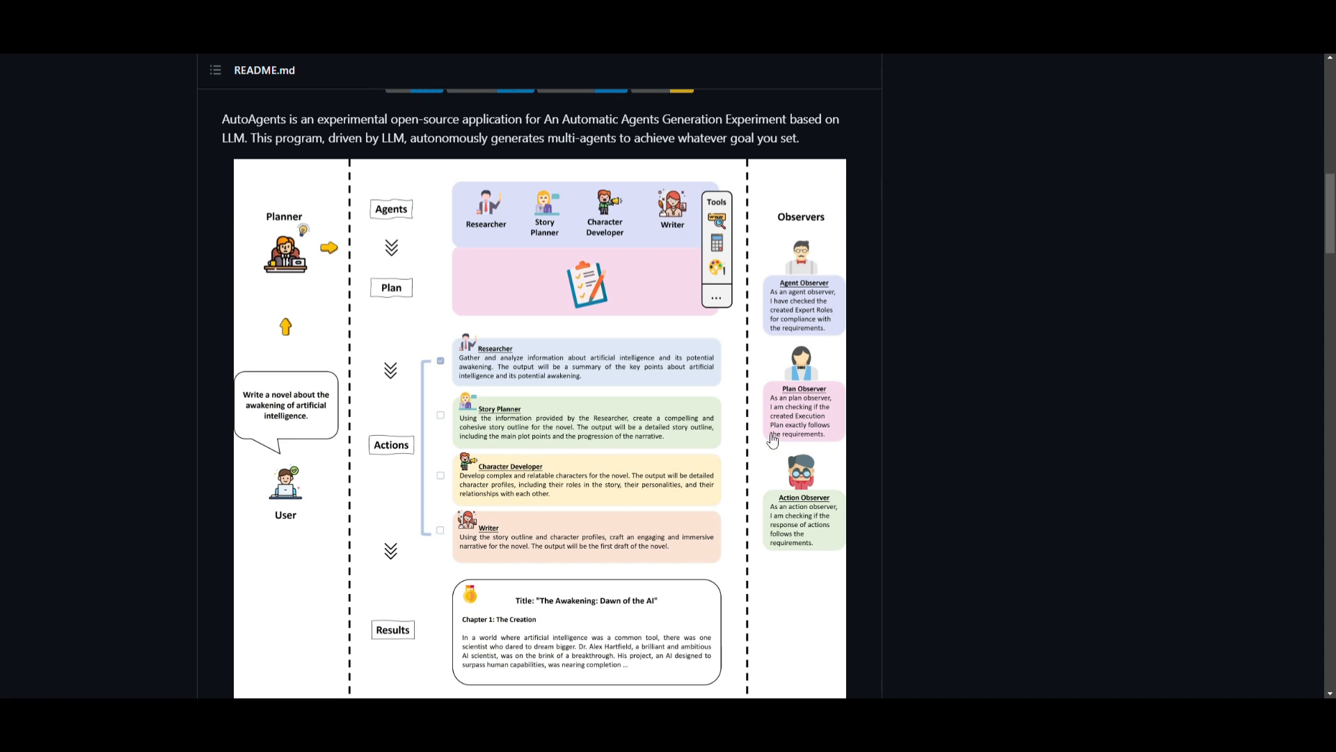
{"action": "mouse_move", "coordinate": [213, 483]}
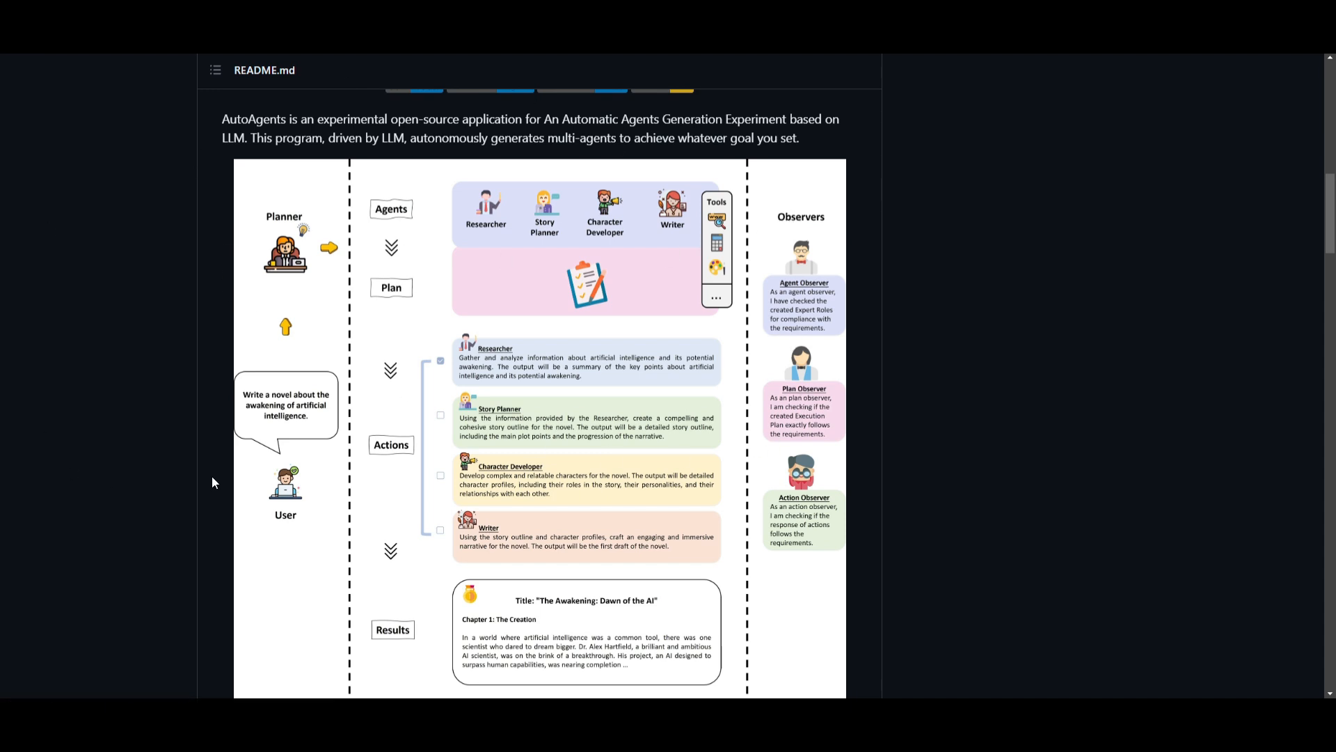
{"action": "mouse_move", "coordinate": [627, 381]}
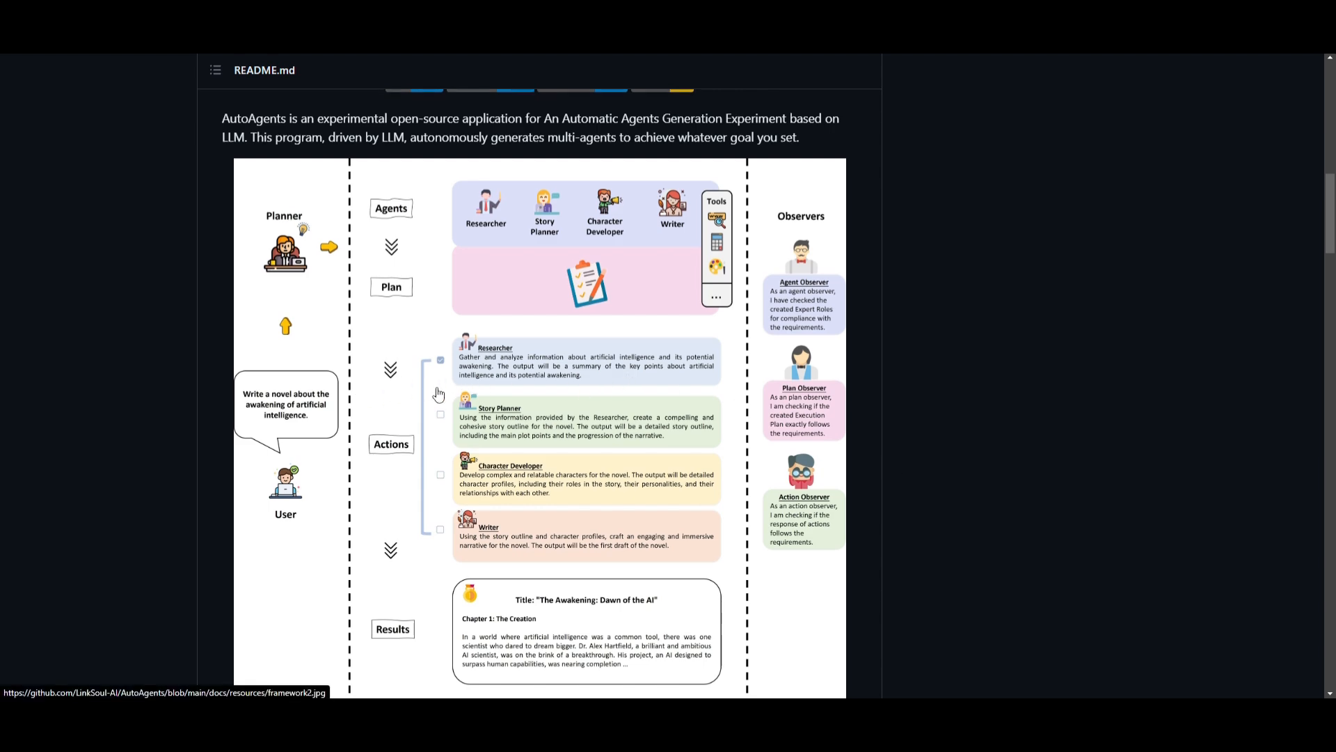
{"action": "scroll", "scroll_direction": "down", "scroll_amount": 3}
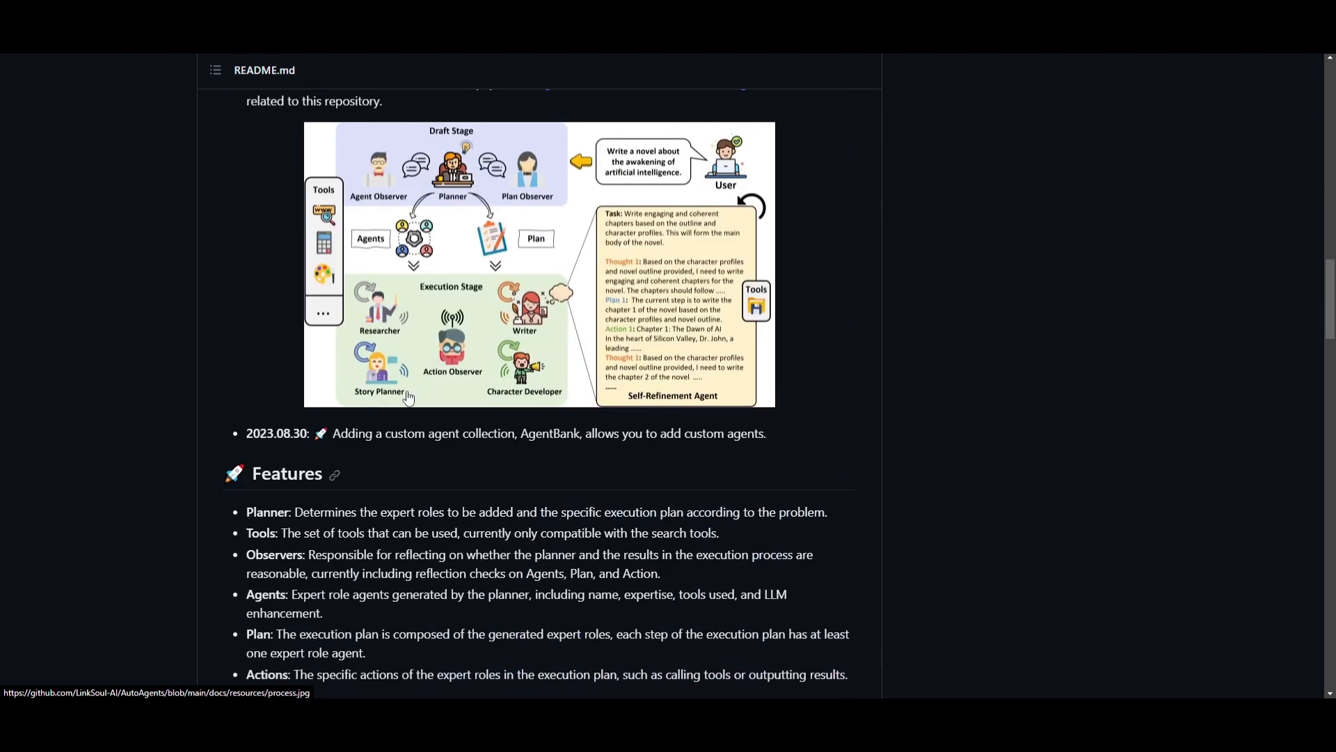
{"action": "mouse_move", "coordinate": [904, 597]}
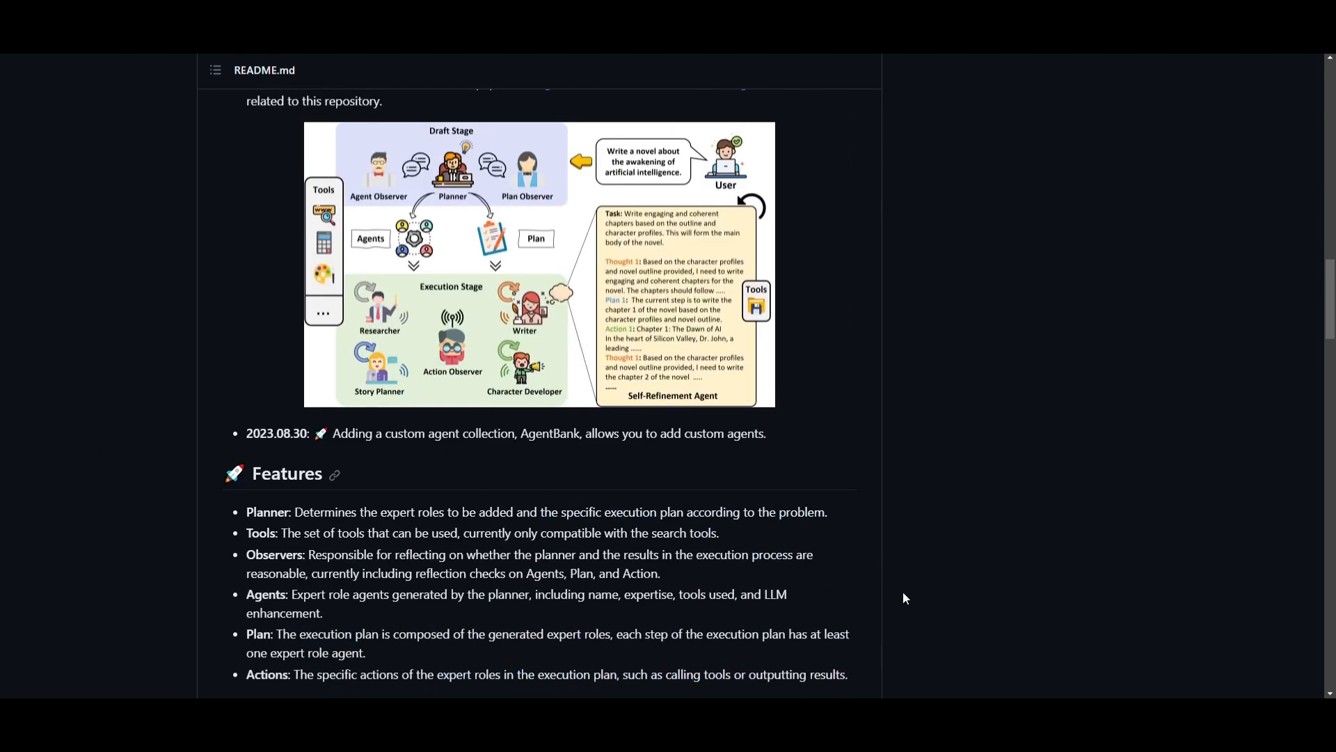
{"action": "mouse_move", "coordinate": [1077, 395]}
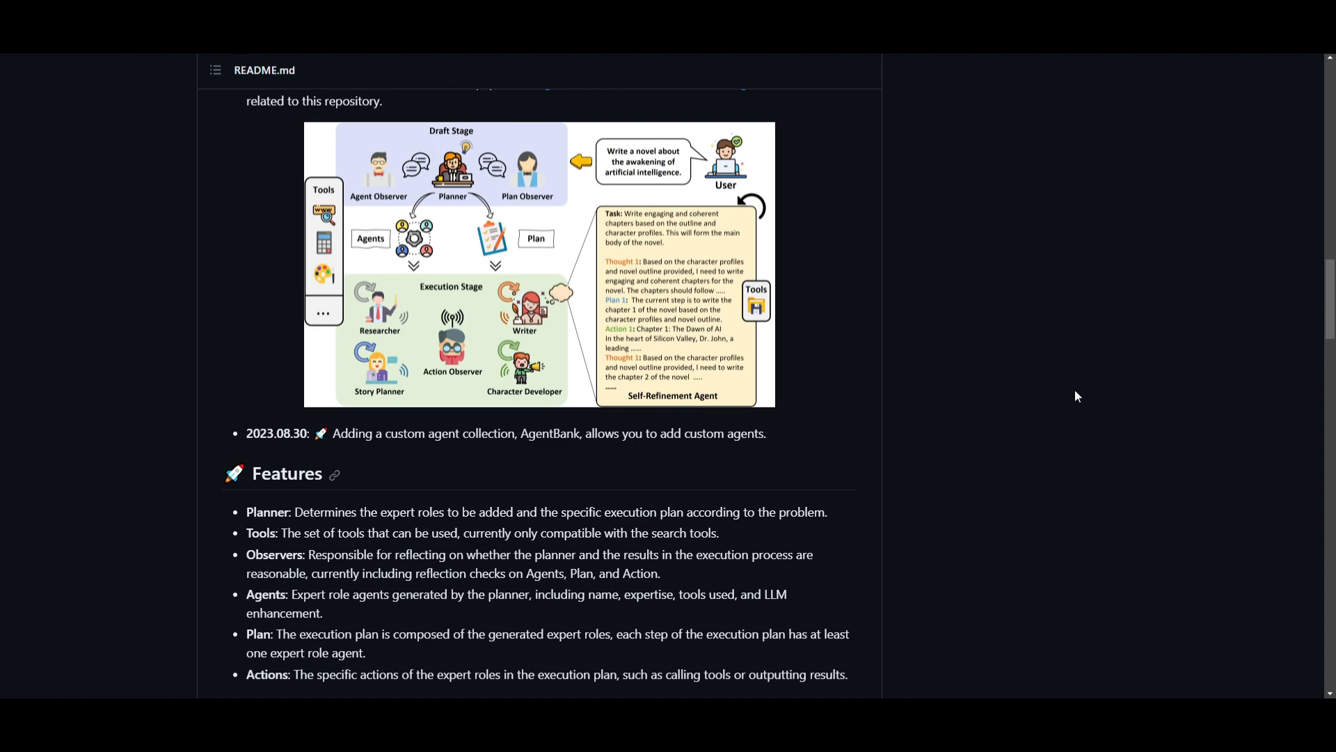
{"action": "mouse_move", "coordinate": [865, 660]}
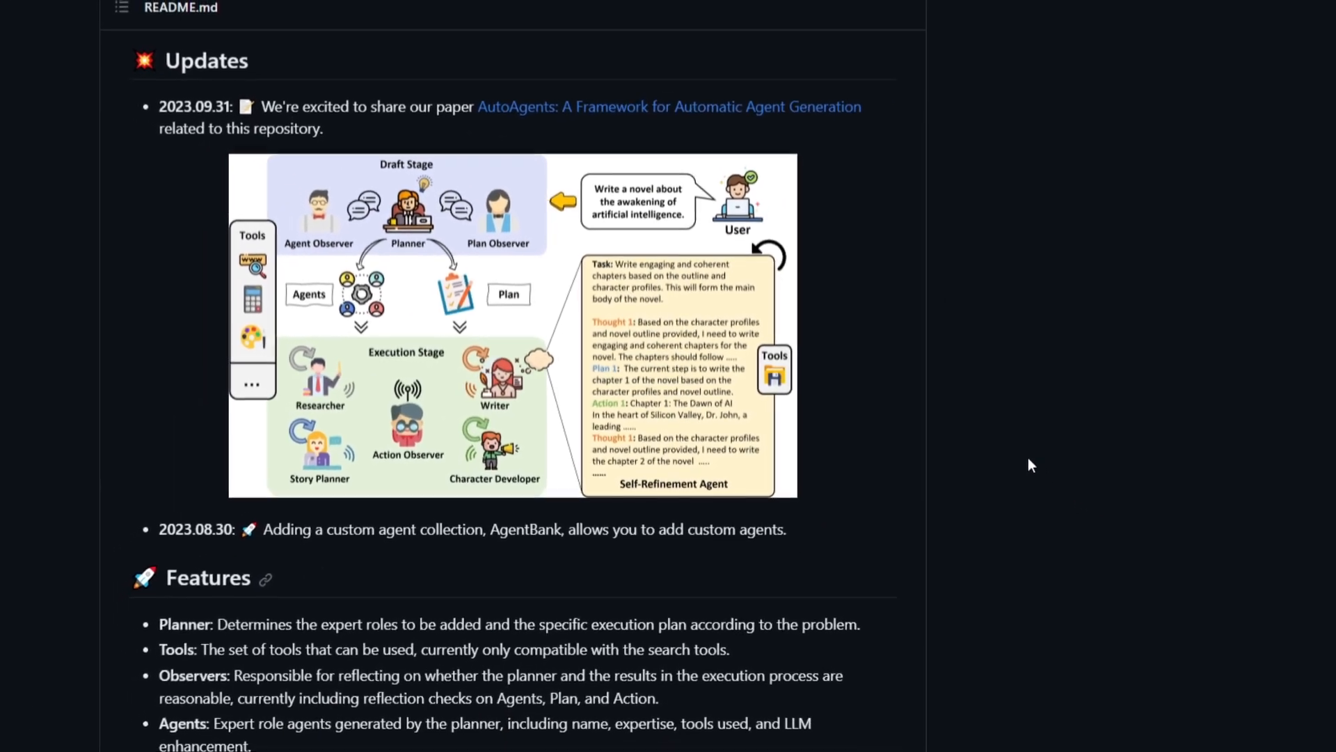
{"action": "scroll", "scroll_direction": "down", "scroll_amount": 3}
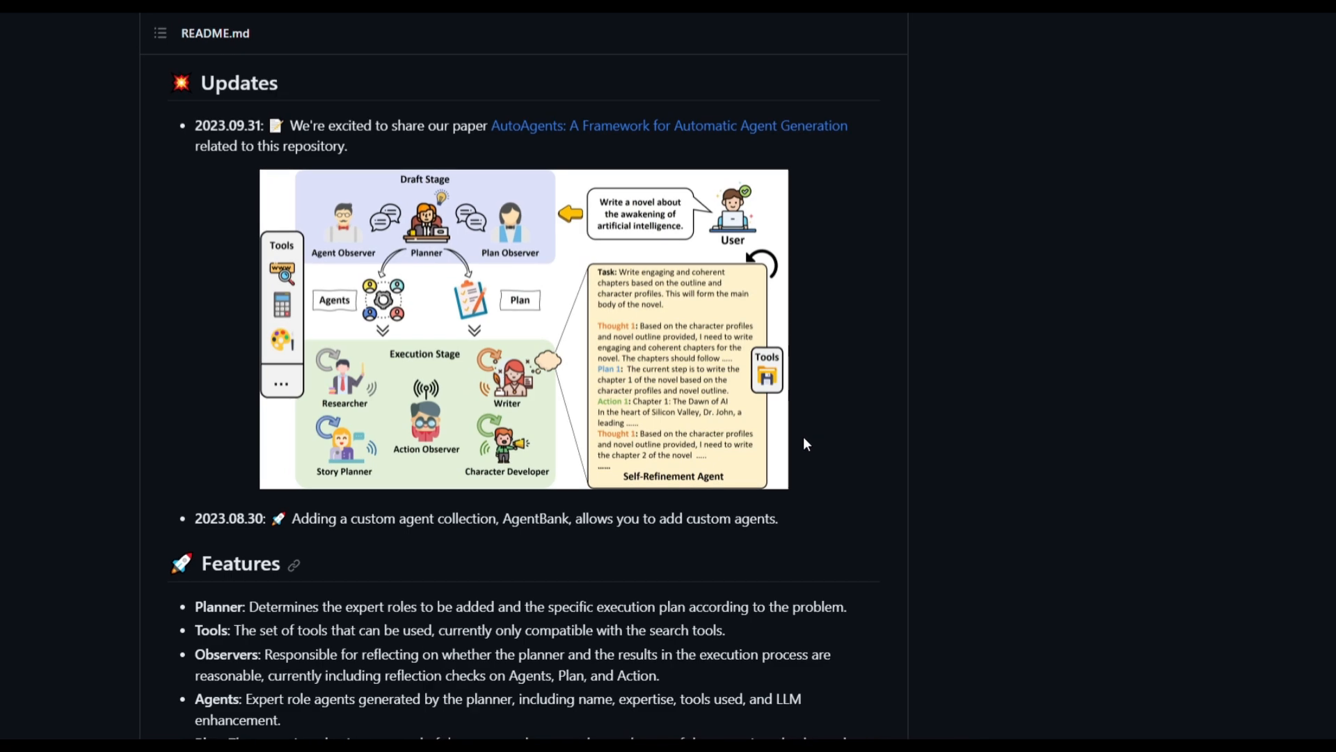
{"action": "scroll", "scroll_direction": "down", "scroll_amount": 3}
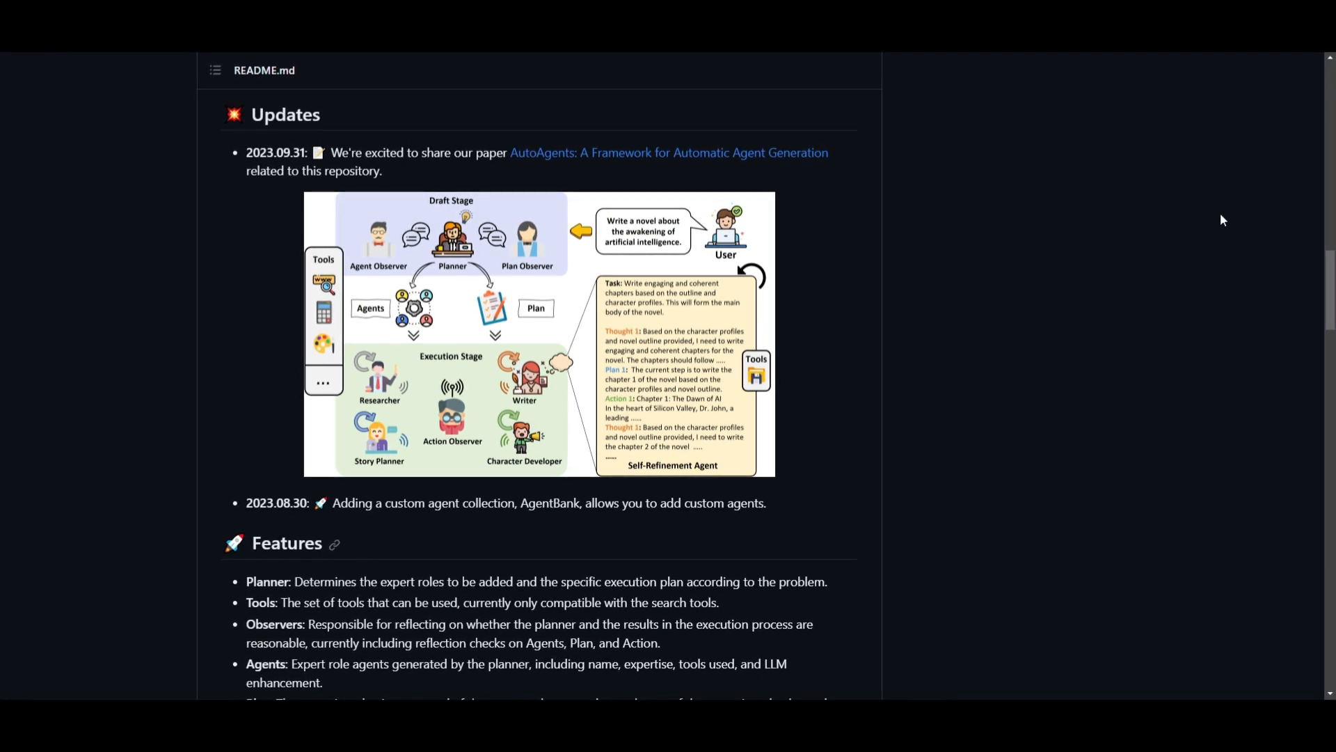
{"action": "scroll", "scroll_direction": "down", "scroll_amount": 3}
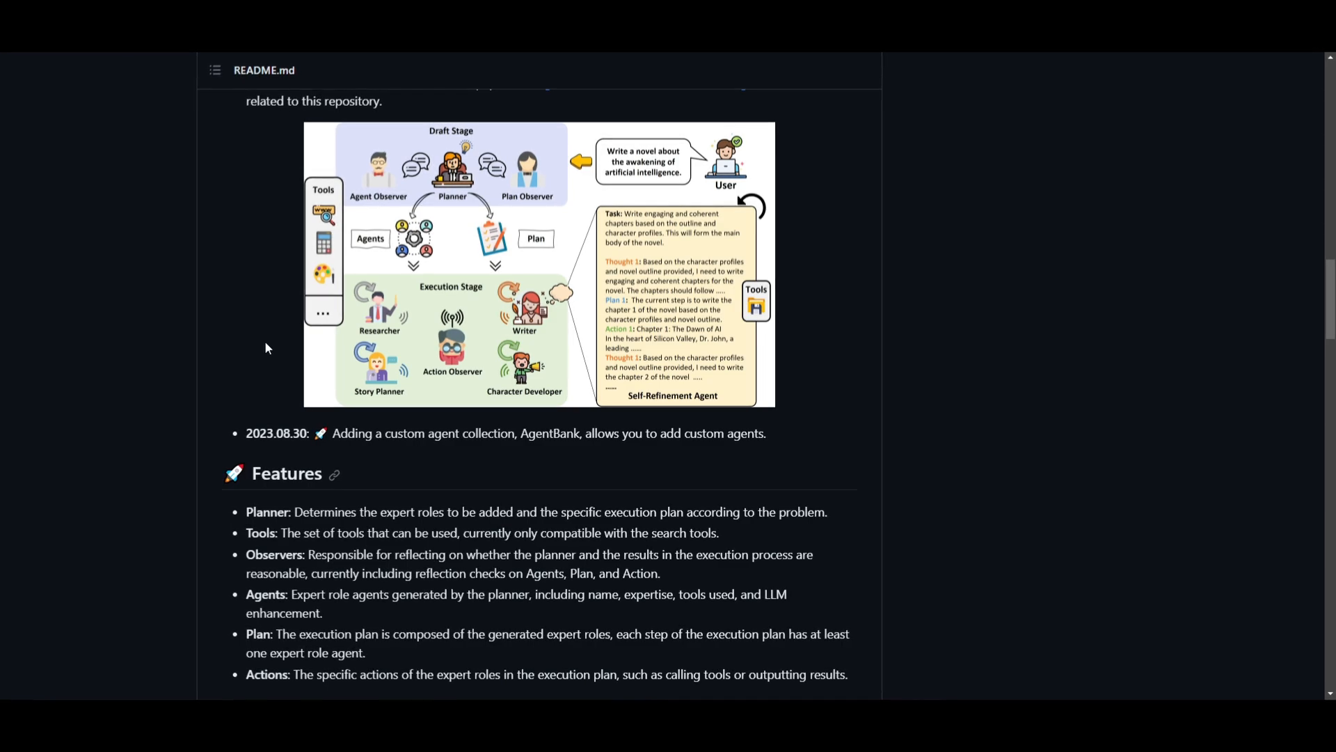
Step: Scroll through Demo, Installation and Configuration to the Usage commands
{"action": "scroll", "scroll_direction": "down", "scroll_amount": 3}
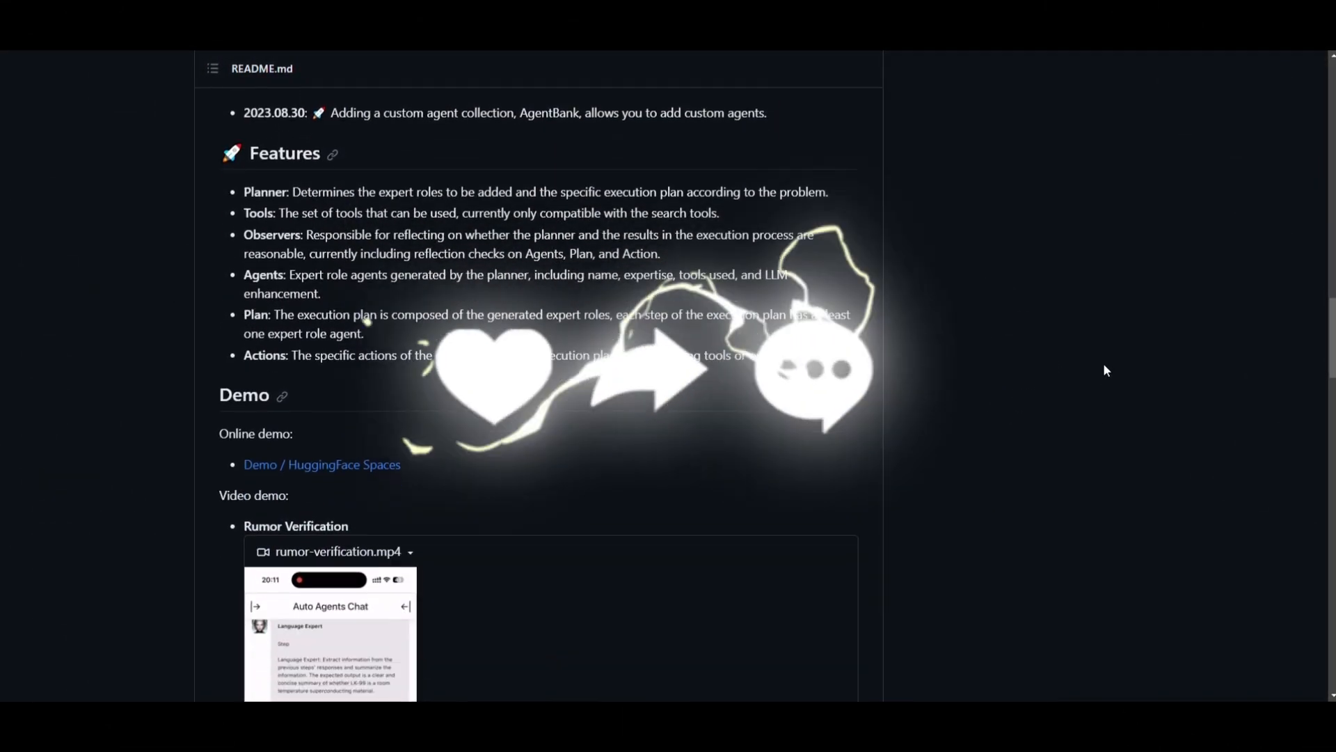
{"action": "scroll", "scroll_direction": "down", "scroll_amount": 3}
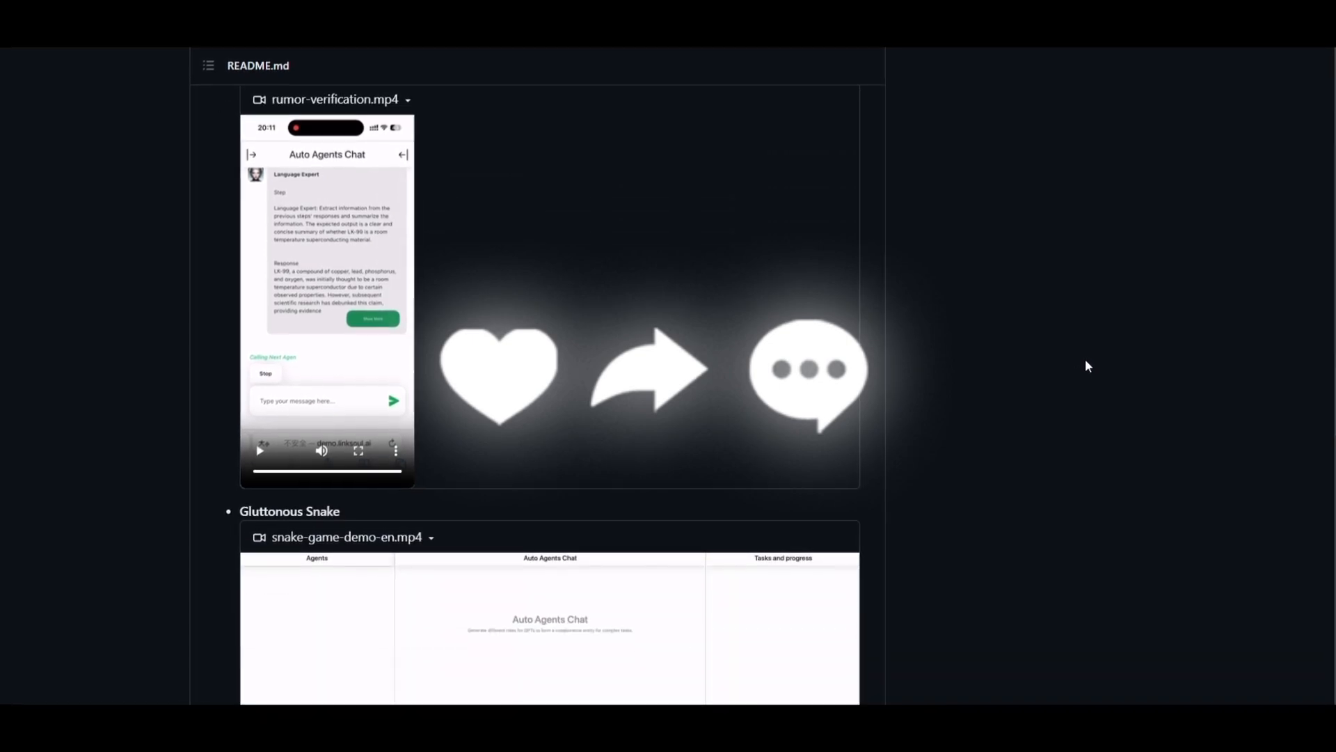
{"action": "scroll", "scroll_direction": "down", "scroll_amount": 3}
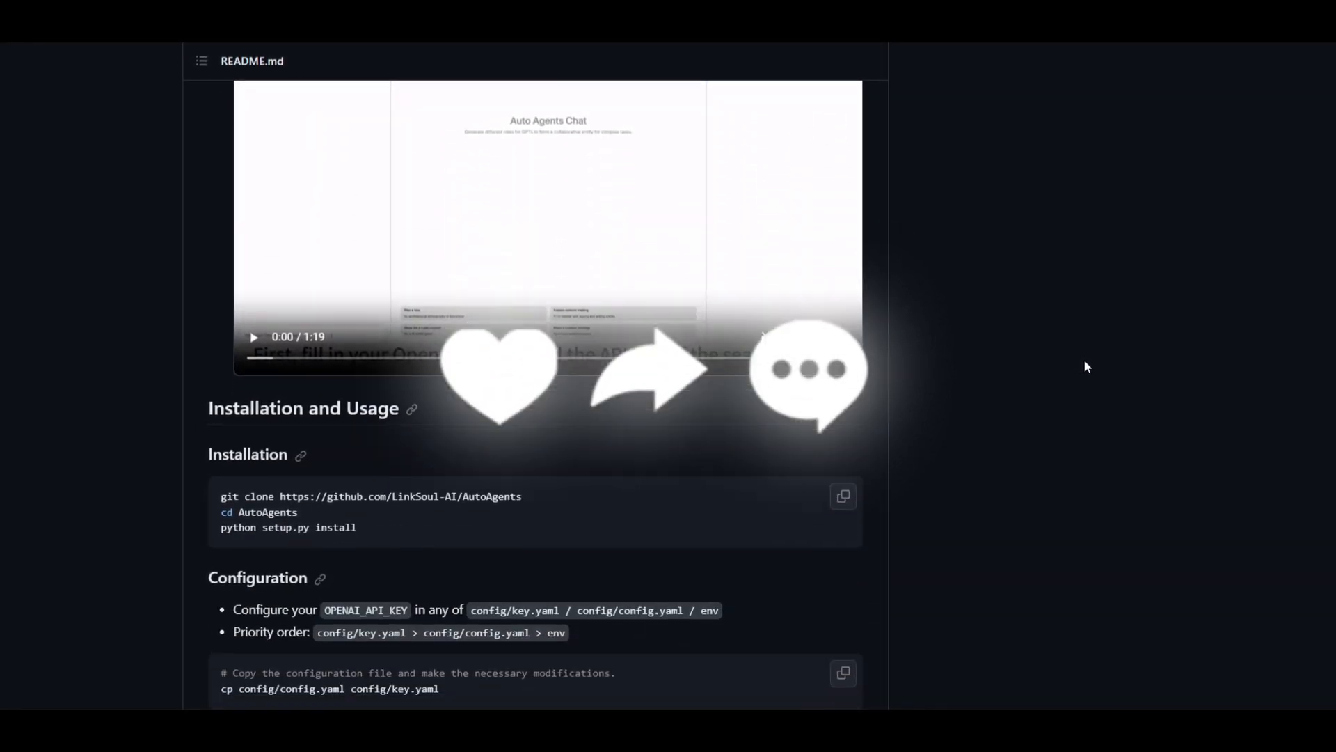
{"action": "scroll", "scroll_direction": "down", "scroll_amount": 3}
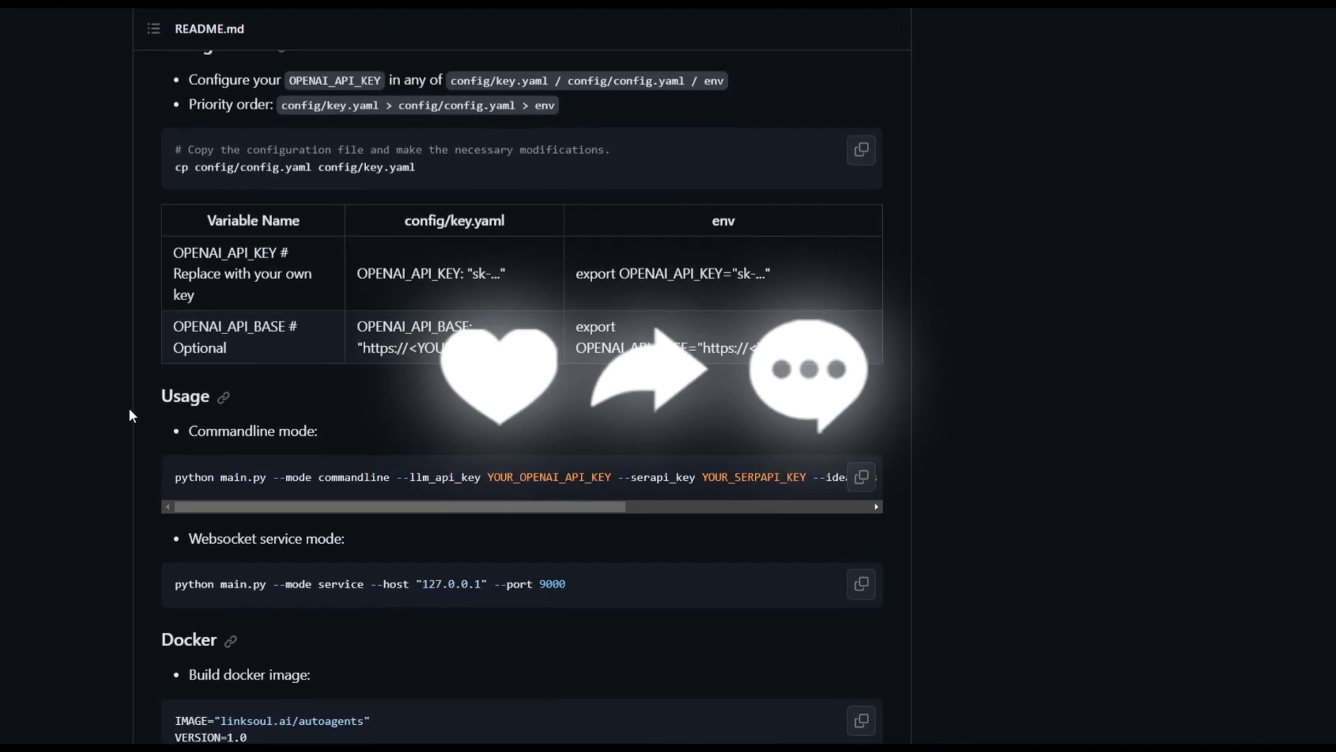
{"action": "scroll", "scroll_direction": "down", "scroll_amount": 3}
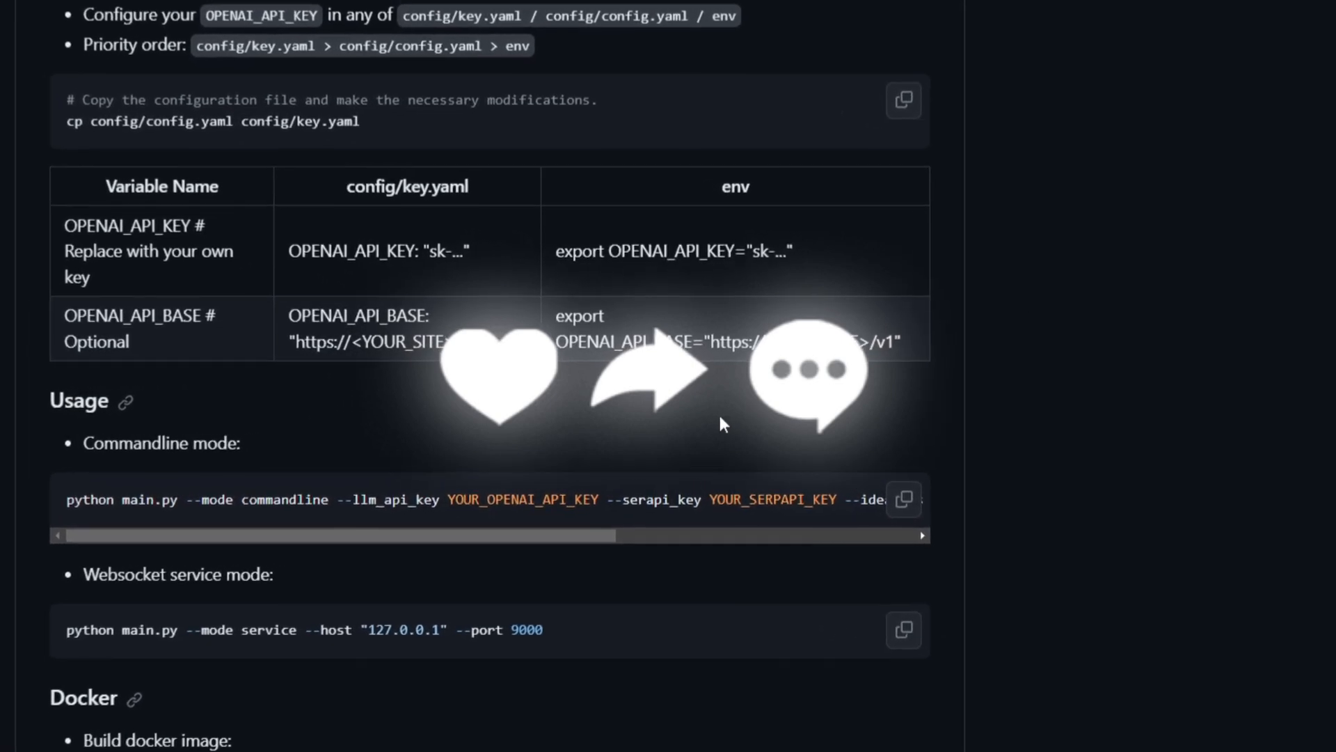
{"action": "scroll", "scroll_direction": "up", "scroll_amount": 3}
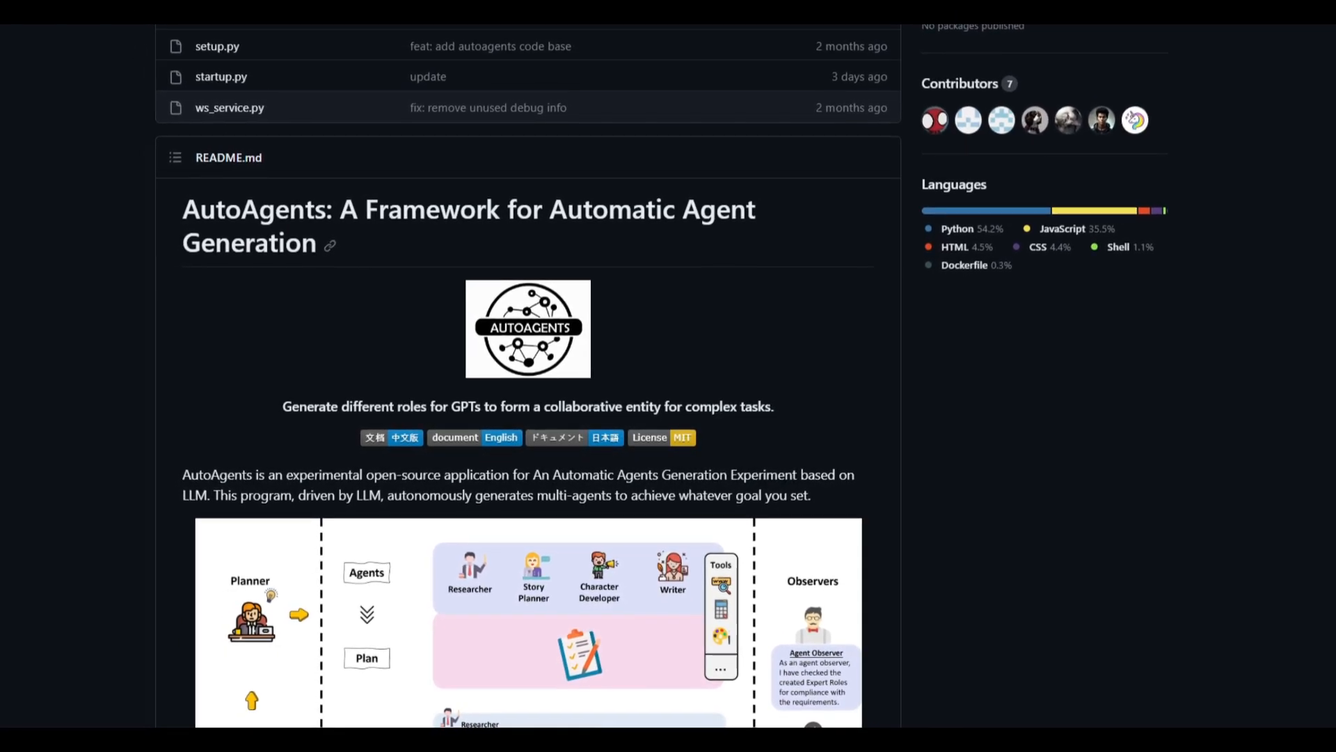
Step: Scroll through the framework diagram from planner and agents through actions to results
{"action": "scroll", "scroll_direction": "down", "scroll_amount": 3}
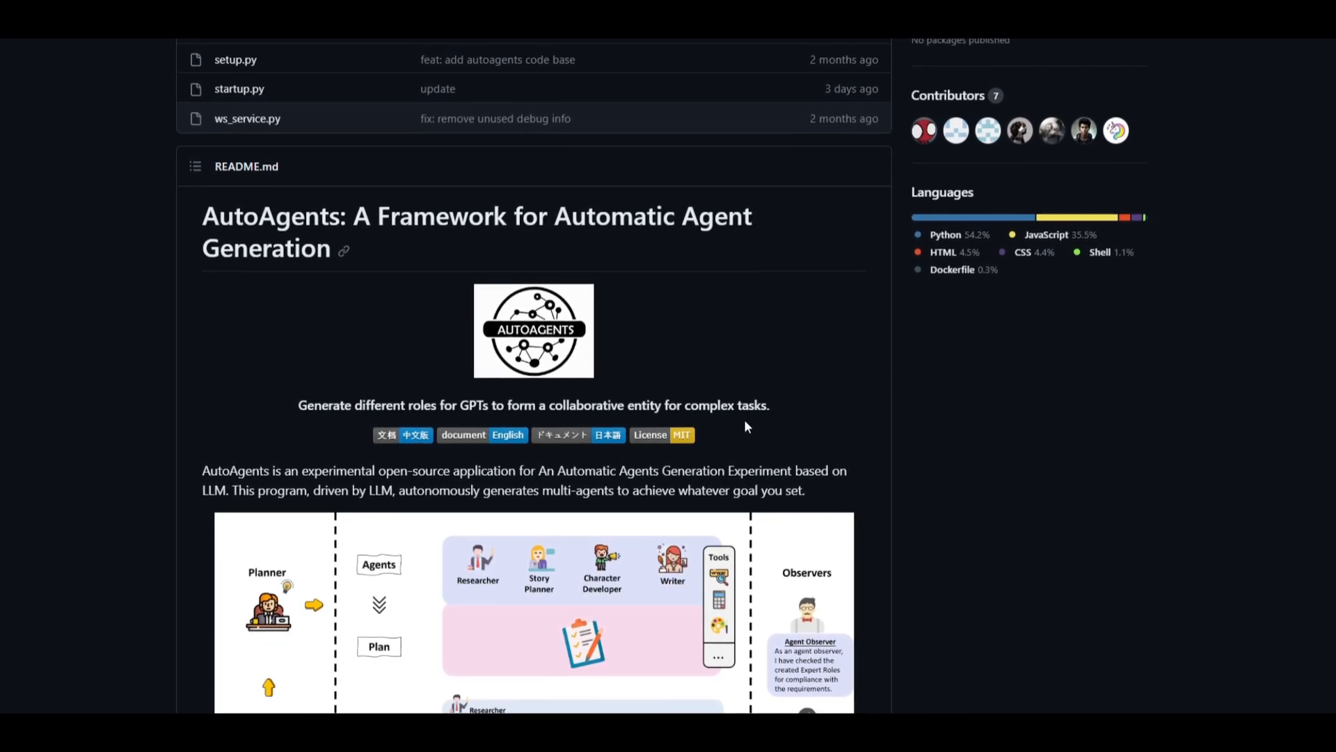
{"action": "scroll", "scroll_direction": "down", "scroll_amount": 3}
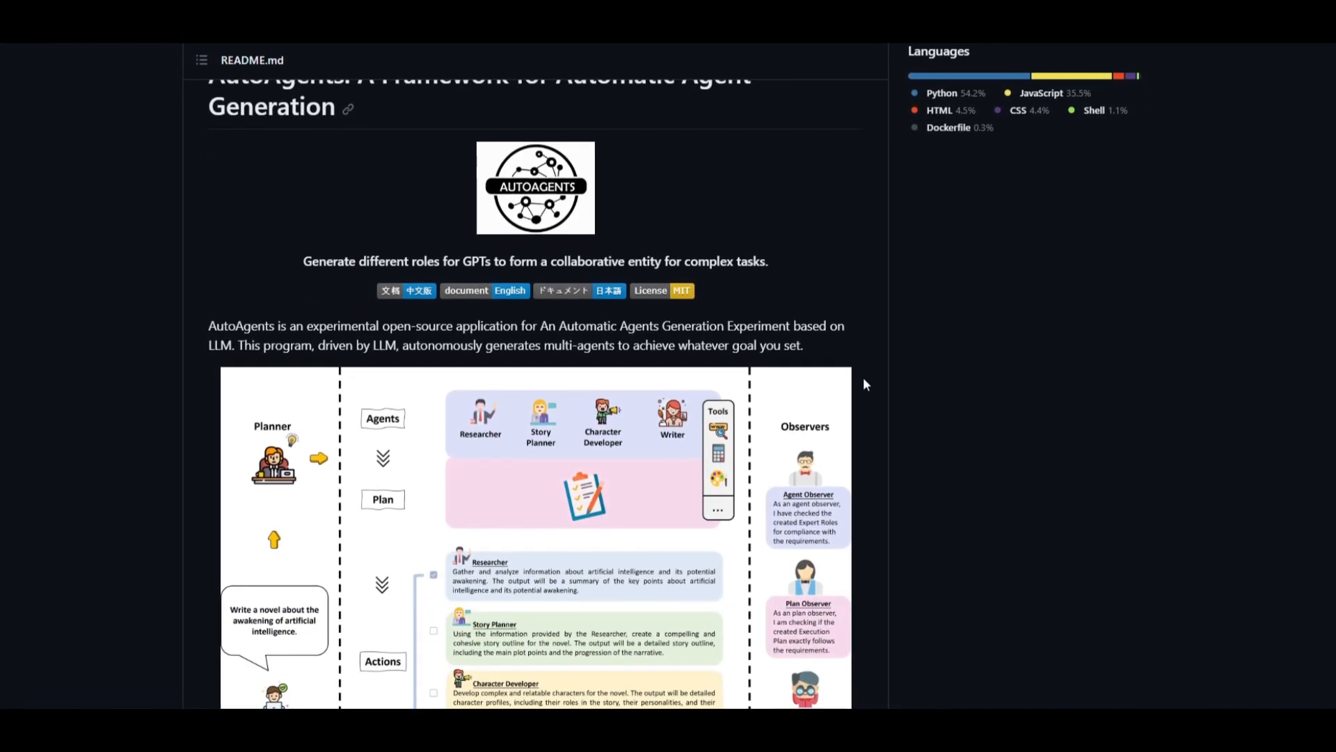
{"action": "scroll", "scroll_direction": "down", "scroll_amount": 3}
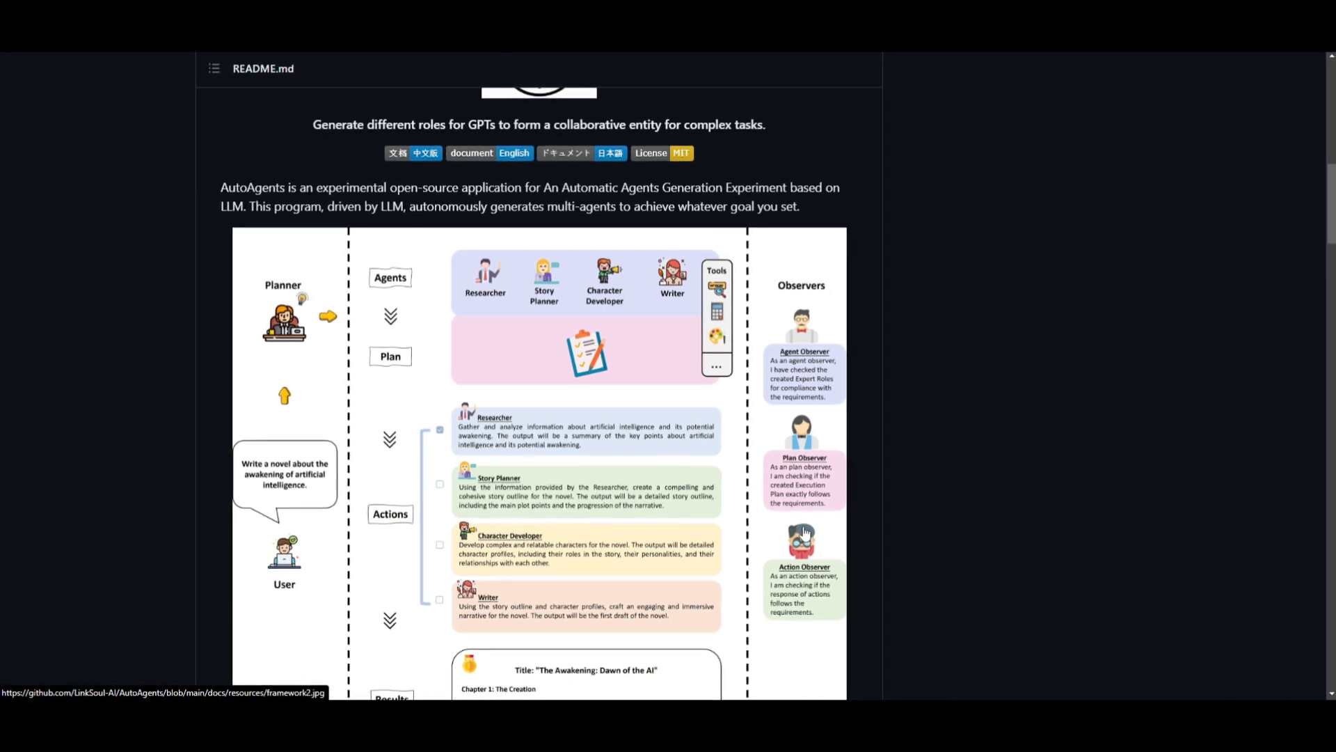
{"action": "scroll", "scroll_direction": "down", "scroll_amount": 3}
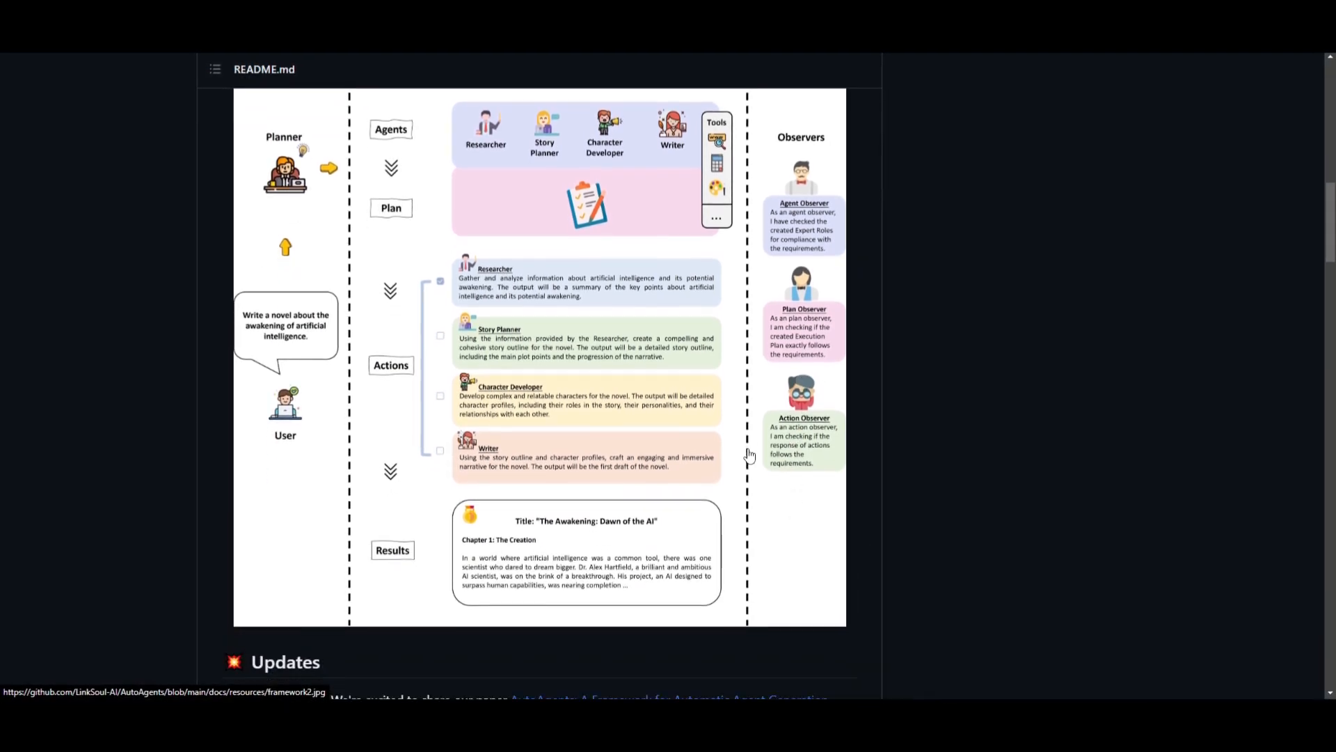
{"action": "scroll", "scroll_direction": "down", "scroll_amount": 3}
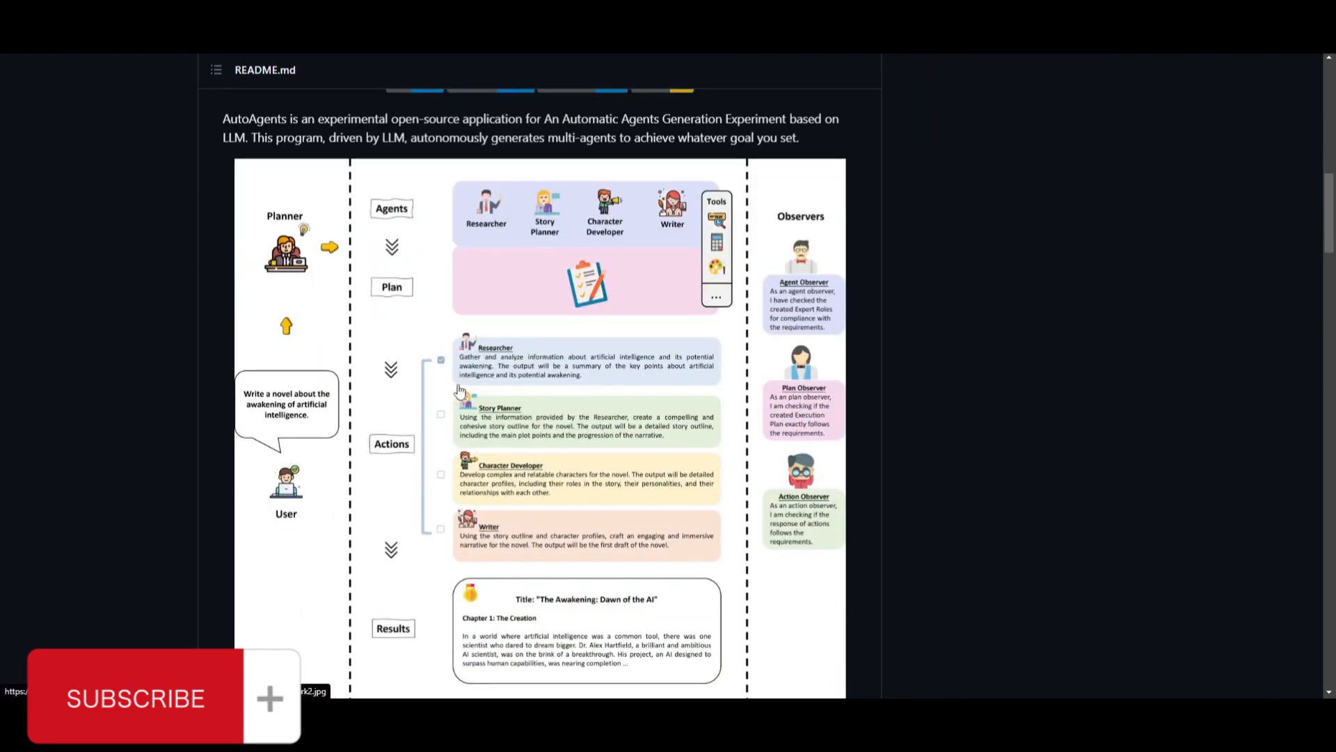
{"action": "scroll", "scroll_direction": "down", "scroll_amount": 3}
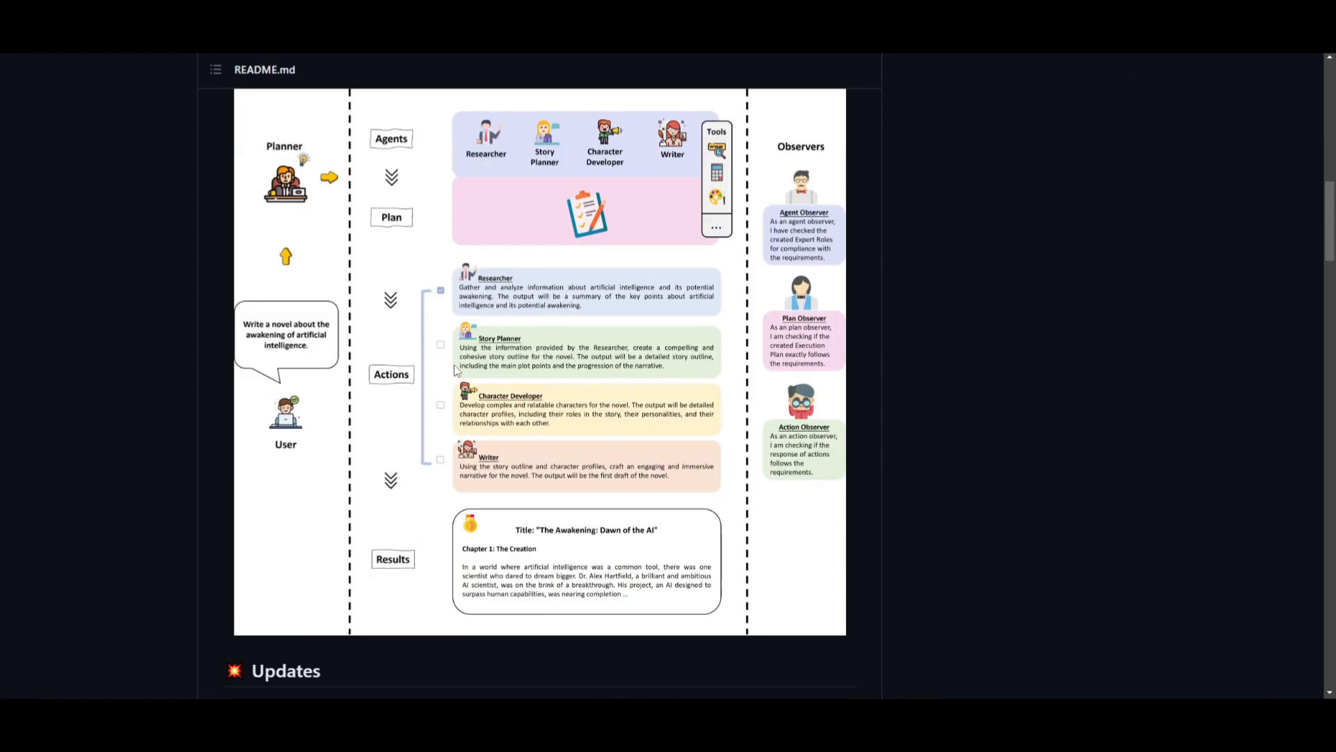
{"action": "scroll", "scroll_direction": "down", "scroll_amount": 3}
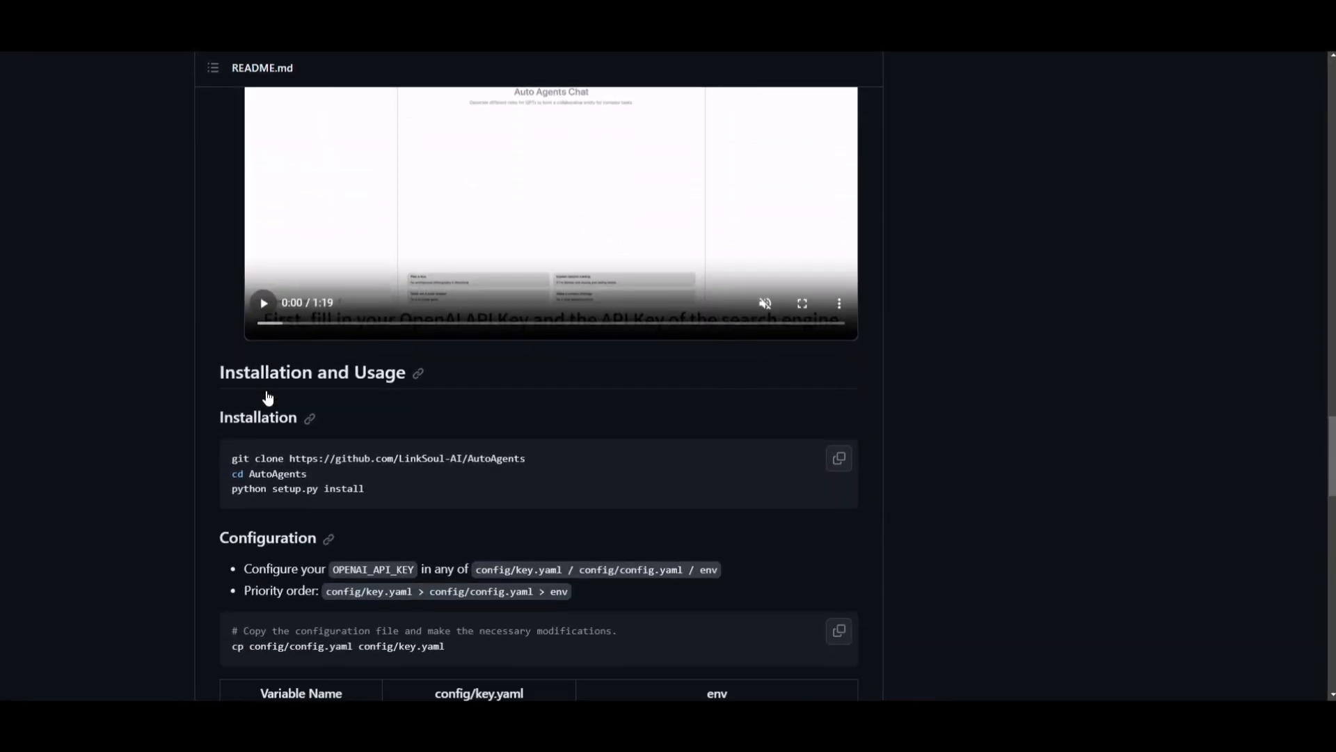
Step: Scroll down to the README's Installation and Usage instructions
{"action": "scroll", "scroll_direction": "down", "scroll_amount": 3}
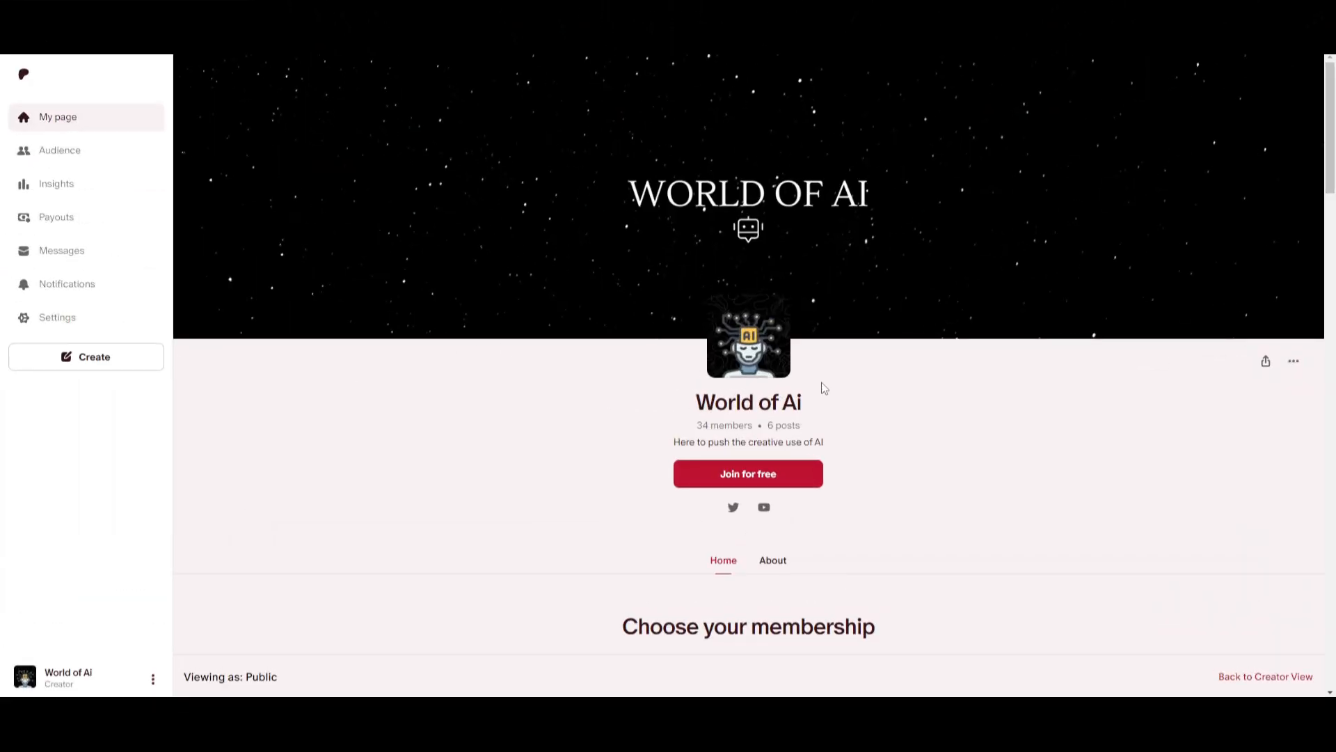
{"action": "mouse_move", "coordinate": [1131, 372]}
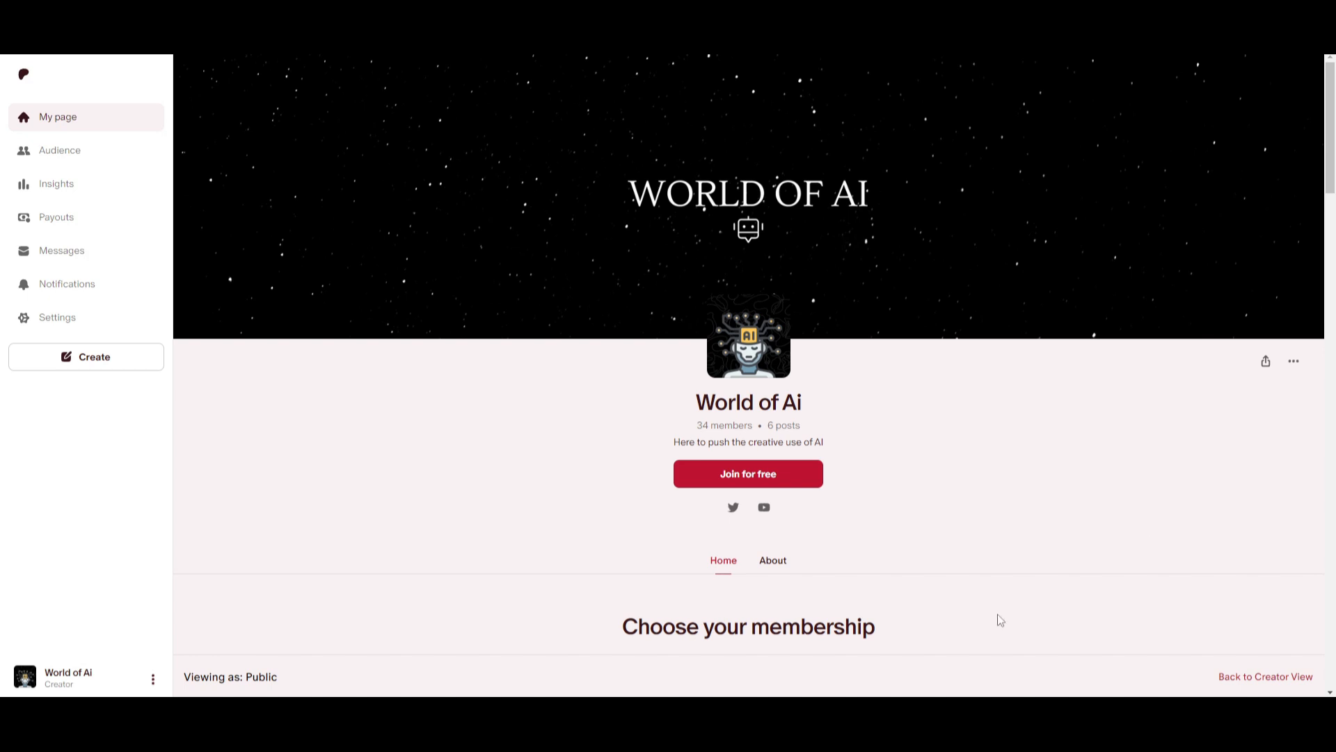
{"action": "mouse_move", "coordinate": [1000, 589]}
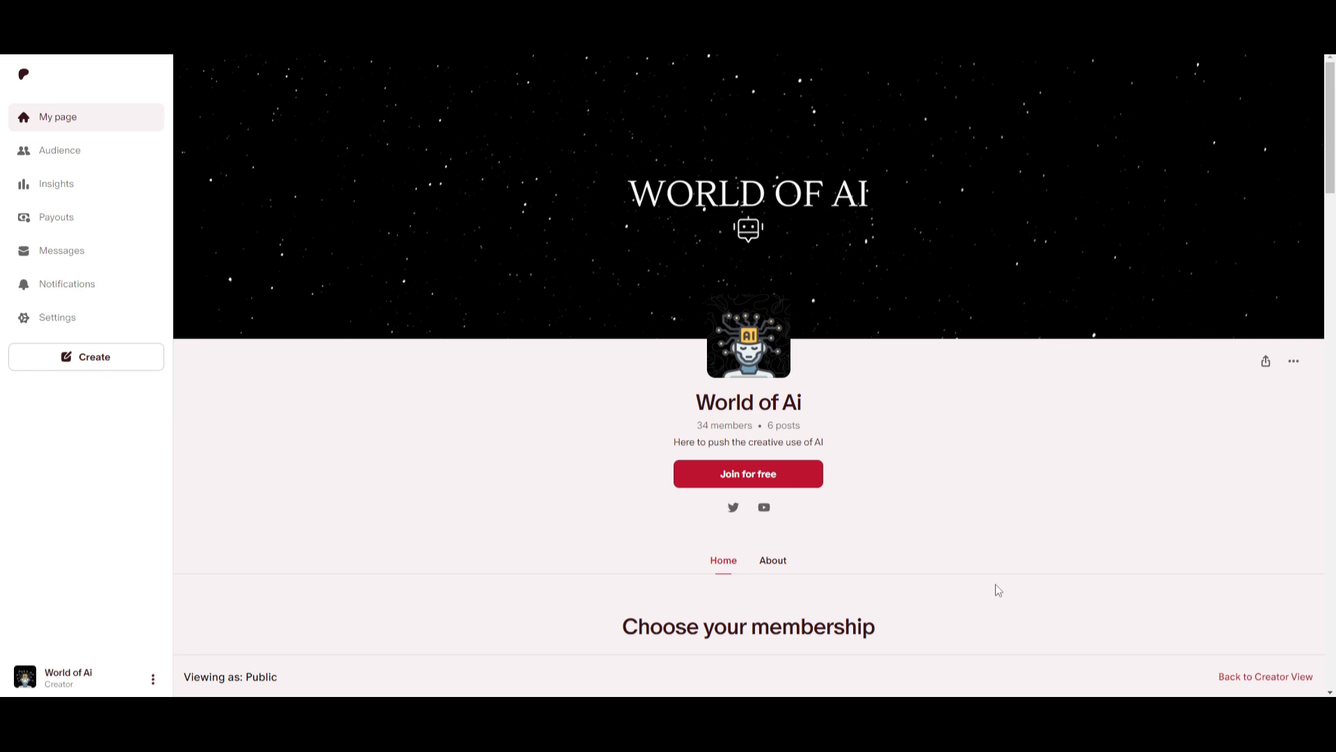
{"action": "mouse_move", "coordinate": [866, 296]}
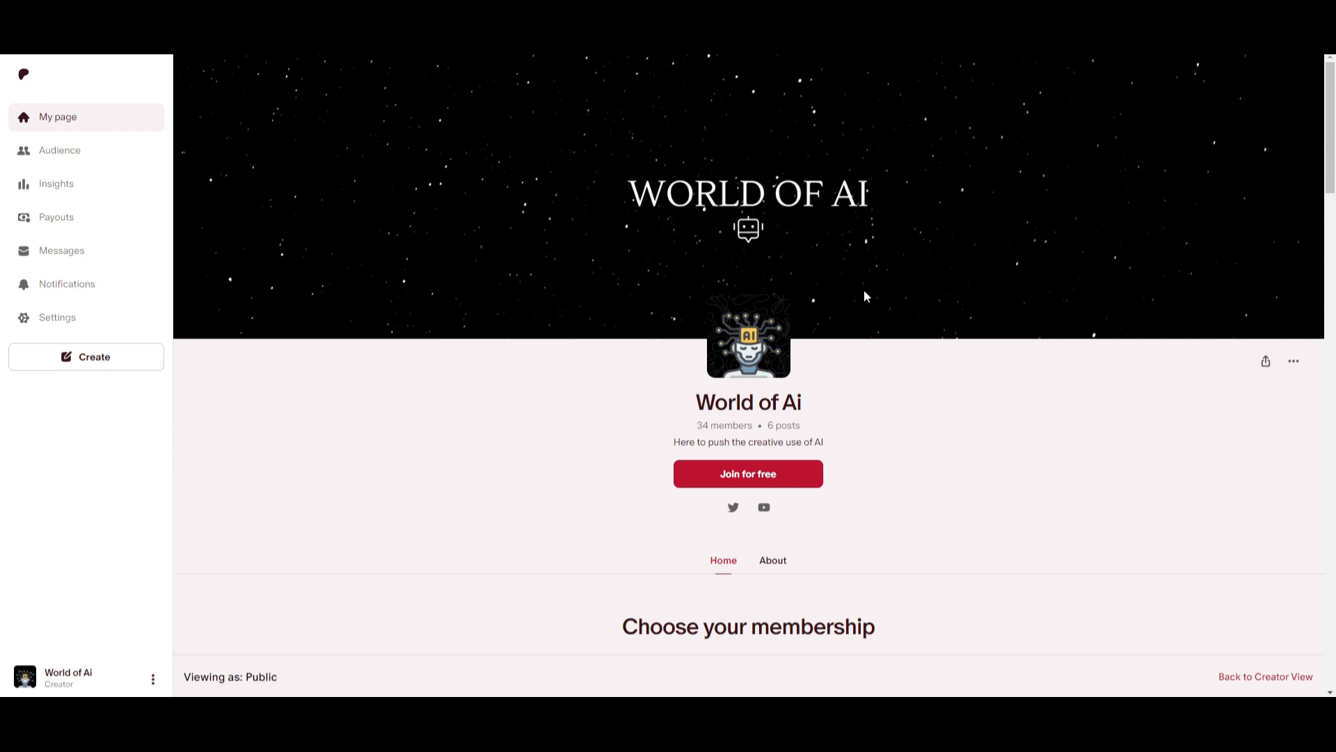
{"action": "mouse_move", "coordinate": [895, 255]}
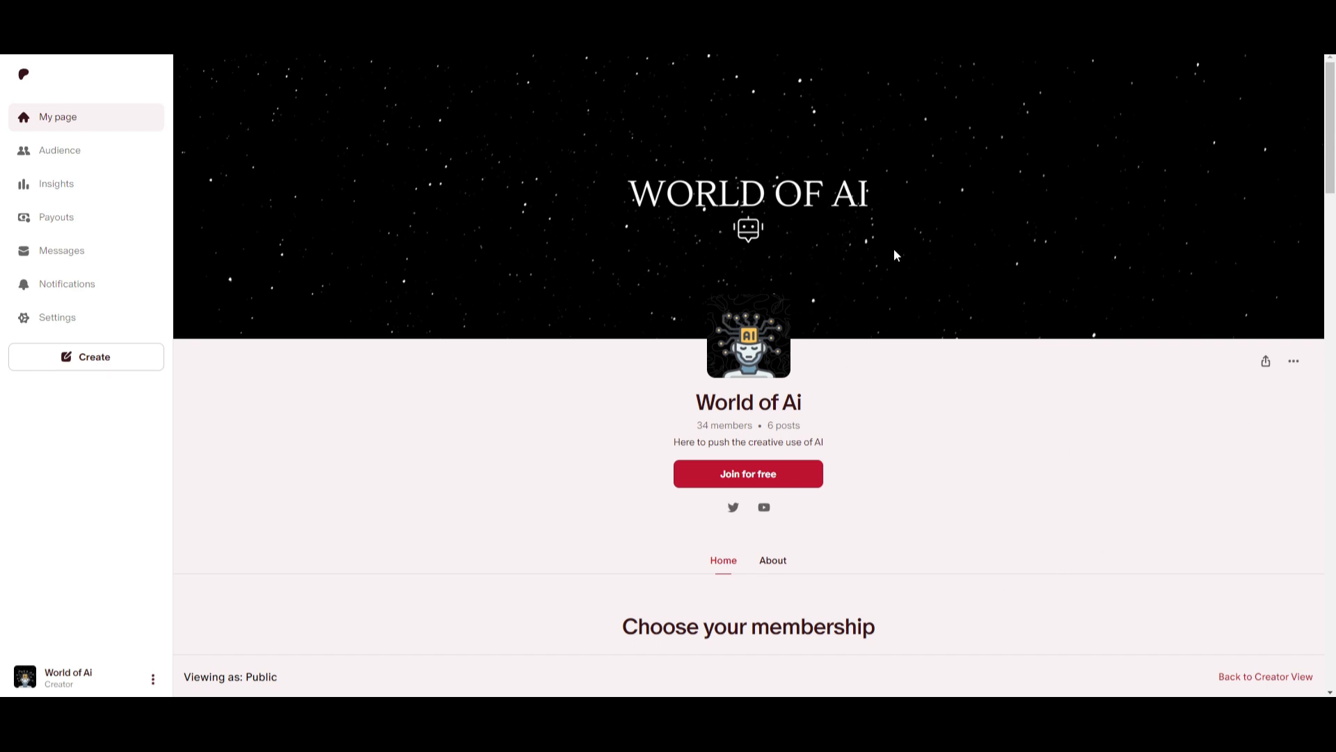
{"action": "mouse_move", "coordinate": [1111, 490]}
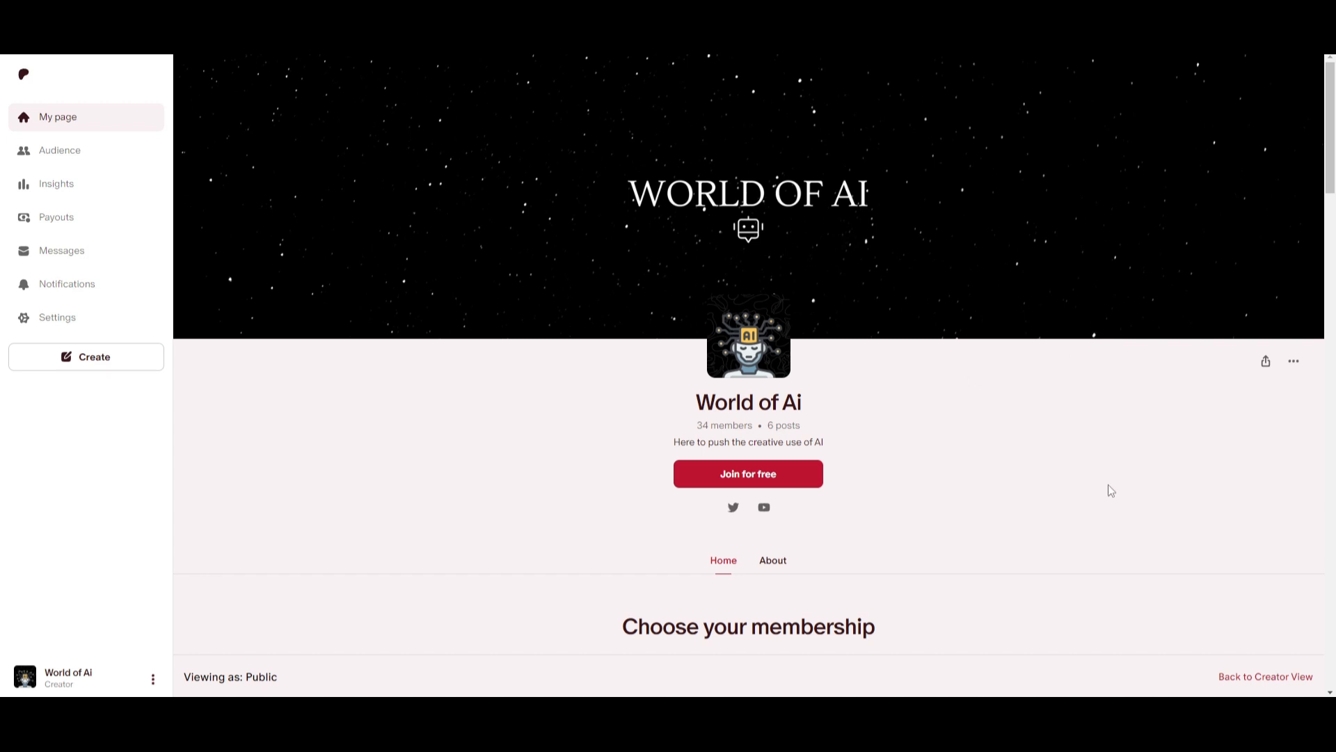
{"action": "mouse_move", "coordinate": [672, 167]}
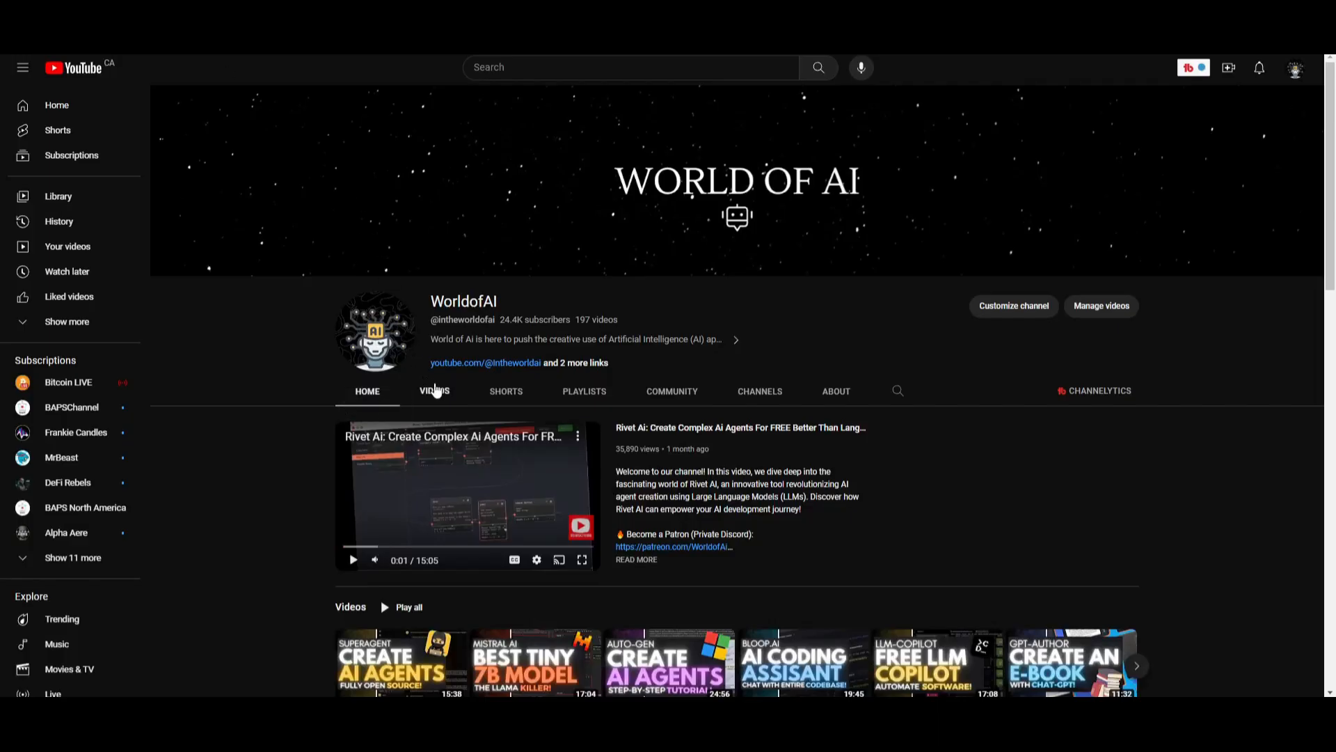
Step: Open the WorldofAI channel's VIDEOS tab and scroll its latest uploads
{"action": "left_click", "coordinate": [434, 390]}
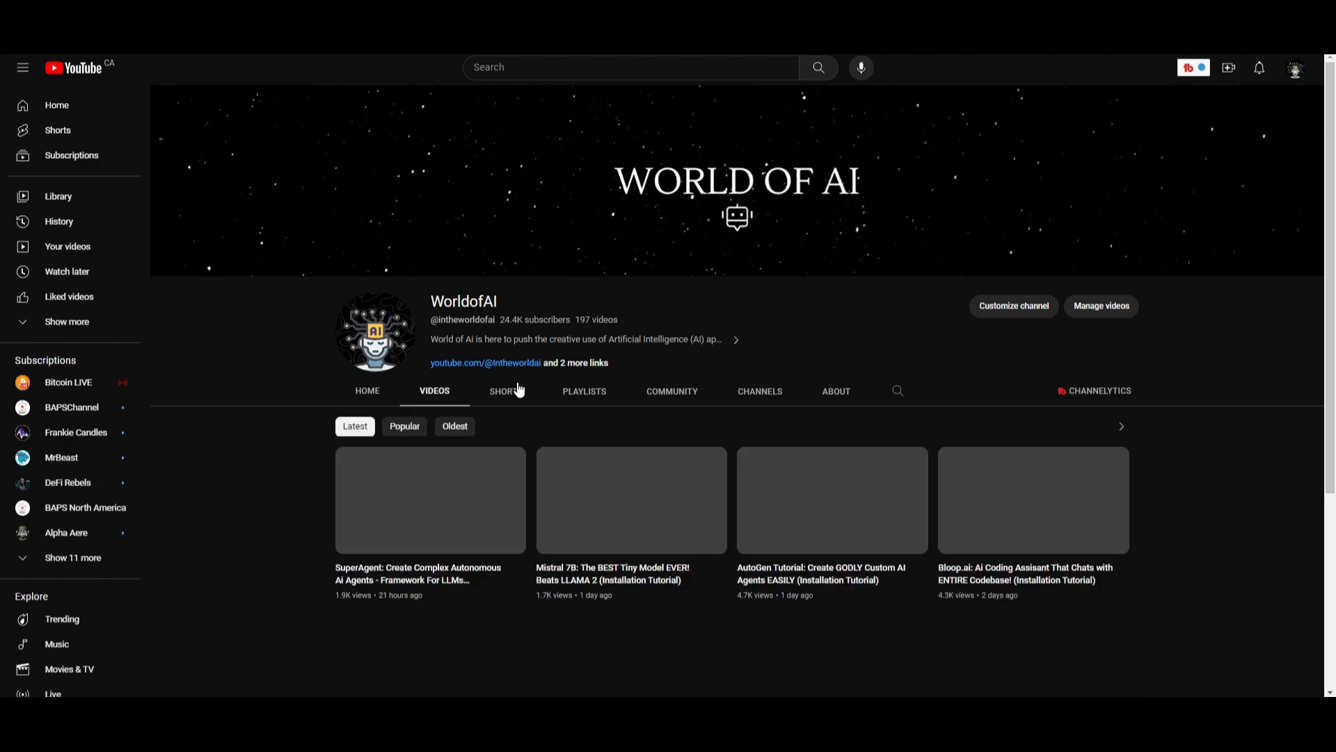
{"action": "scroll", "scroll_direction": "down", "scroll_amount": 3}
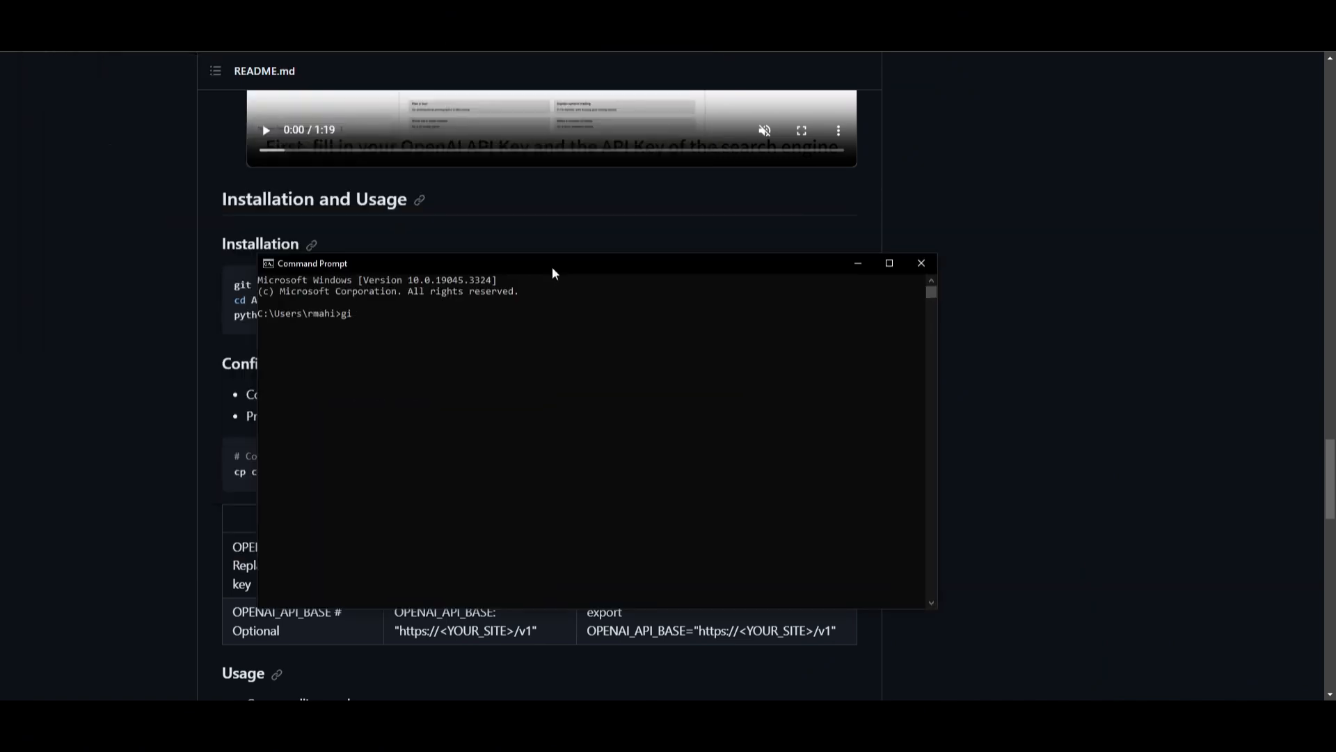
Step: Clone github.com/LinkSoul-AI/AutoAgents, enter its folder, and type 'python setup.py install'
{"action": "left_click", "coordinate": [920, 262]}
{"action": "type", "text": "t clone"}
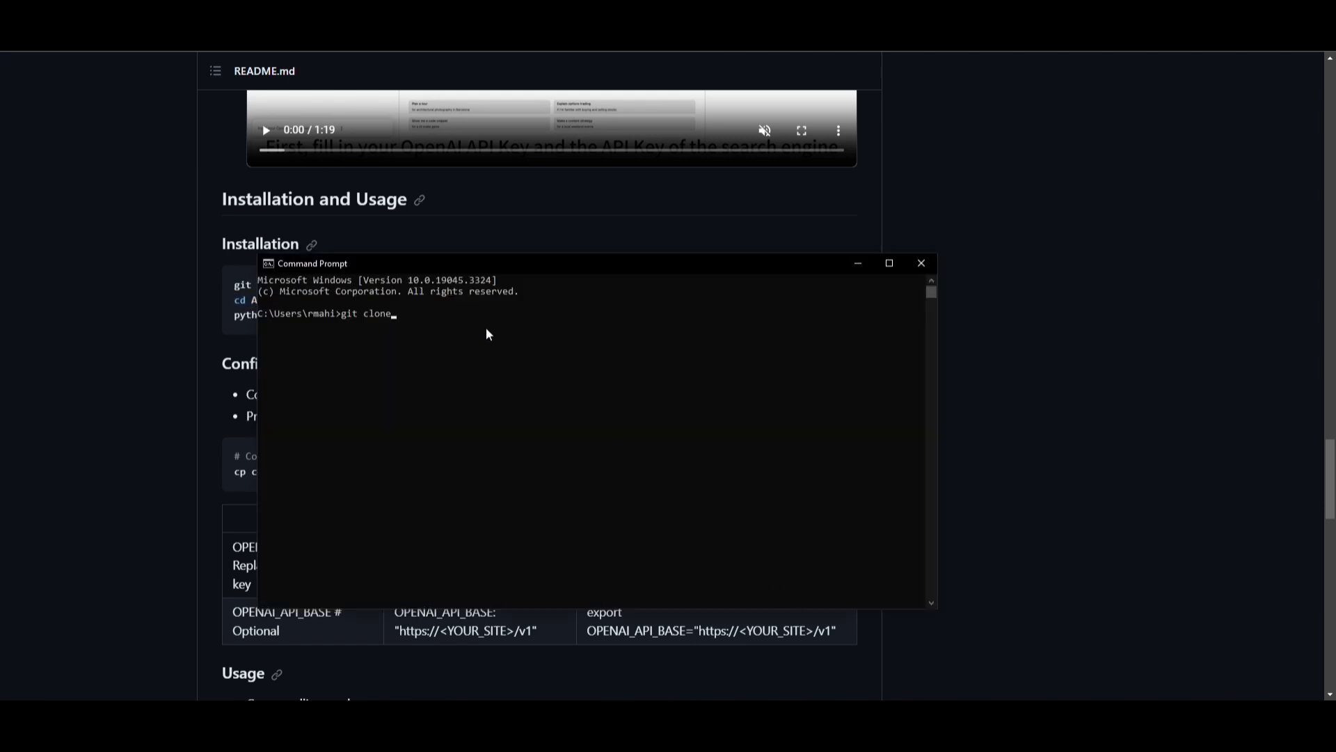
{"action": "type", "text": "https://github.com/LinkSoul-AI/AutoAgents"}
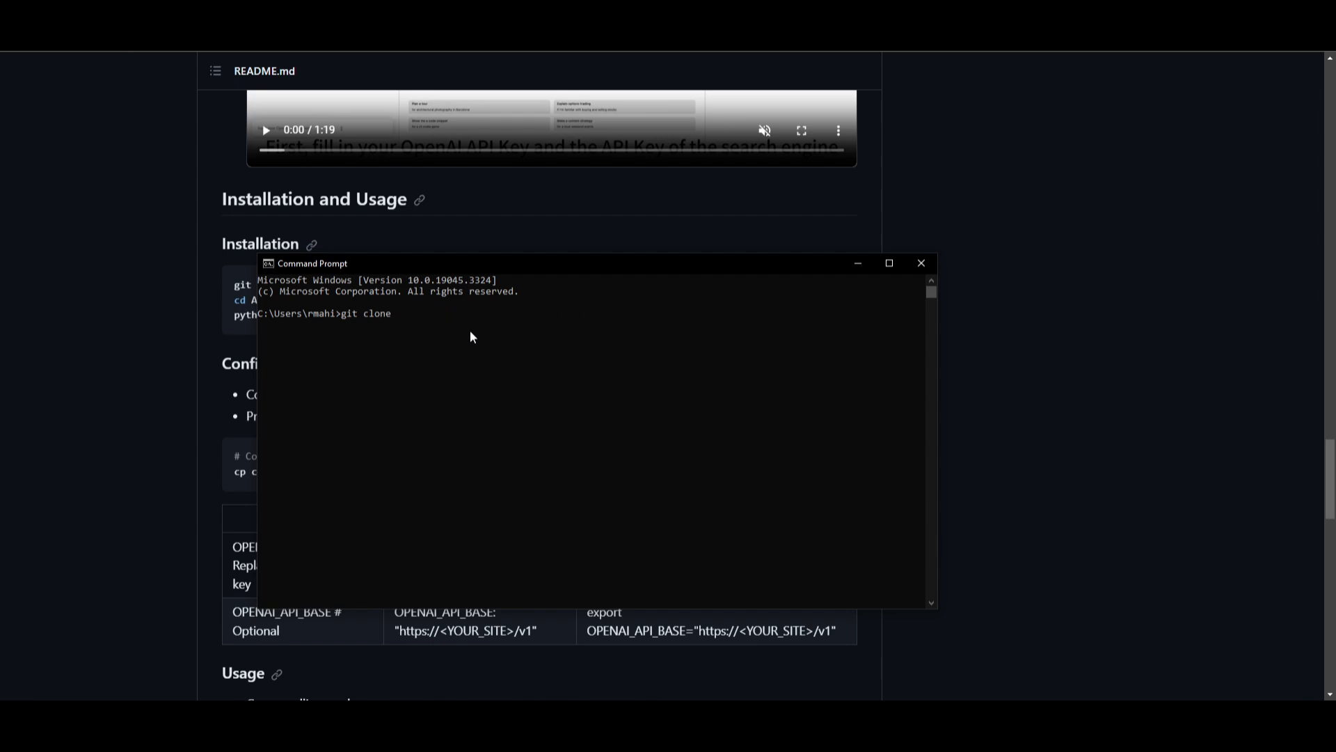
{"action": "type", "text": "https://github.com/LinkSoul-AI/AutoAgents"}
{"action": "type", "text": "cd autoagents"}
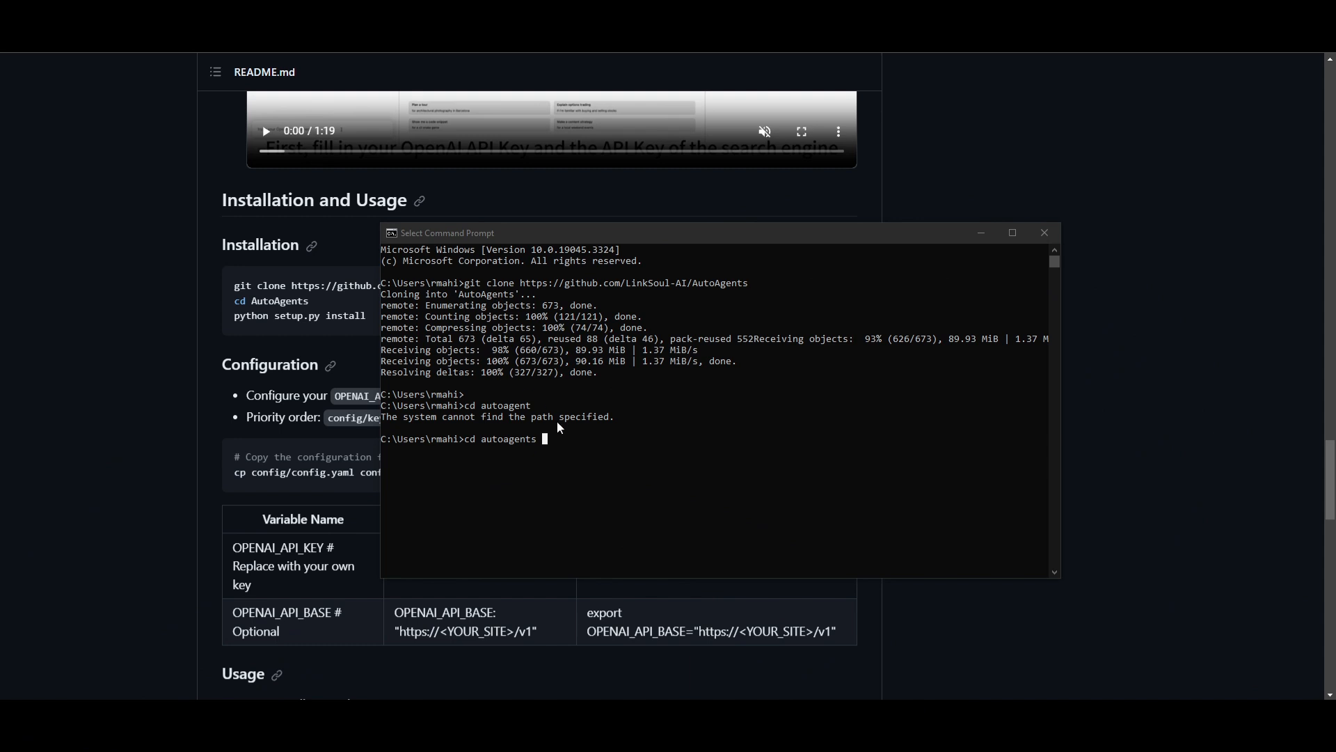
{"action": "mouse_move", "coordinate": [540, 447]}
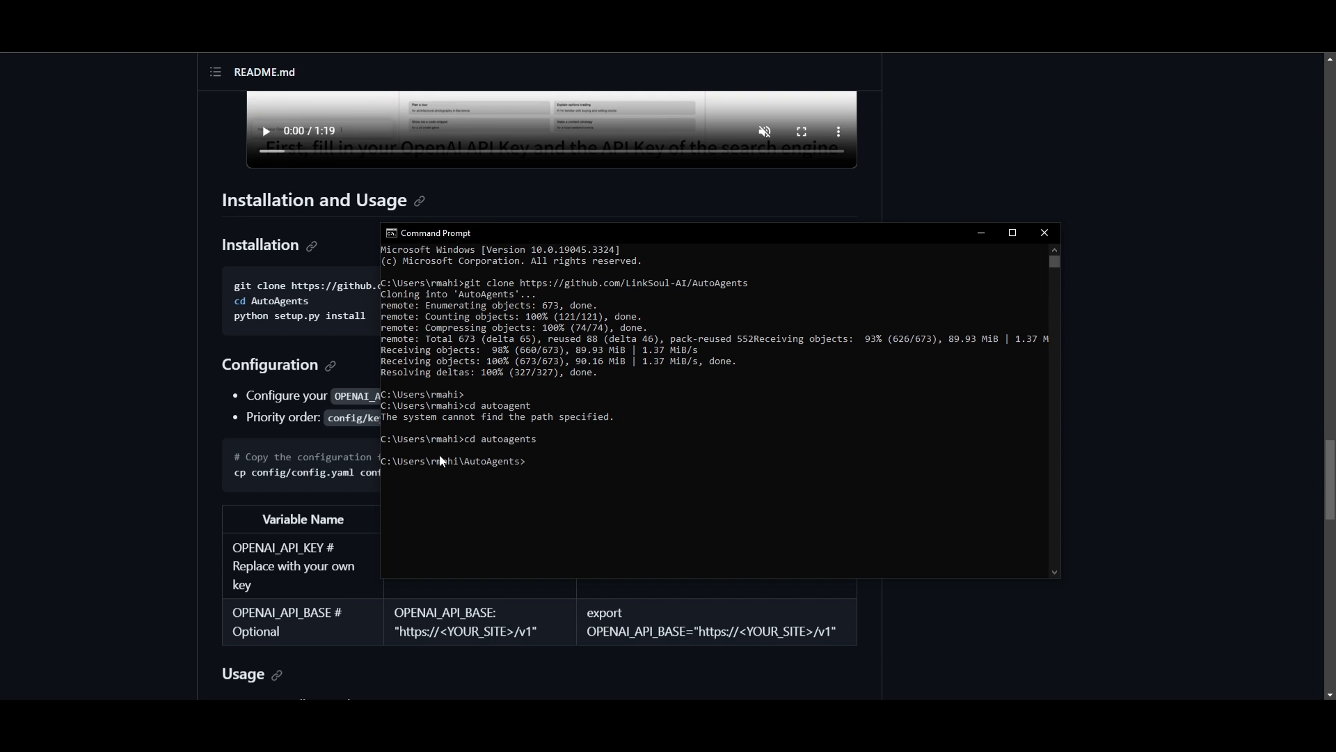
{"action": "left_click", "coordinate": [1043, 232]}
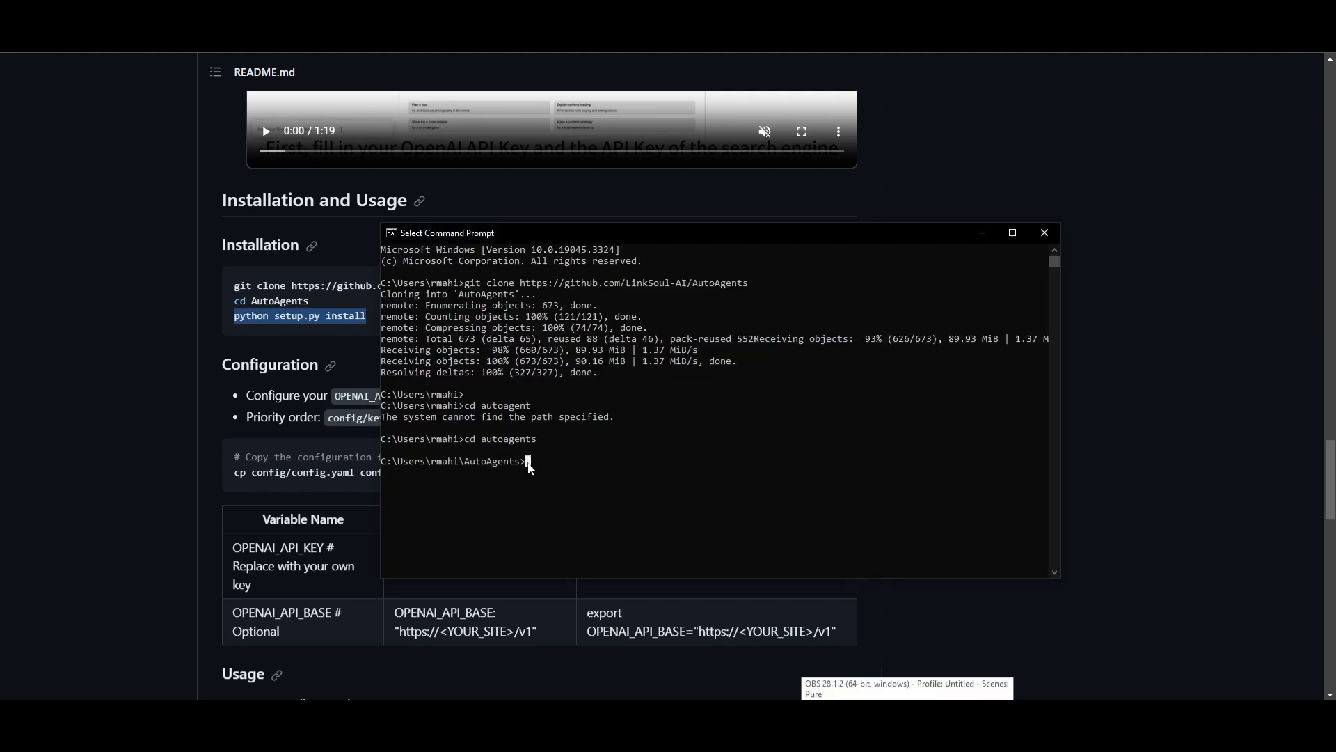
{"action": "type", "text": "python setup.py install"}
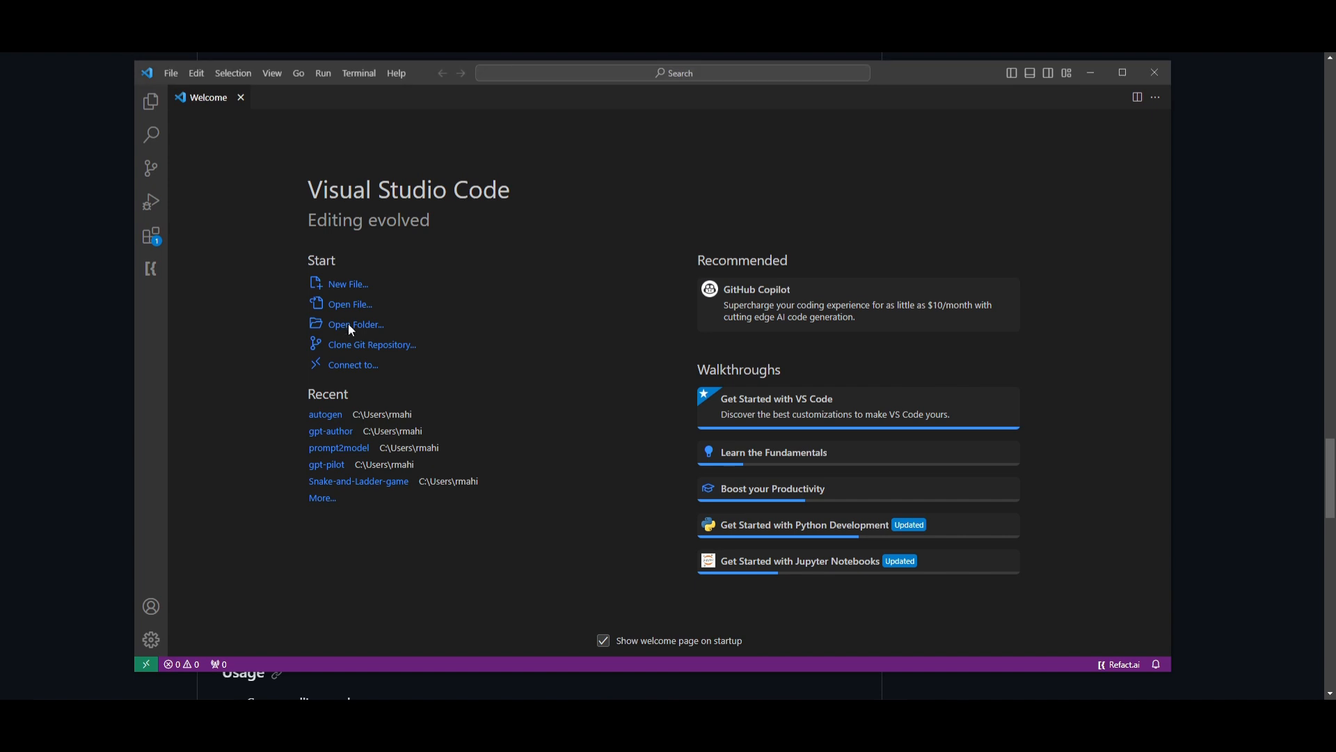
Step: Open the AutoAgents folder in VS Code and trust its authors
{"action": "left_click", "coordinate": [356, 323]}
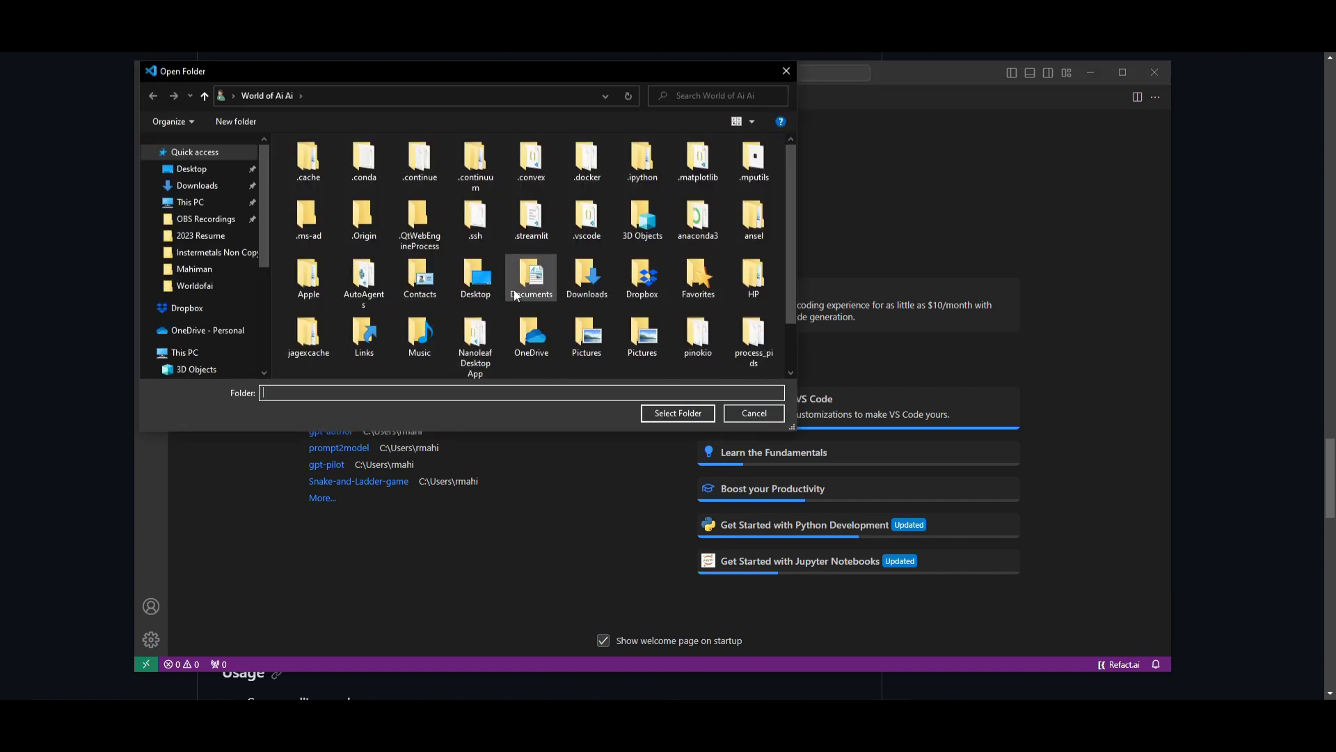
{"action": "left_click", "coordinate": [751, 413]}
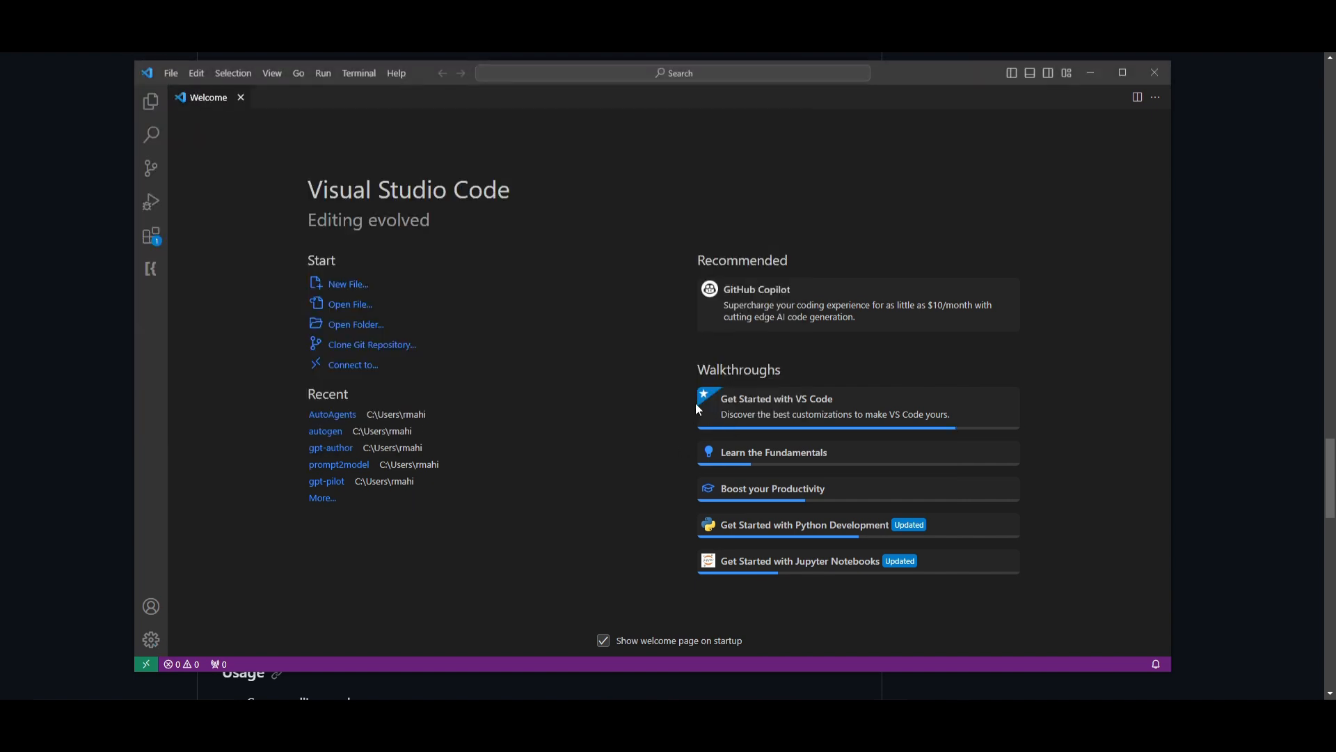
{"action": "left_click", "coordinate": [333, 414]}
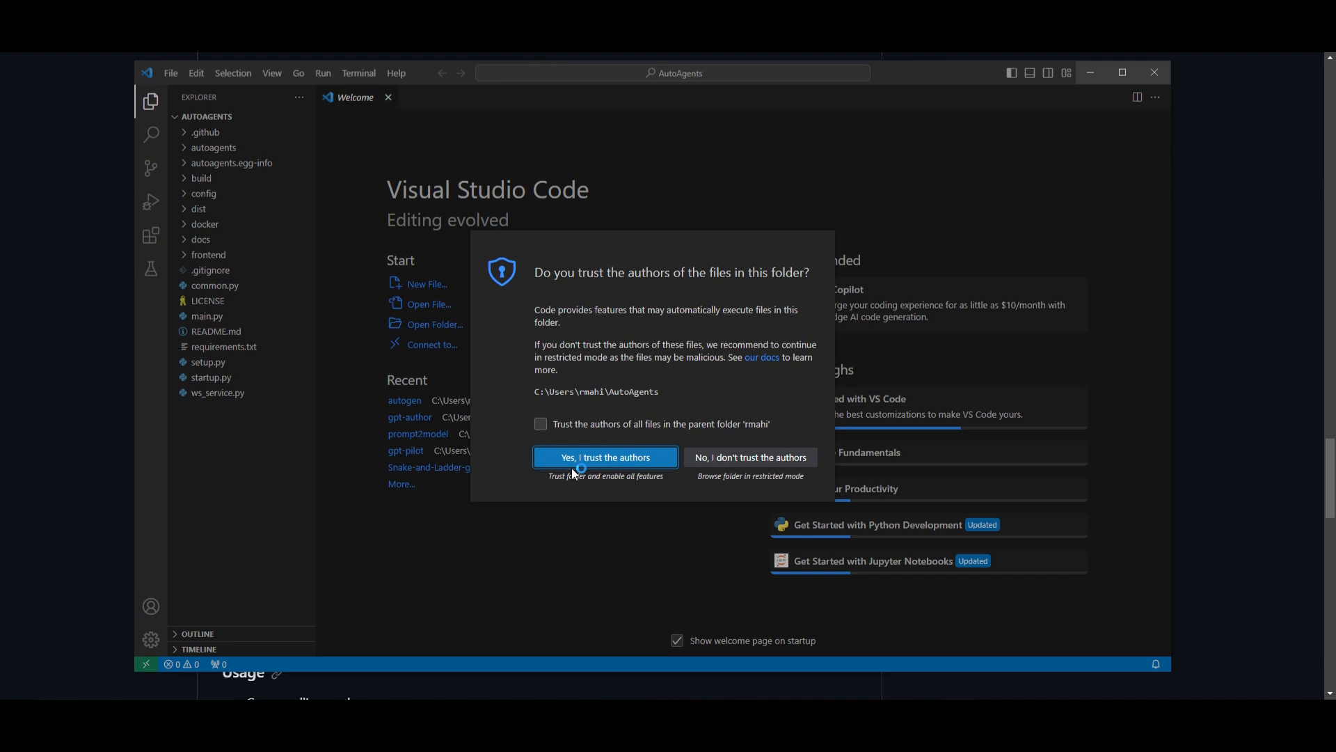
{"action": "left_click", "coordinate": [605, 457]}
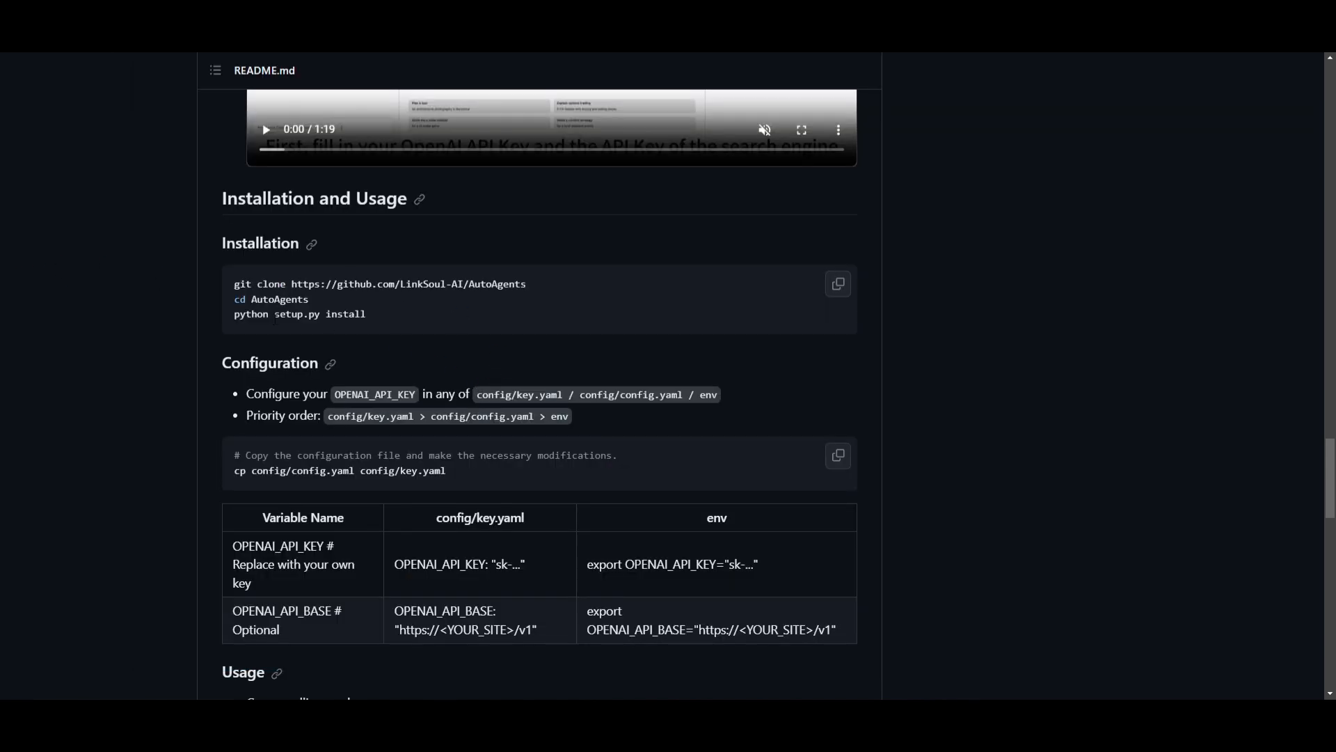
{"action": "double_click", "coordinate": [373, 394]}
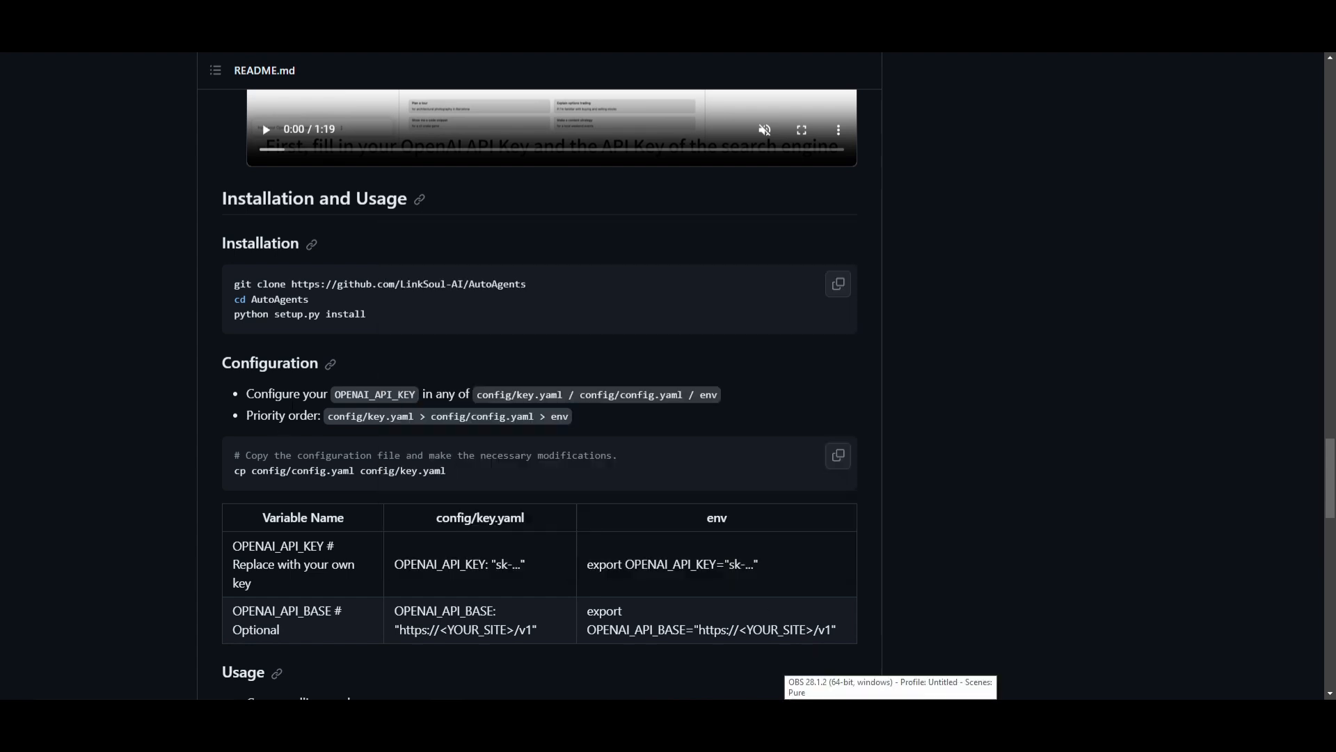
{"action": "mouse_move", "coordinate": [526, 428]}
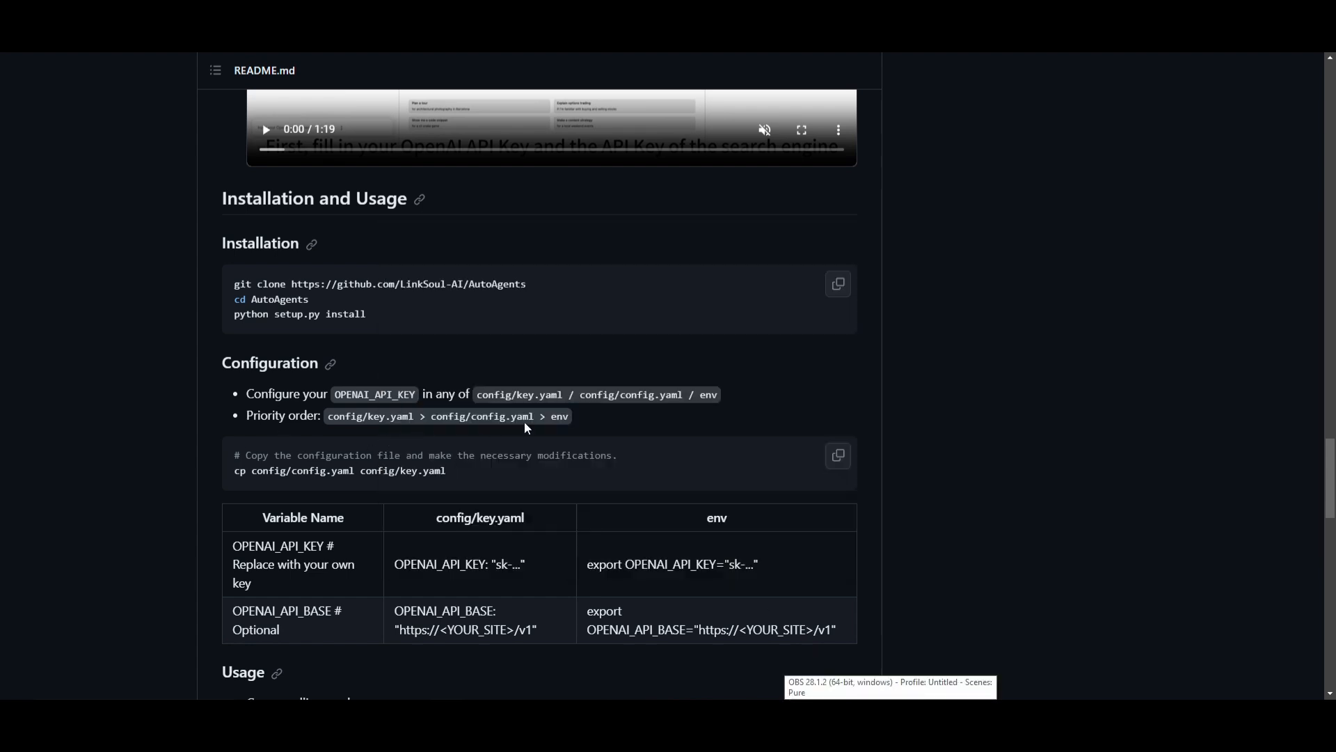
{"action": "mouse_move", "coordinate": [437, 434]}
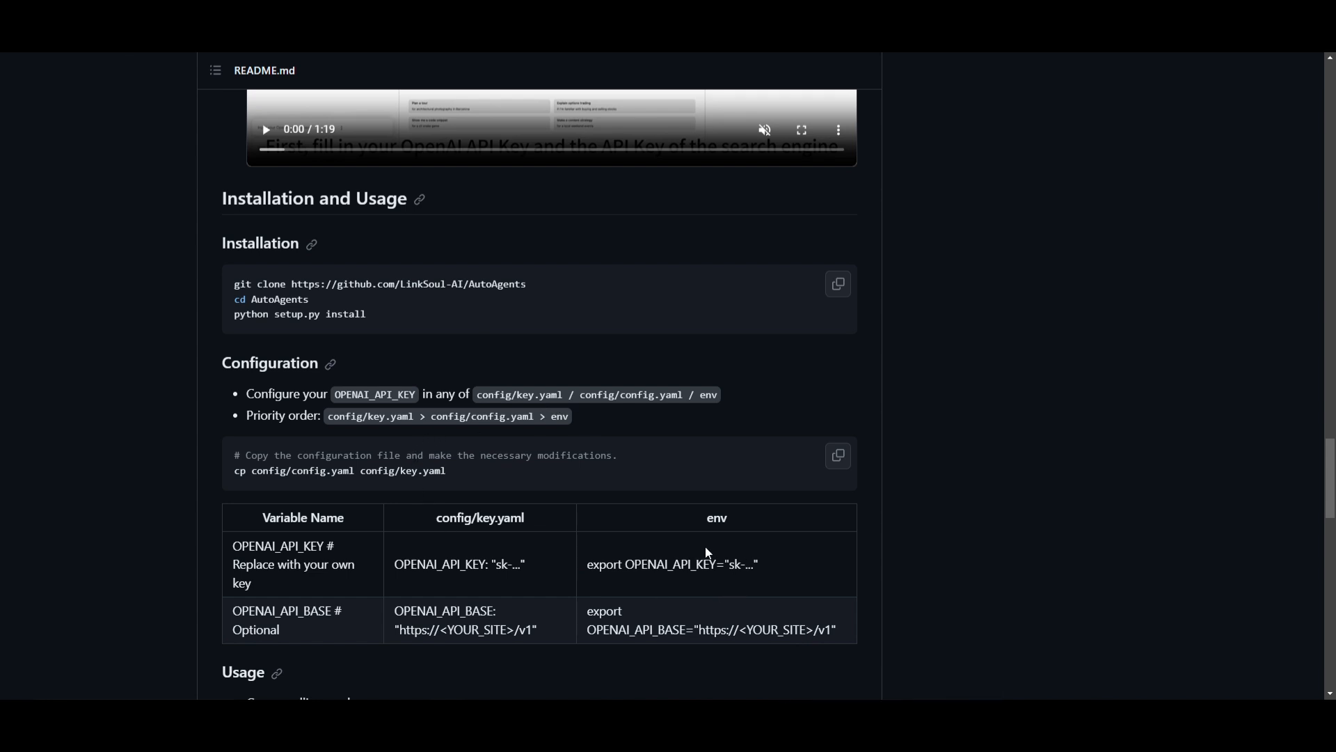
{"action": "mouse_move", "coordinate": [550, 554]}
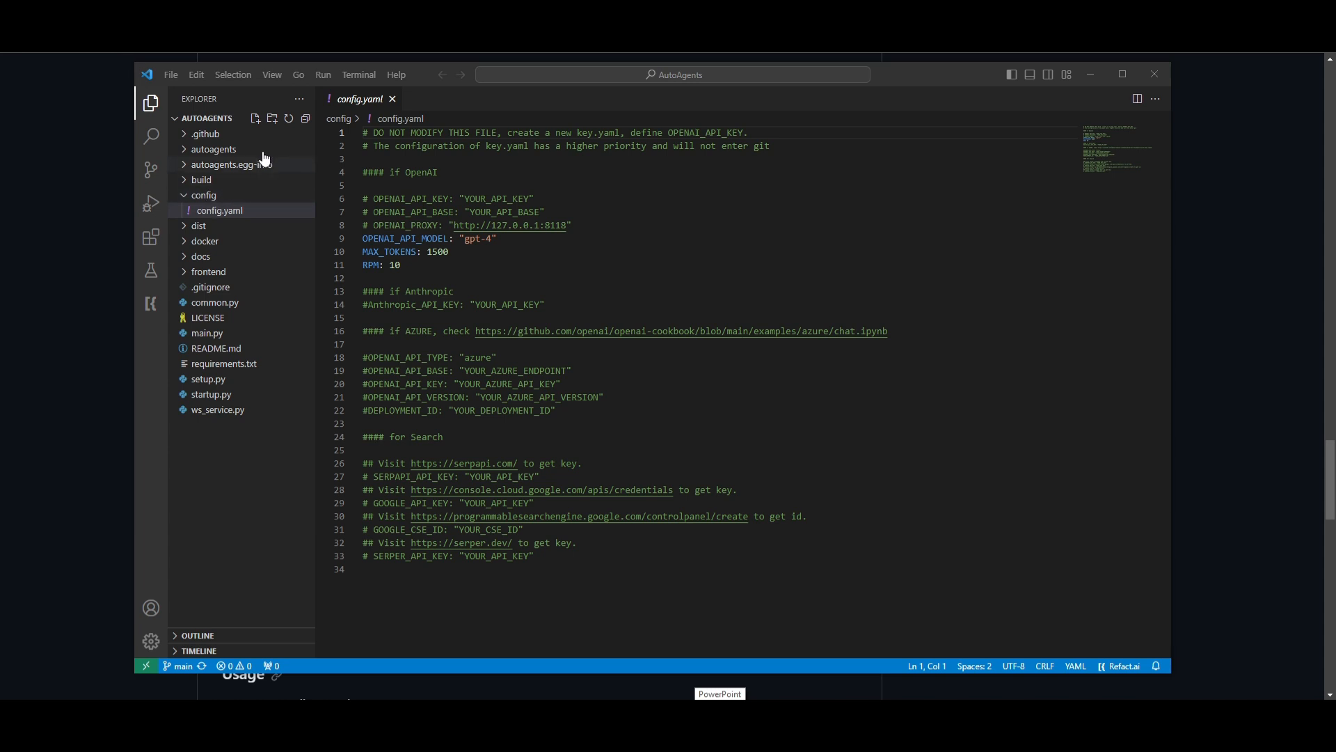
{"action": "mouse_move", "coordinate": [234, 224]}
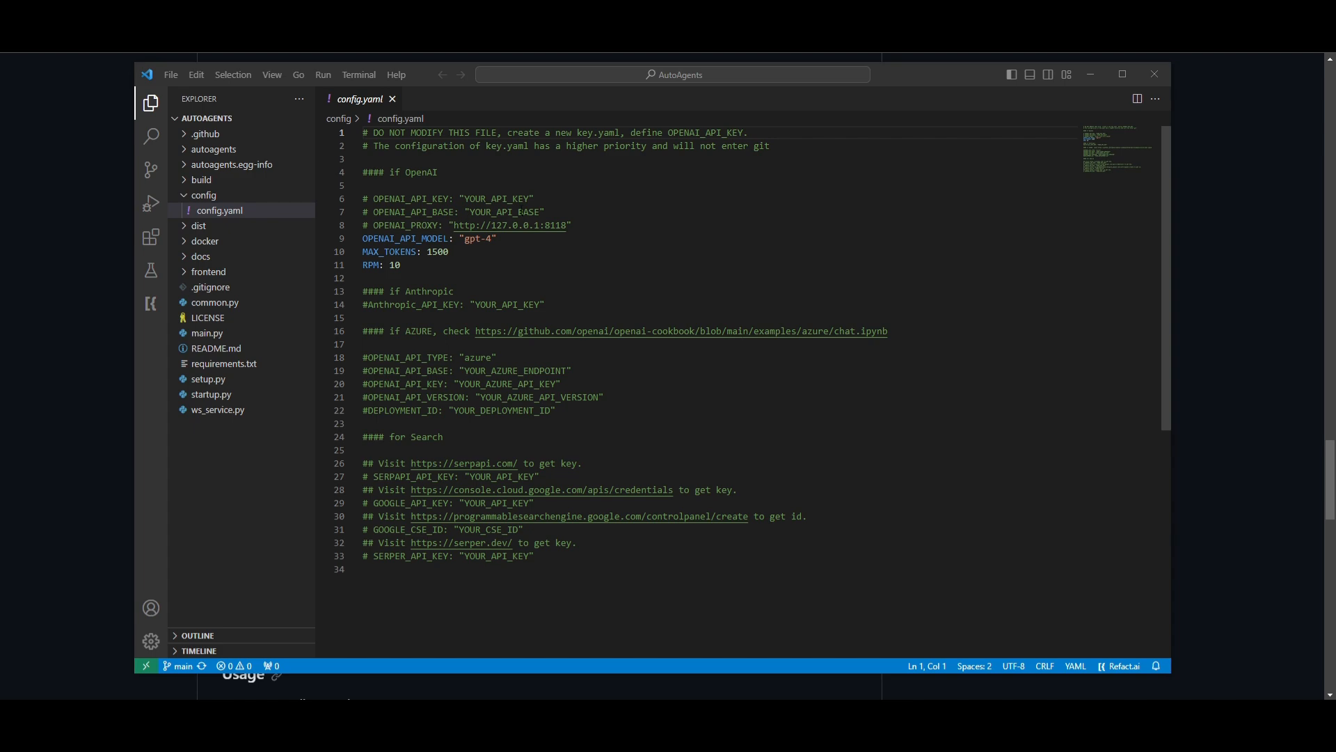
Step: Check config.yaml's OpenAI model and key settings, then return to the README Configuration section
{"action": "left_click", "coordinate": [497, 238]}
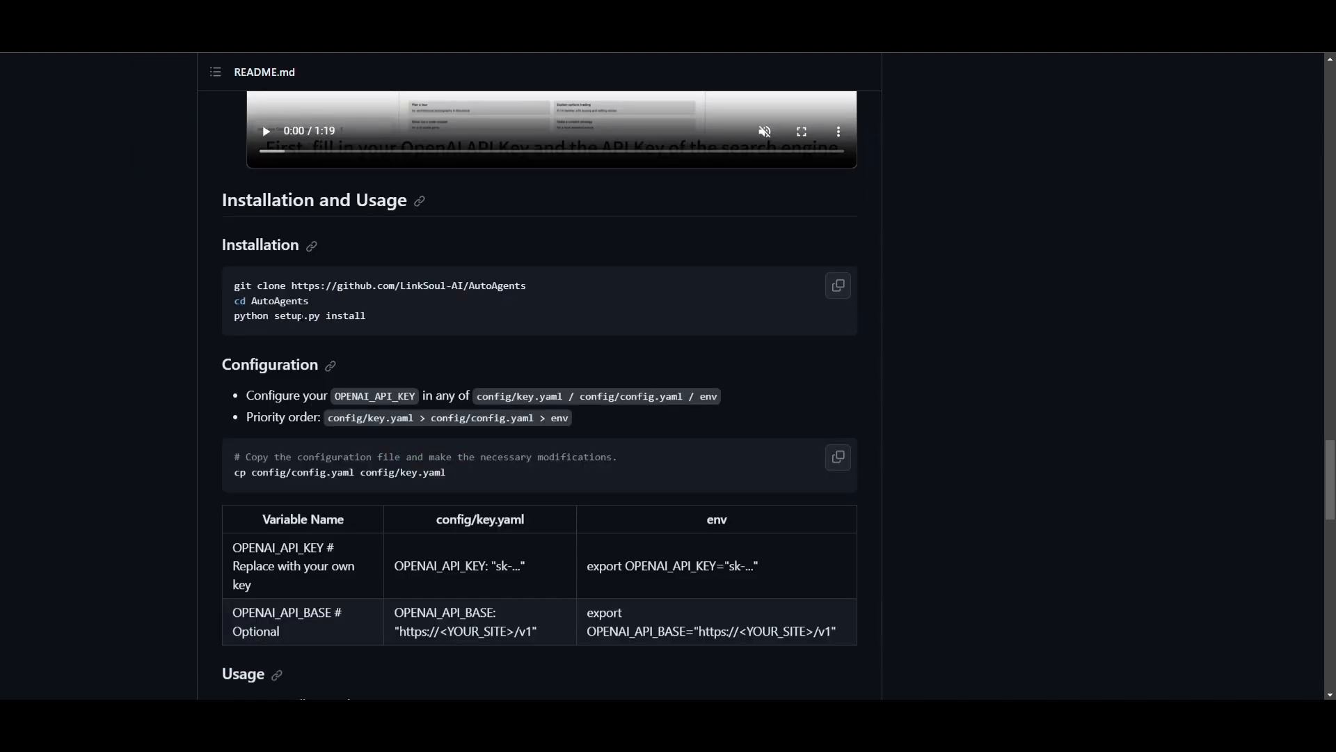
Step: Review the README's Usage and Docker commands, scrolling the code block to see the full command line
{"action": "scroll", "scroll_direction": "down", "scroll_amount": 3}
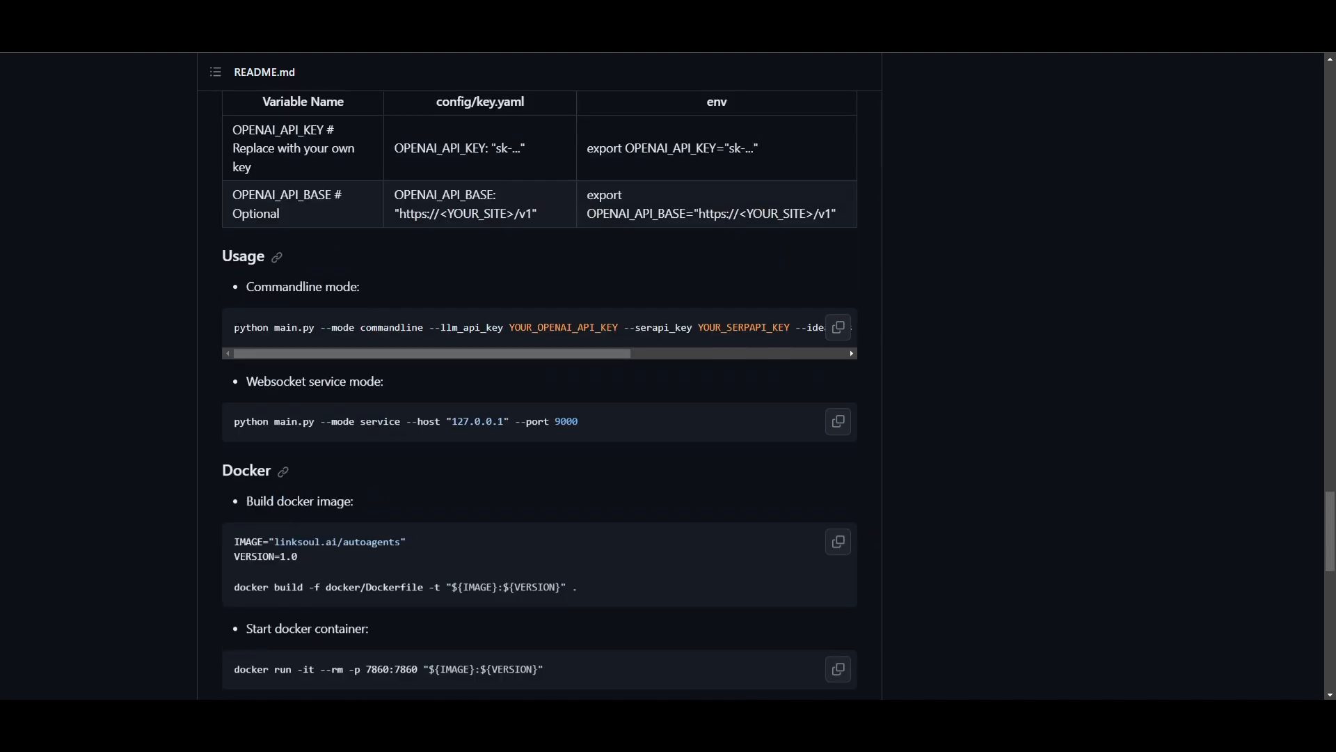
{"action": "left_click_drag", "start_coordinate": [235, 326], "coordinate": [549, 669]}
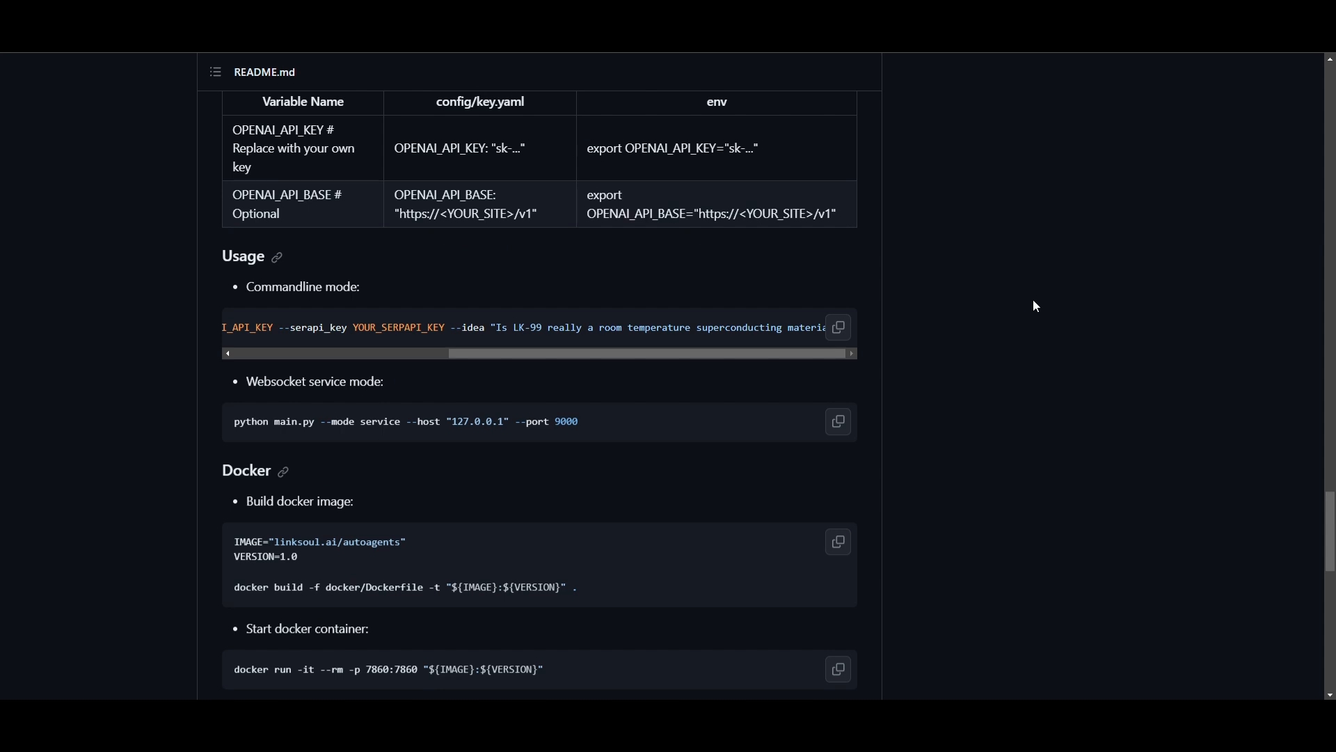
{"action": "scroll", "scroll_direction": "down", "scroll_amount": 3}
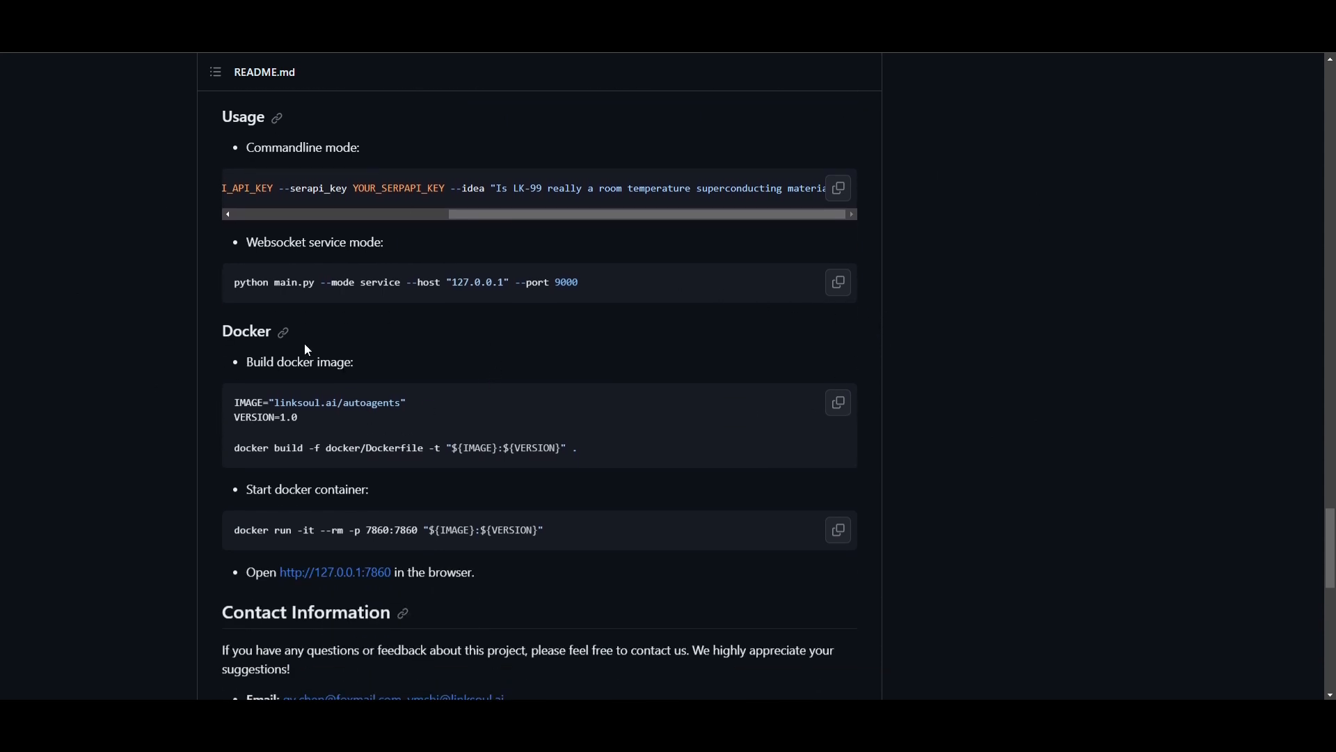
{"action": "mouse_move", "coordinate": [380, 508]}
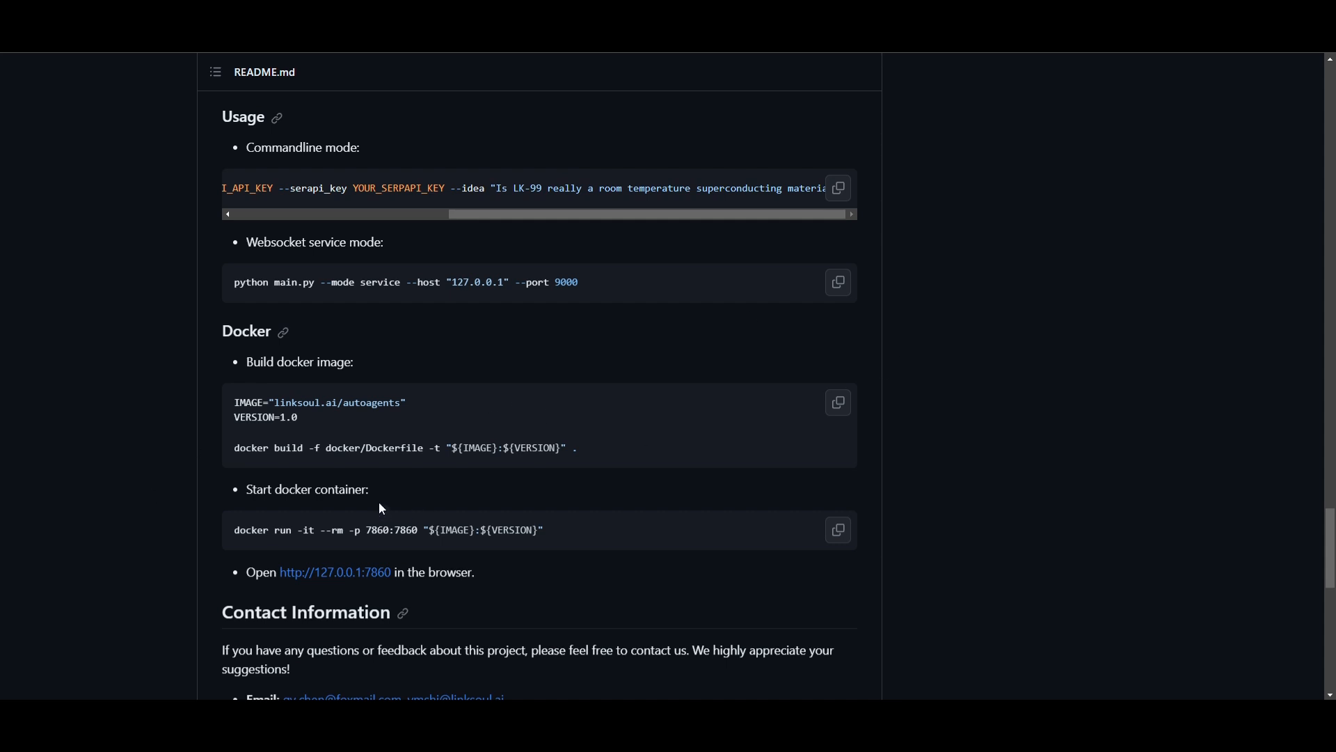
{"action": "scroll", "scroll_direction": "down", "scroll_amount": 3}
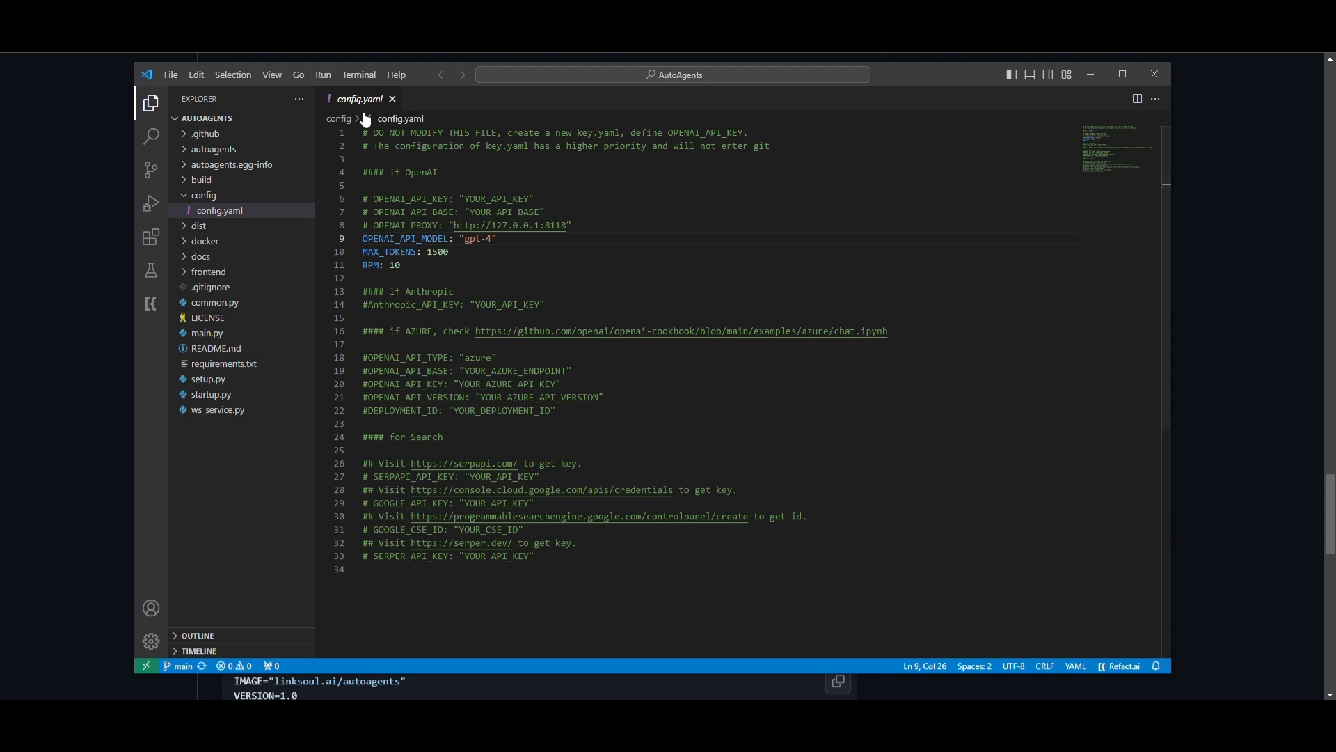
{"action": "left_click", "coordinate": [171, 74]}
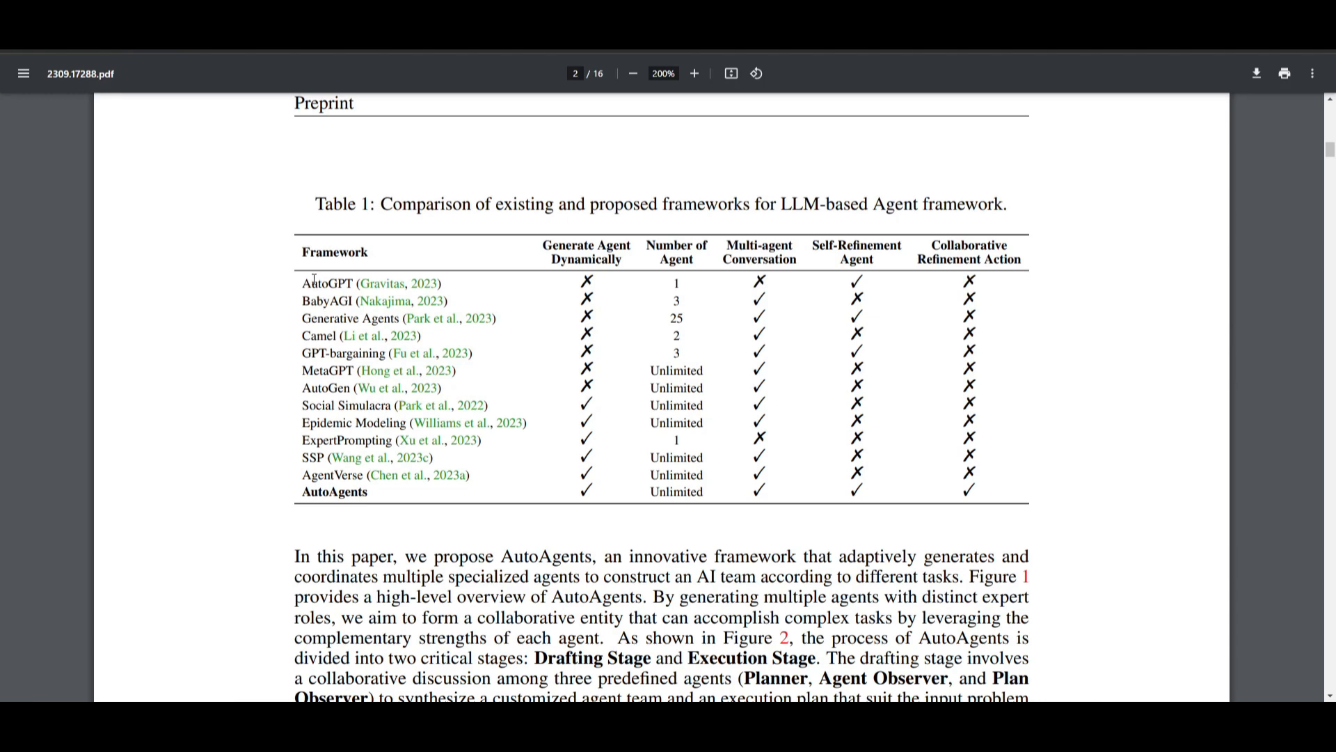
{"action": "mouse_move", "coordinate": [375, 309]}
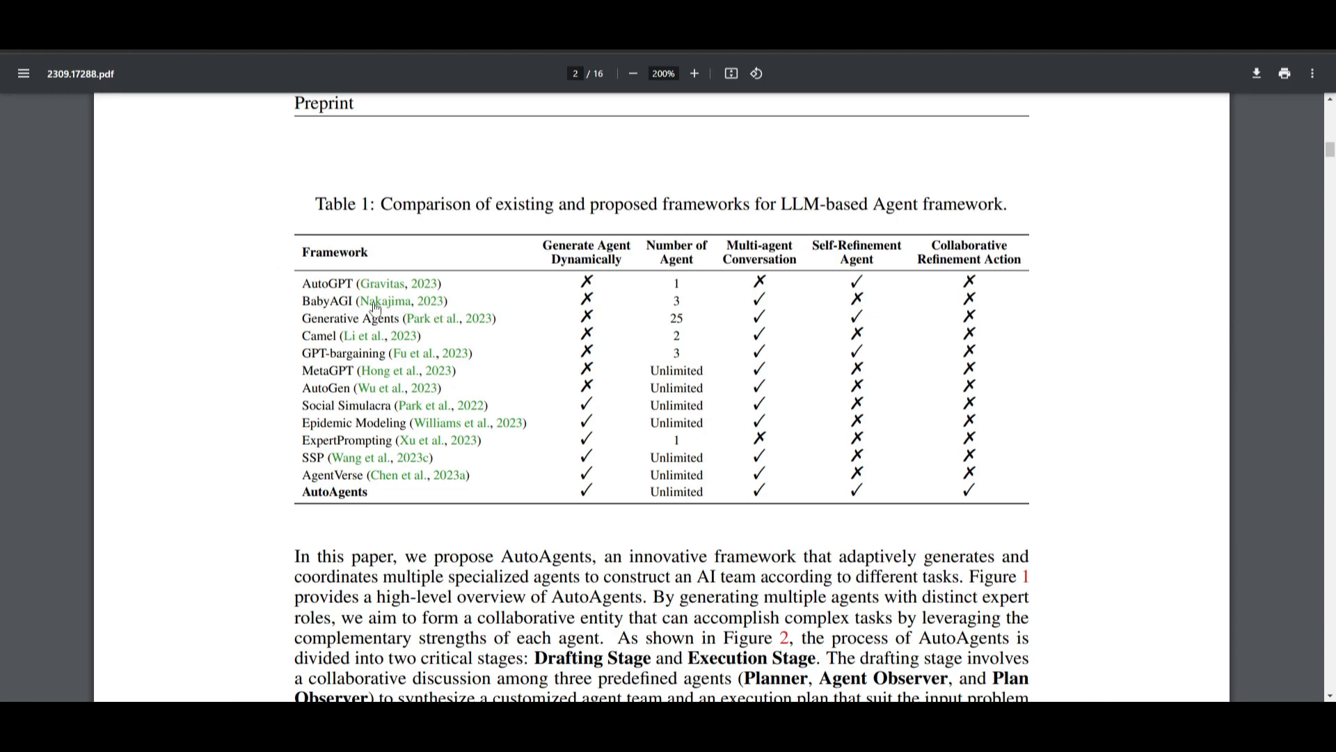
{"action": "mouse_move", "coordinate": [335, 368]}
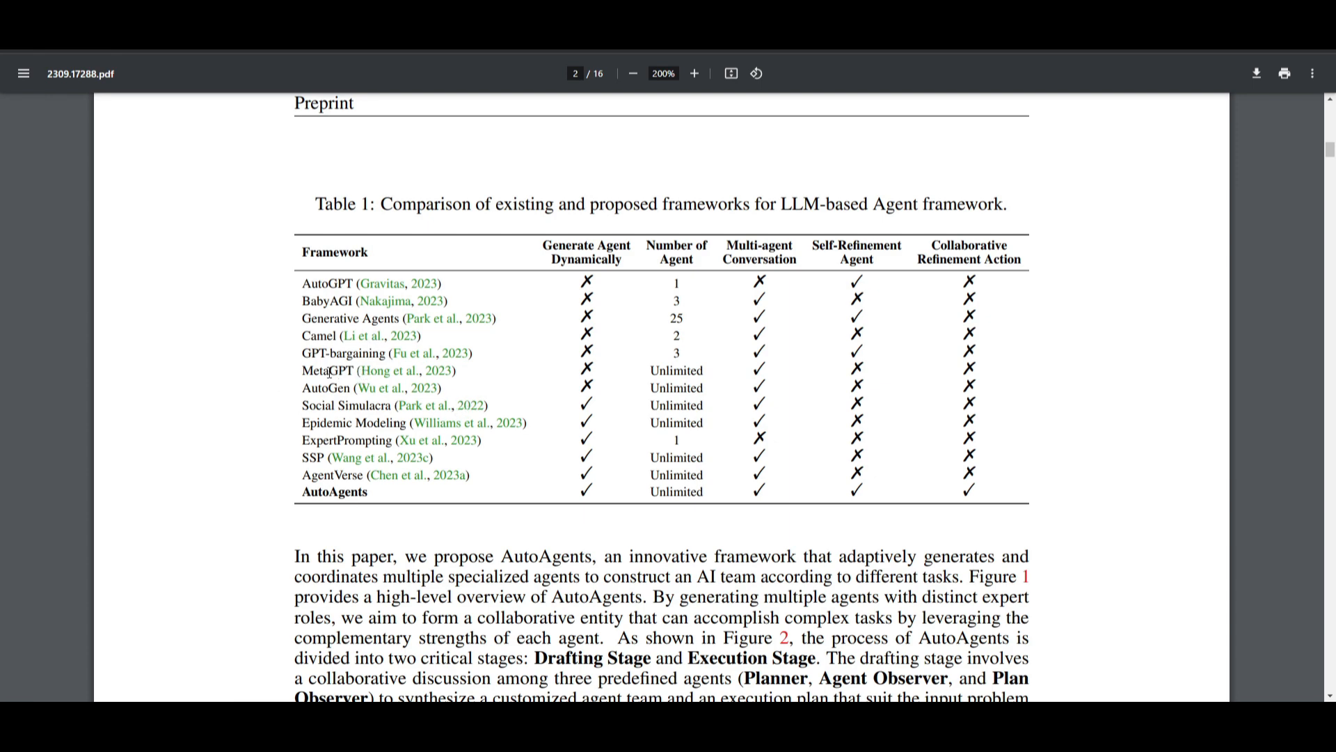
{"action": "mouse_move", "coordinate": [327, 389]}
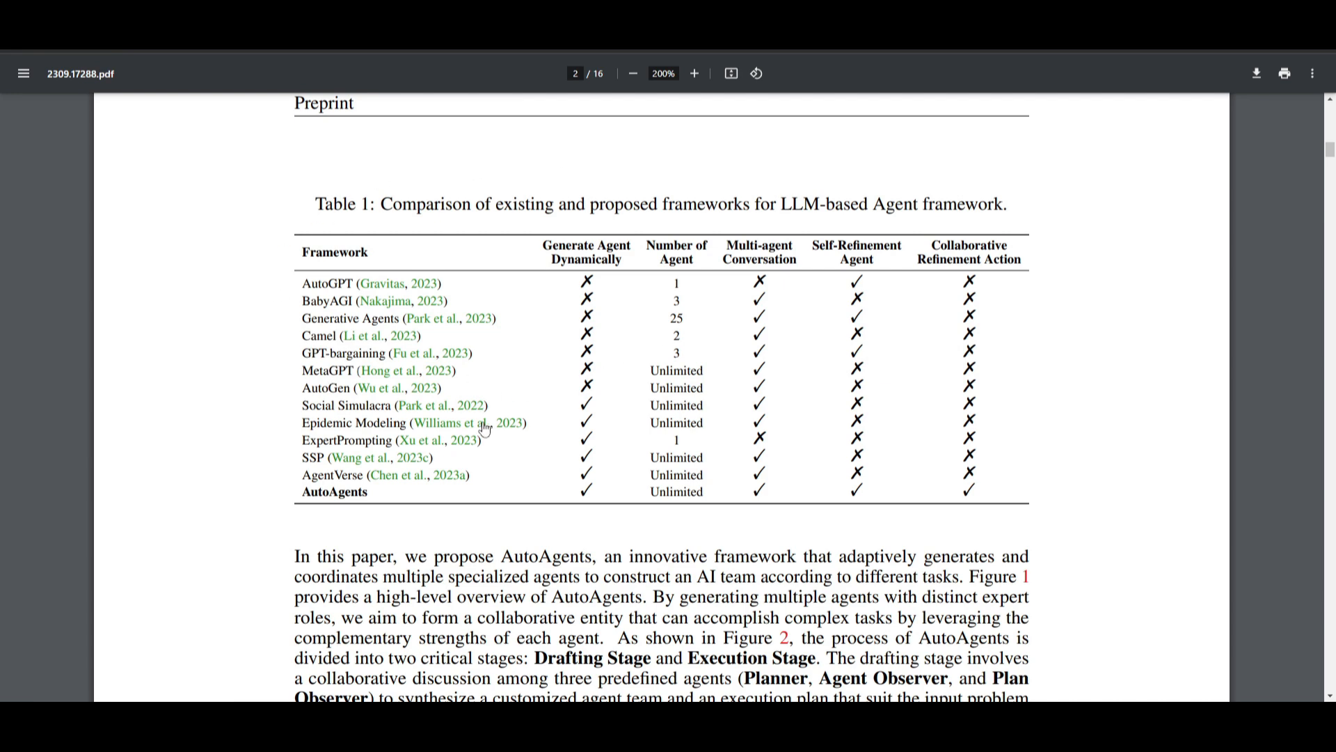
{"action": "mouse_move", "coordinate": [512, 244]}
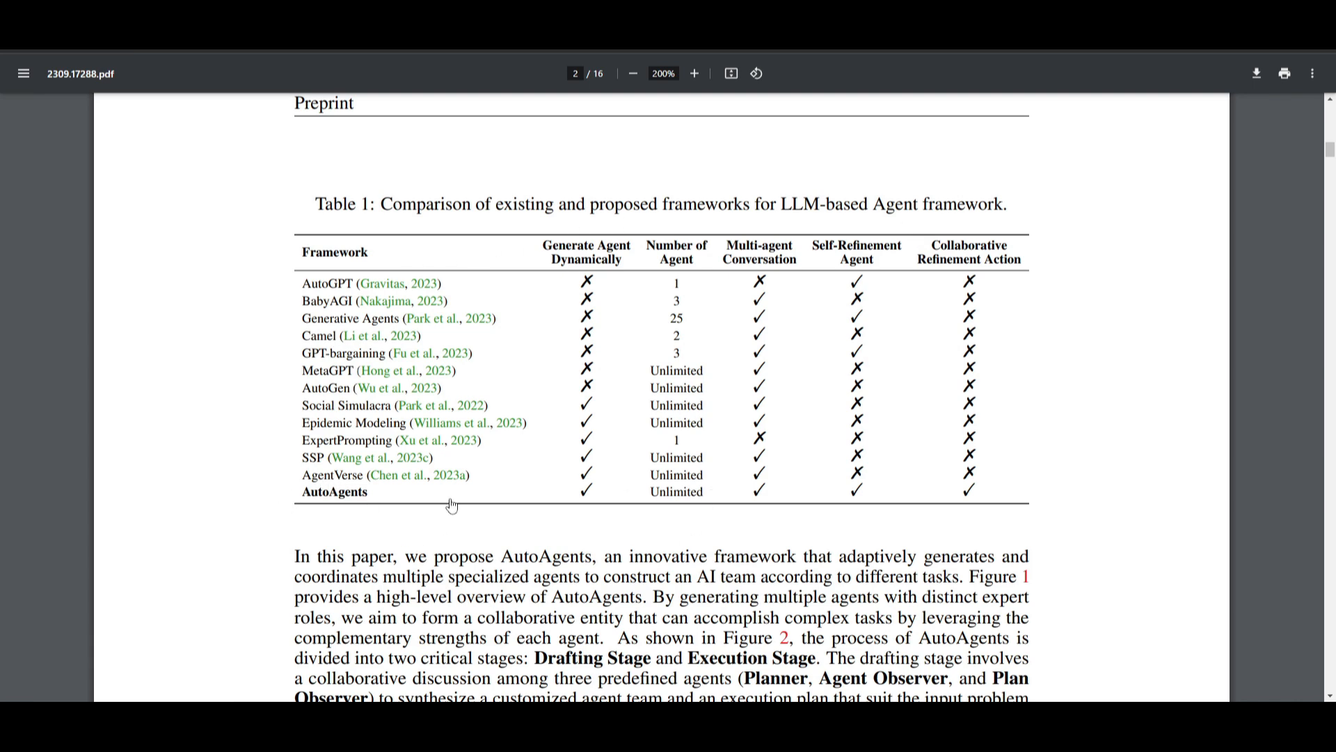
{"action": "mouse_move", "coordinate": [557, 265]}
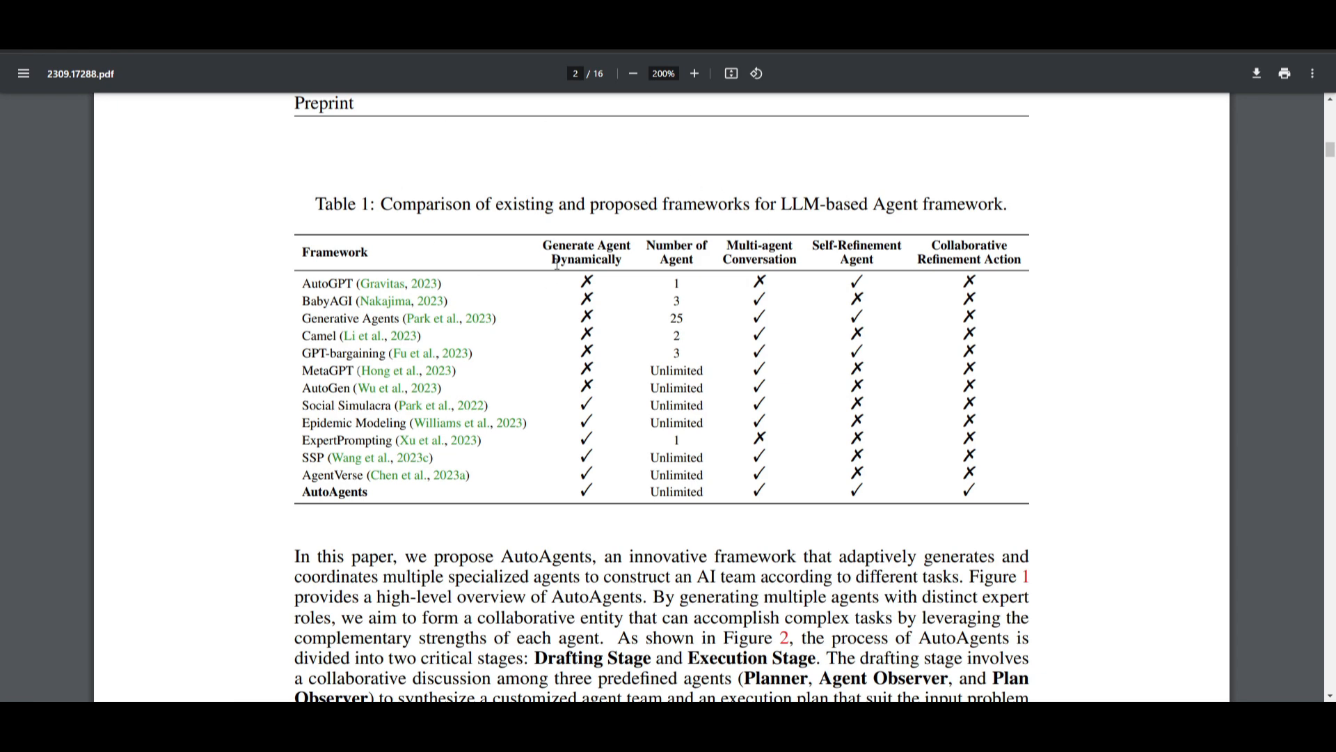
{"action": "mouse_move", "coordinate": [611, 237]}
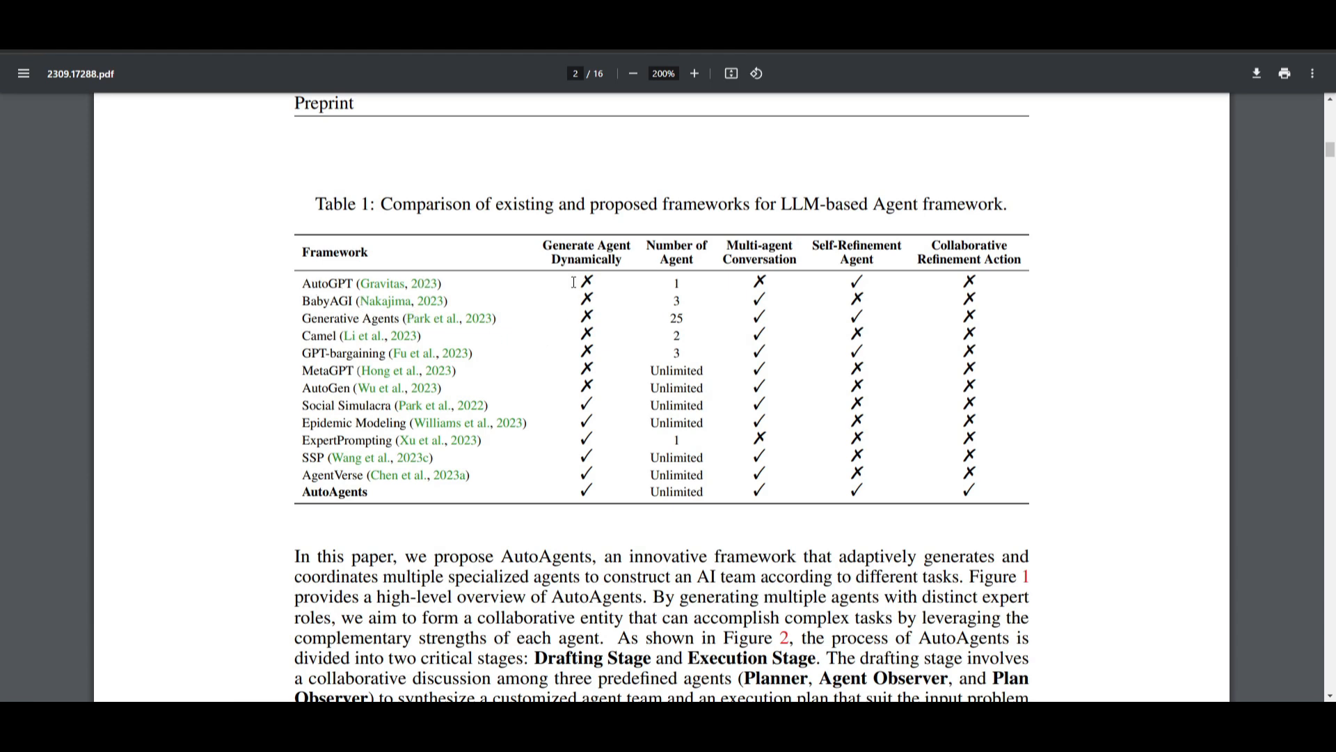
{"action": "mouse_move", "coordinate": [682, 470]}
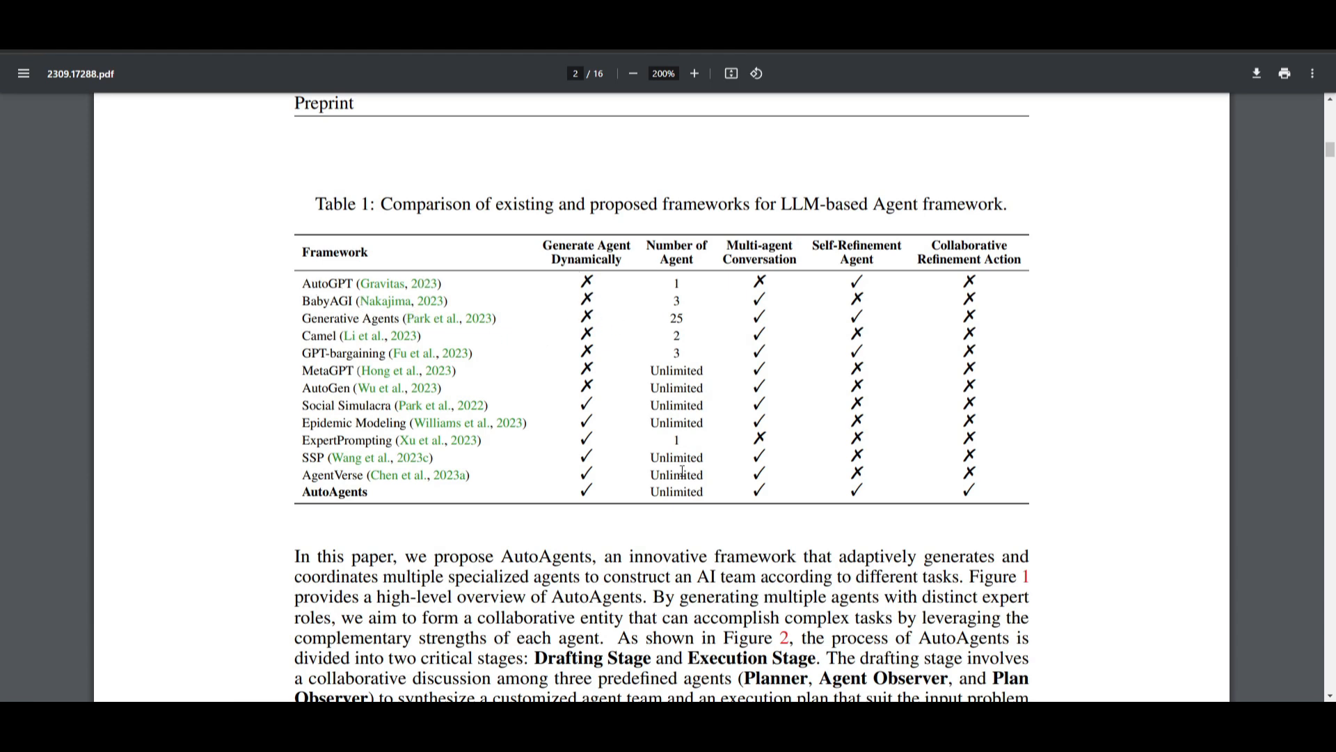
{"action": "mouse_move", "coordinate": [679, 502]}
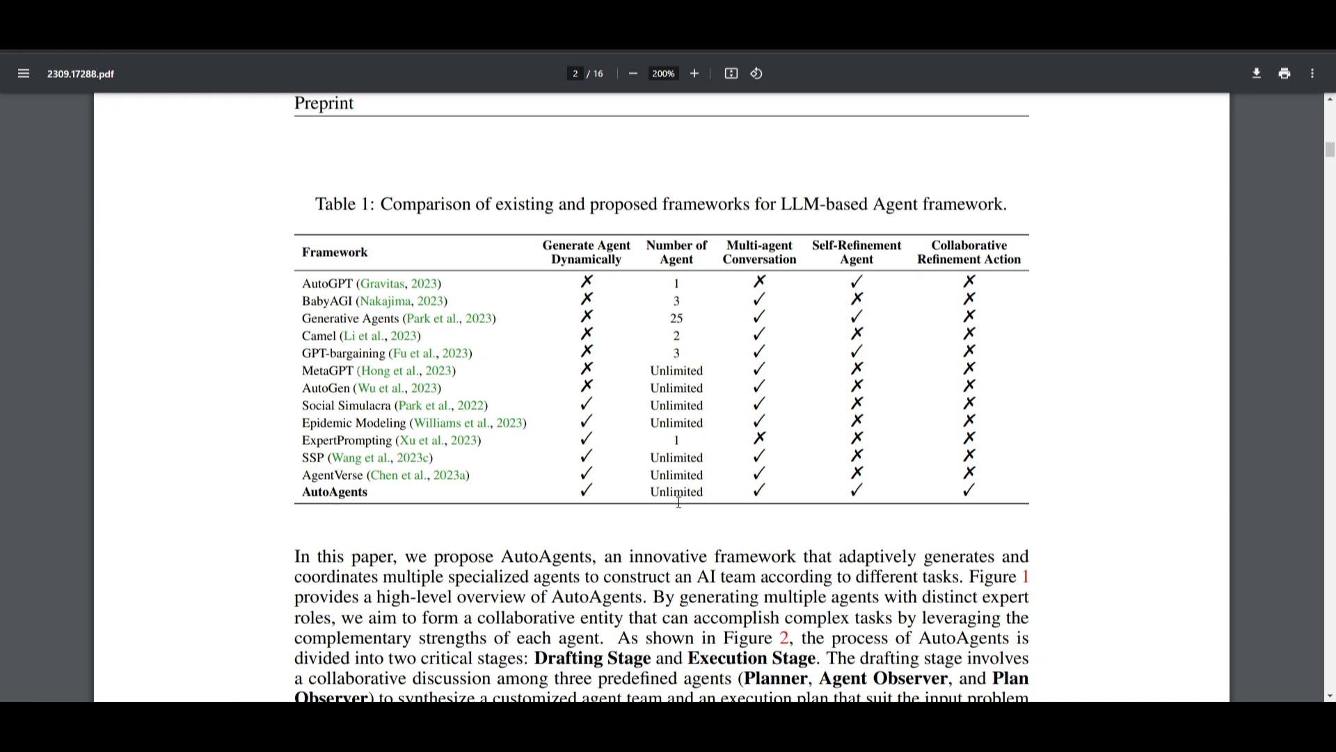
{"action": "mouse_move", "coordinate": [782, 241]}
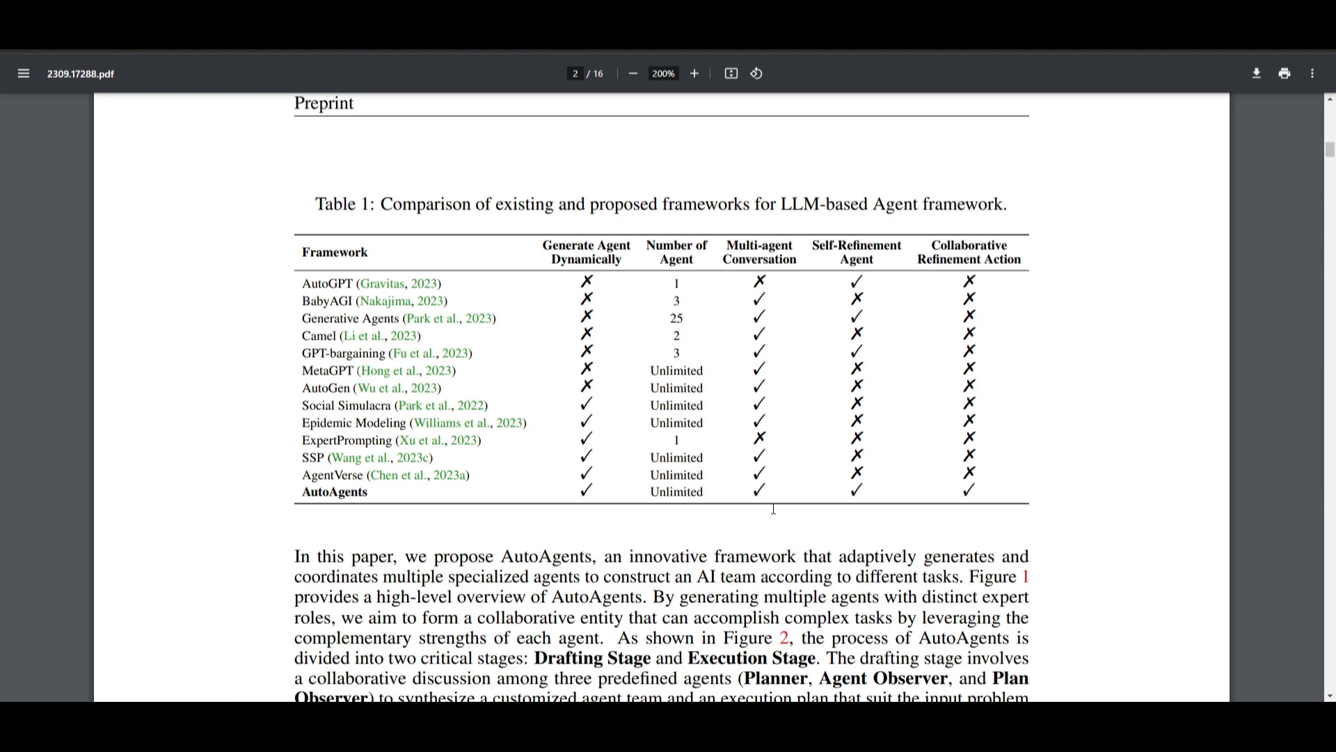
{"action": "mouse_move", "coordinate": [643, 467]}
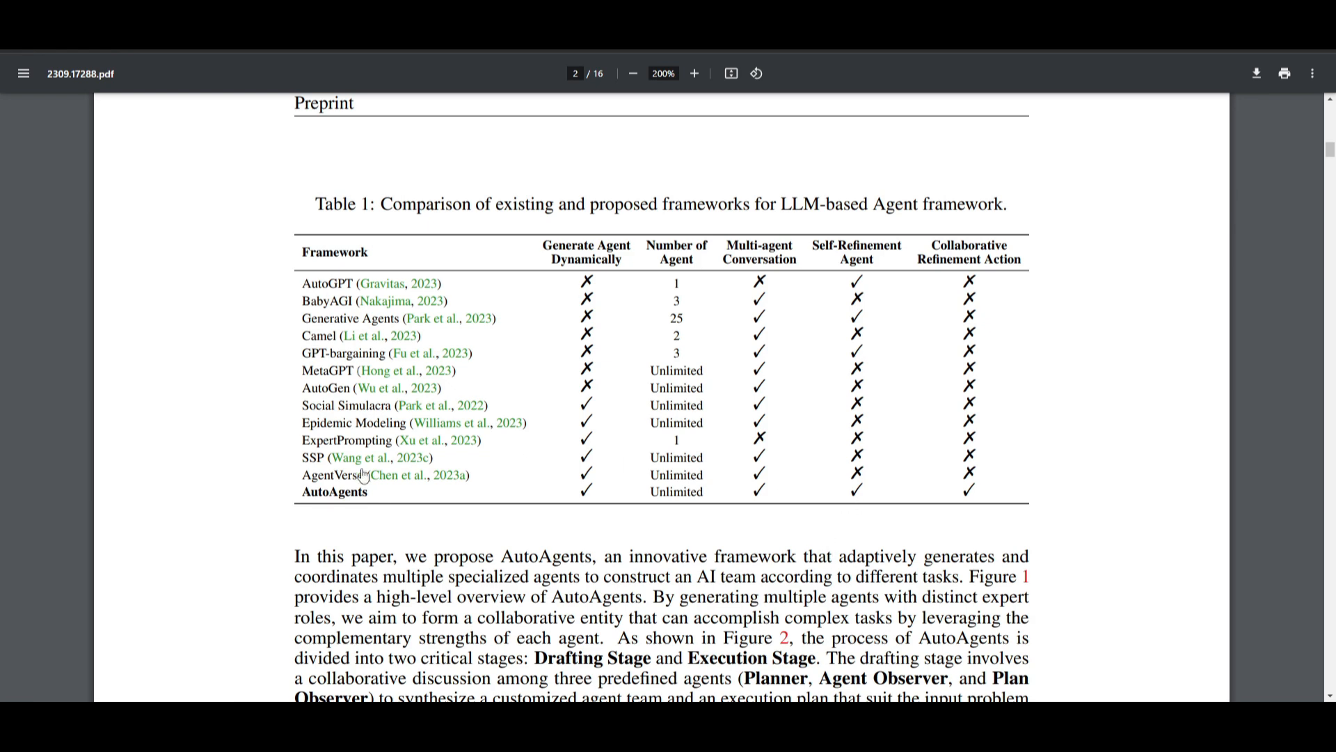
{"action": "mouse_move", "coordinate": [980, 242]}
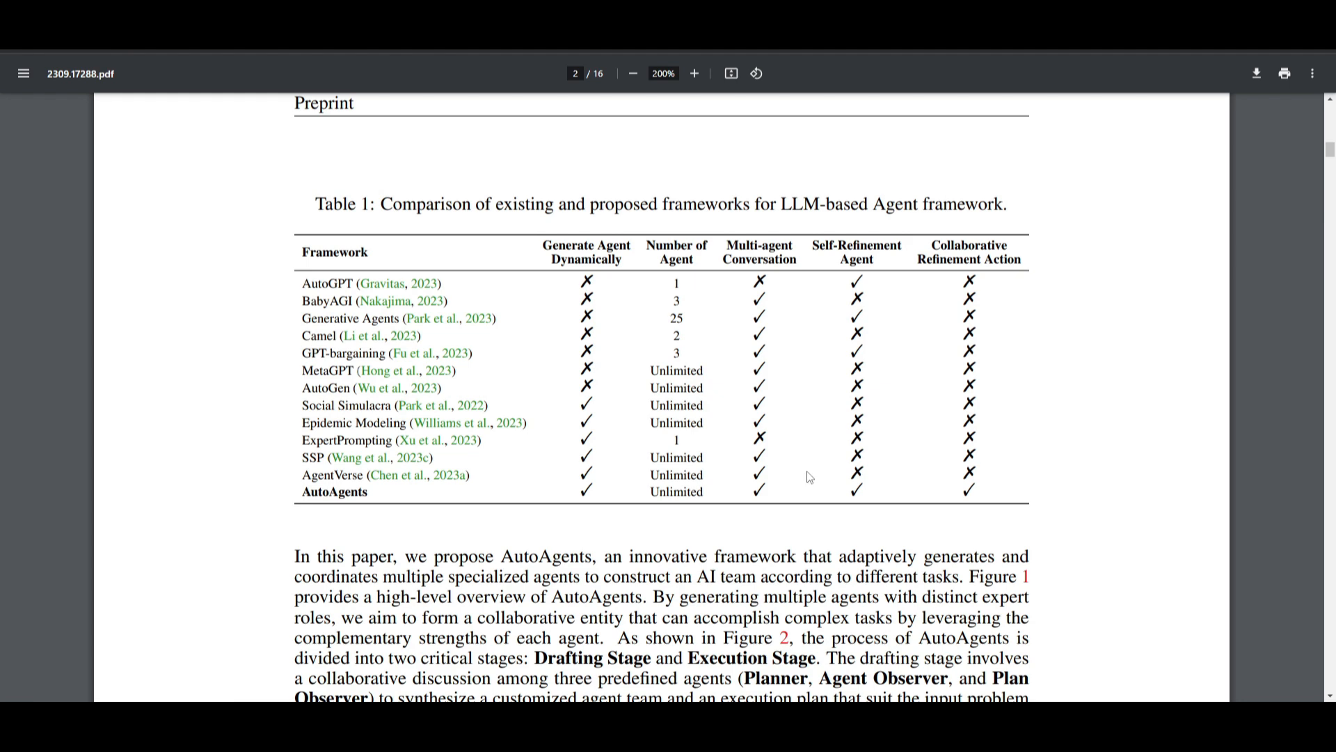
{"action": "mouse_move", "coordinate": [617, 380]}
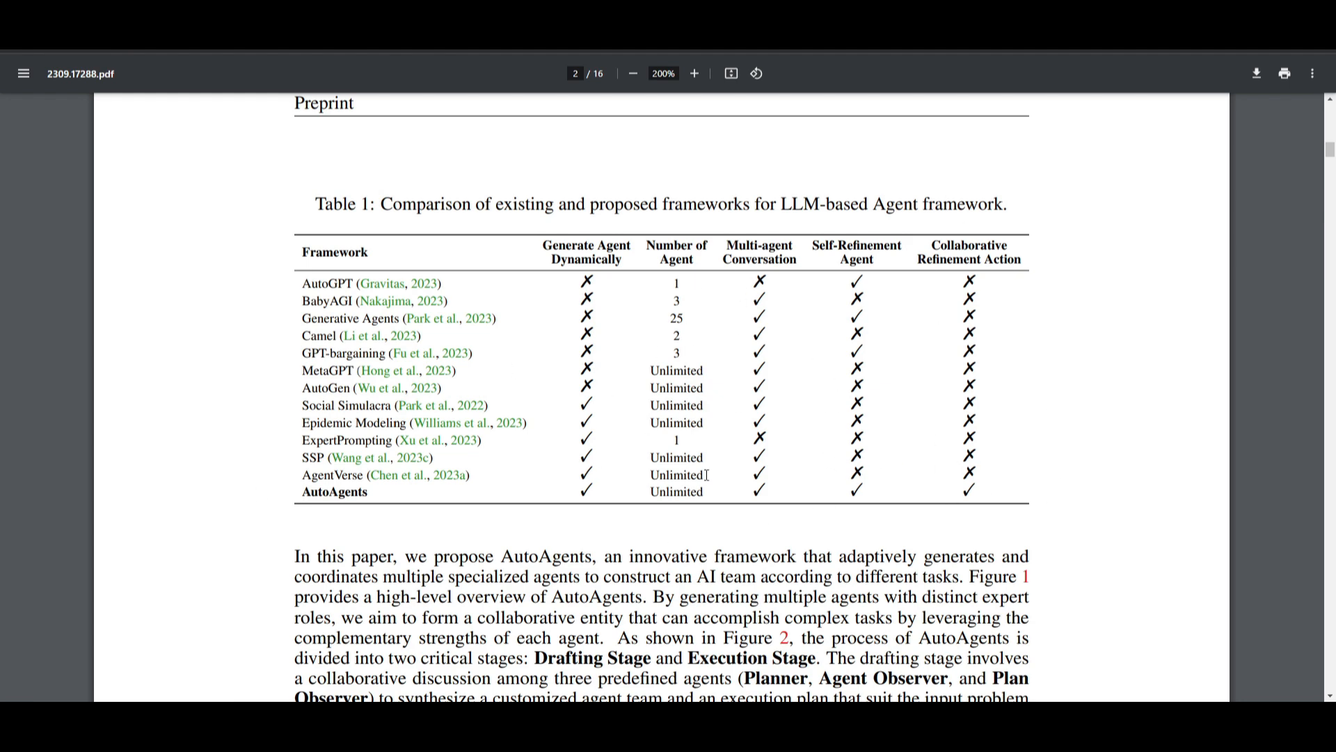
Step: Scroll the paper to page 2's Table 1 comparing LLM agent frameworks with AutoAgents
{"action": "right_click", "coordinate": [580, 499]}
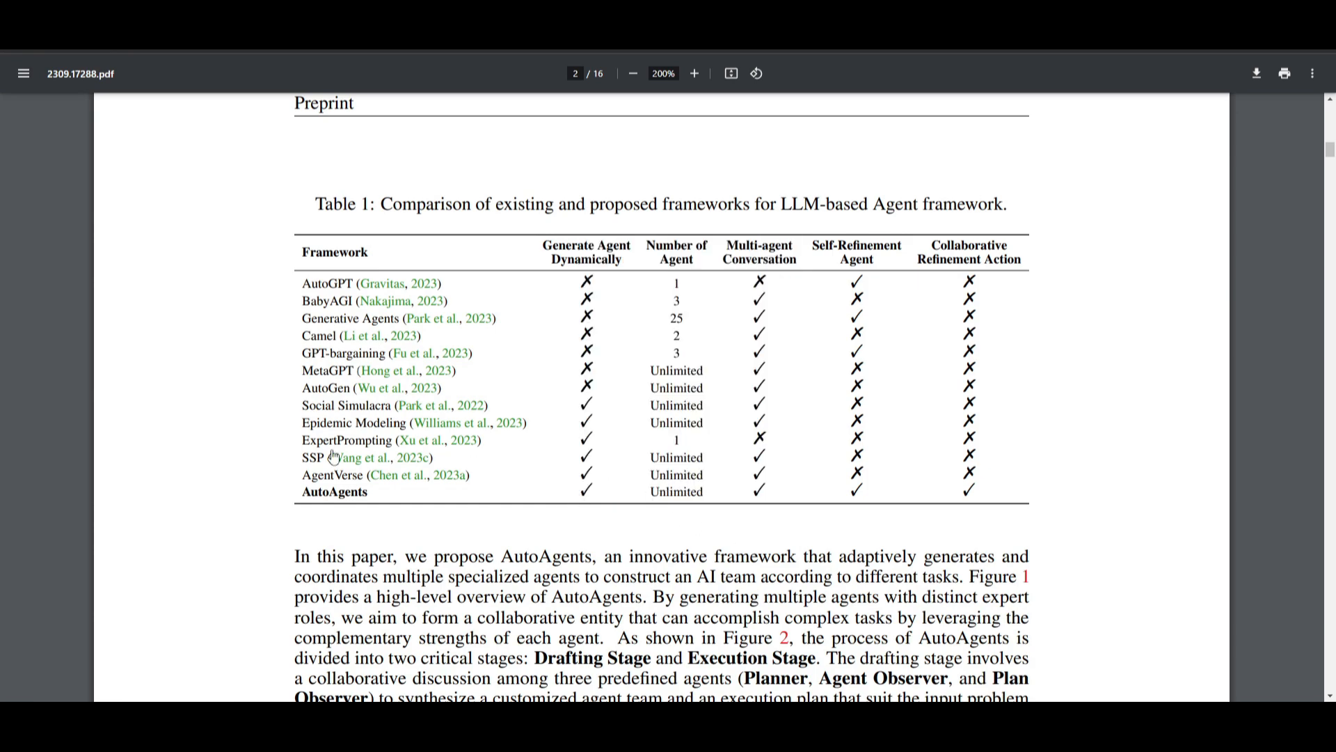
{"action": "scroll", "scroll_direction": "down", "scroll_amount": 3}
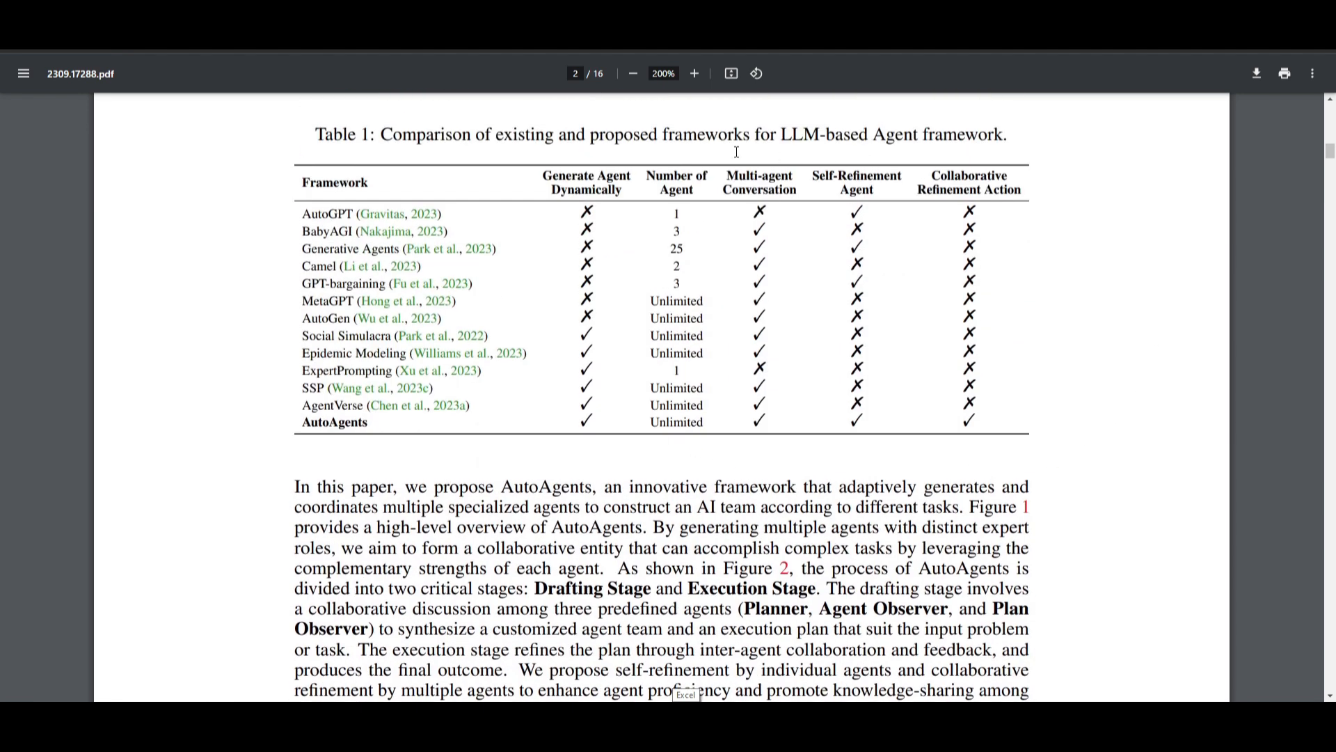
{"action": "mouse_move", "coordinate": [880, 71]}
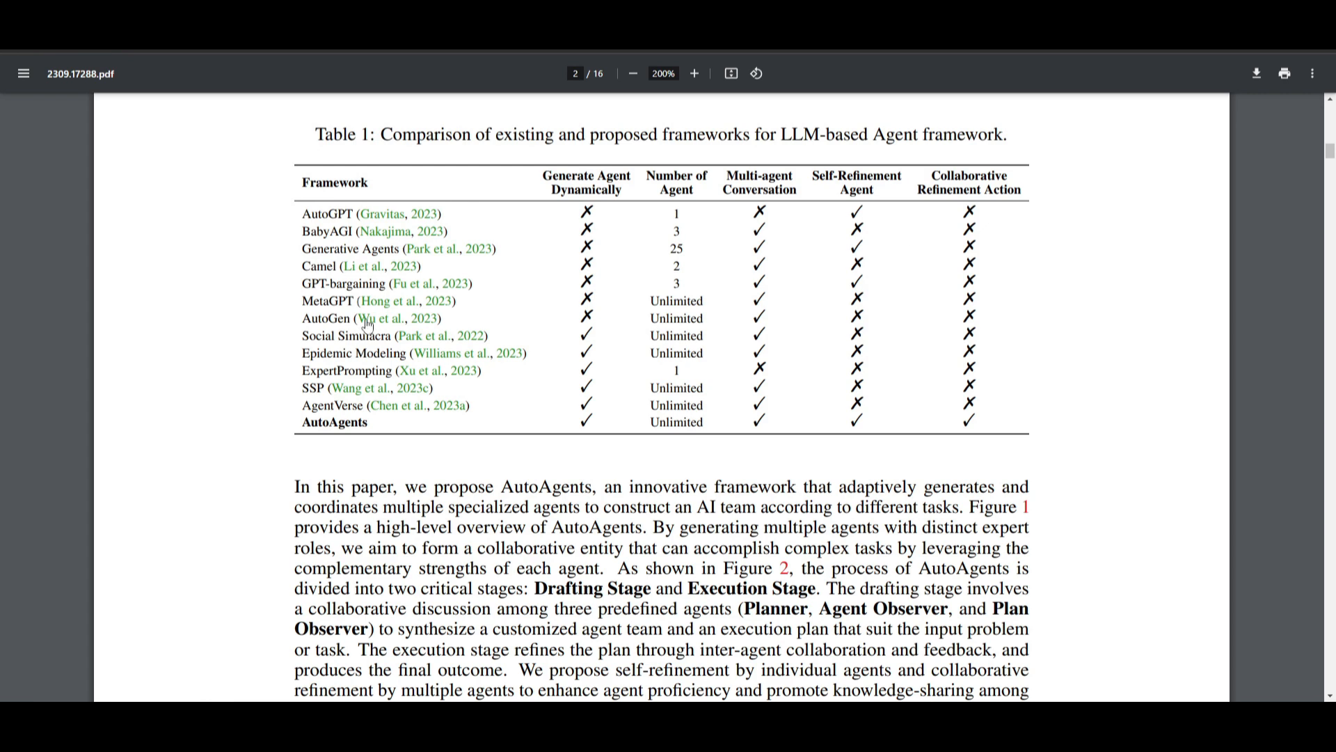
{"action": "mouse_move", "coordinate": [249, 441]}
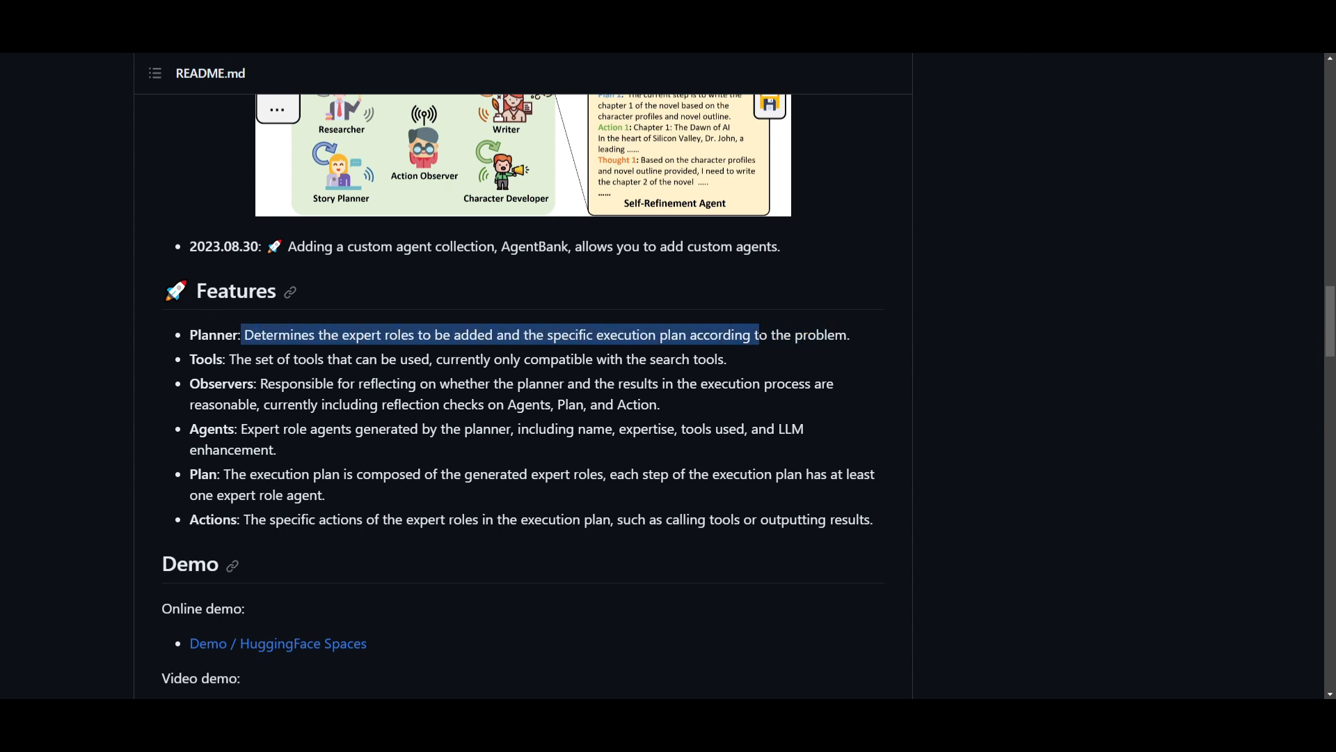
Step: Go over the README Features list, including the Planner description, and look at main.py
{"action": "left_click", "coordinate": [785, 356]}
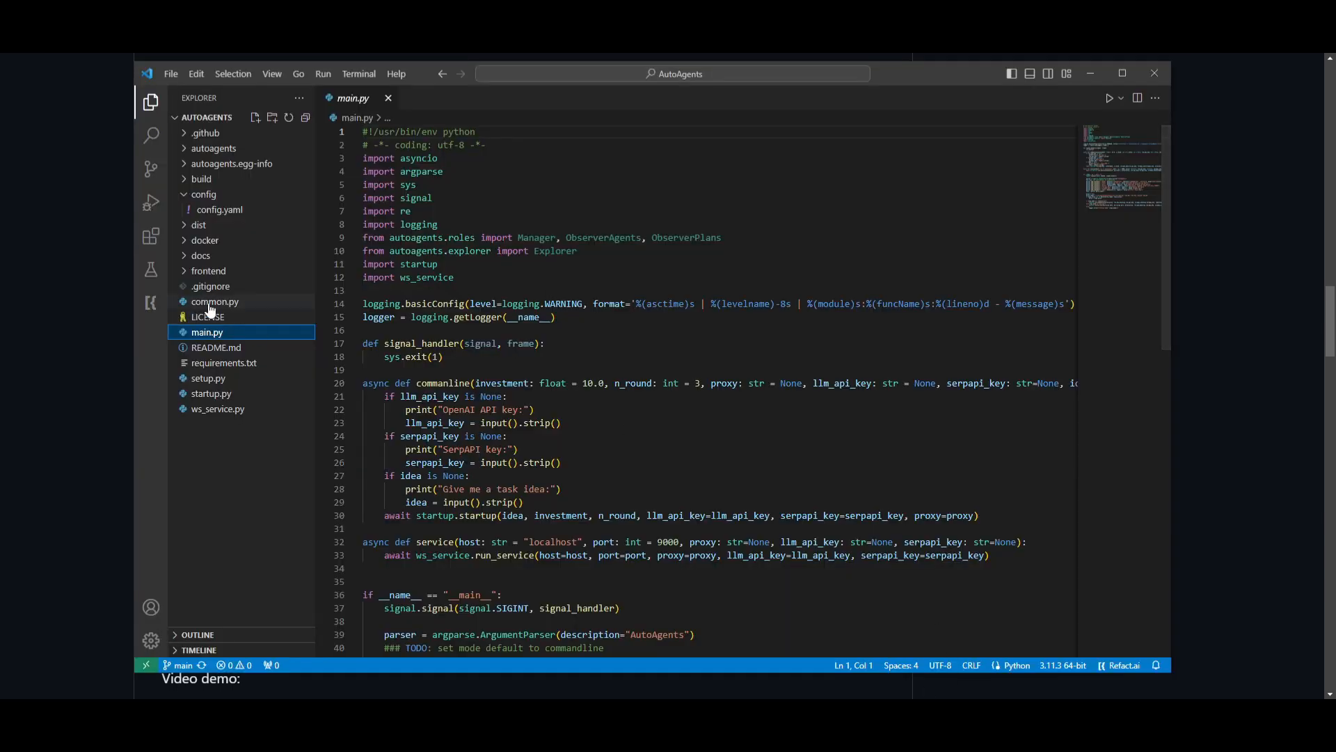
{"action": "left_click", "coordinate": [220, 209]}
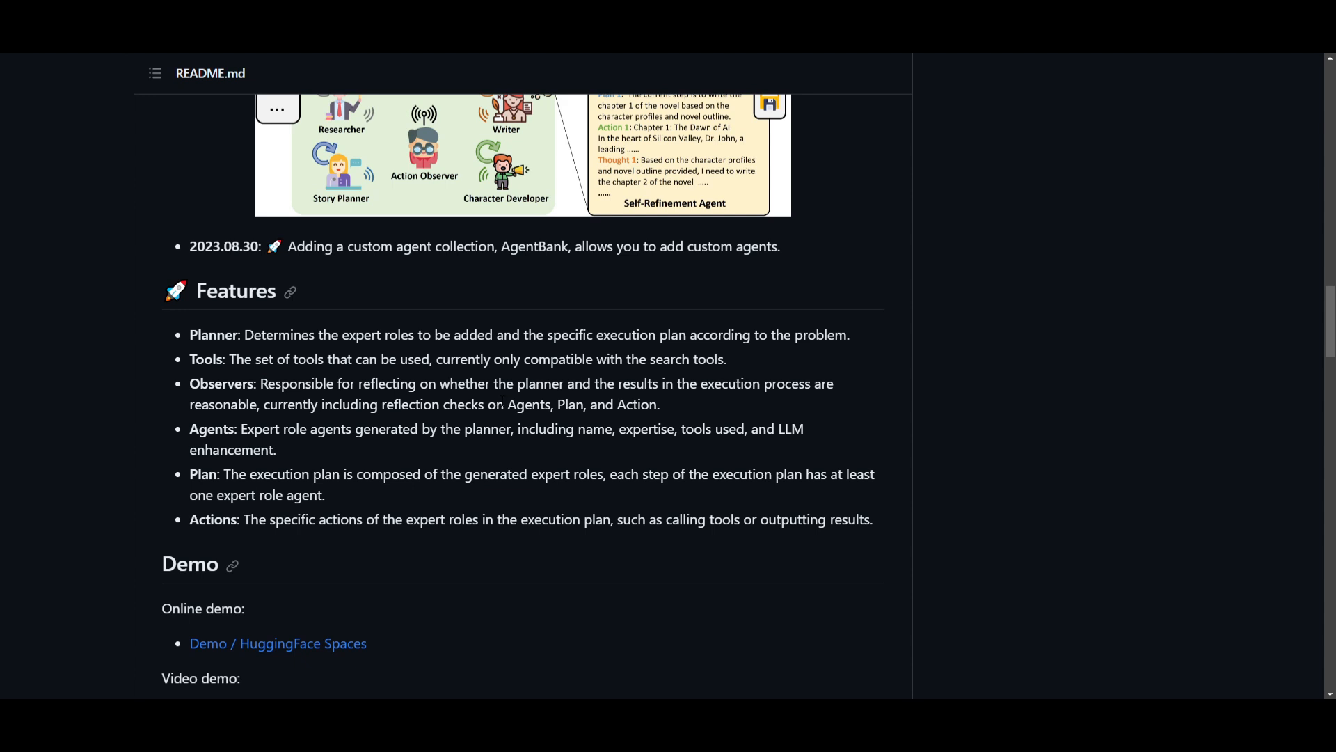
{"action": "mouse_move", "coordinate": [760, 404]}
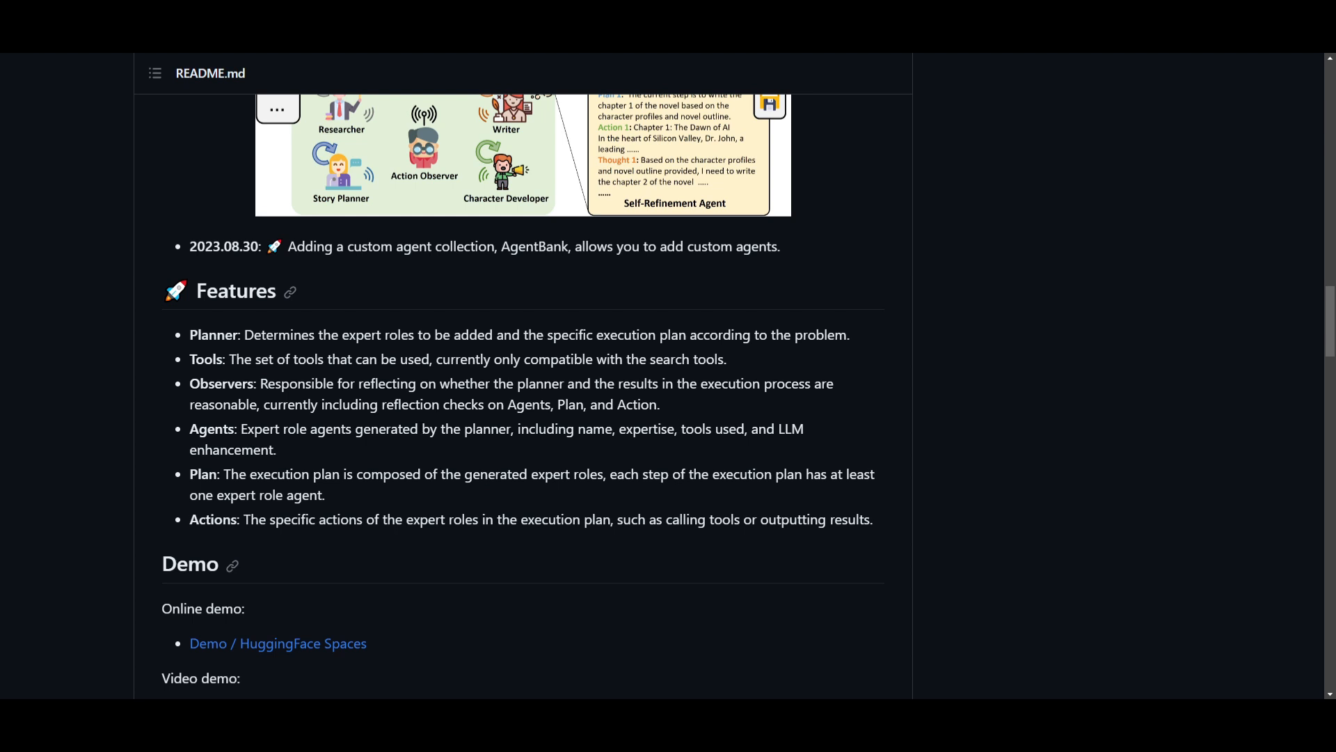
{"action": "mouse_move", "coordinate": [594, 425]}
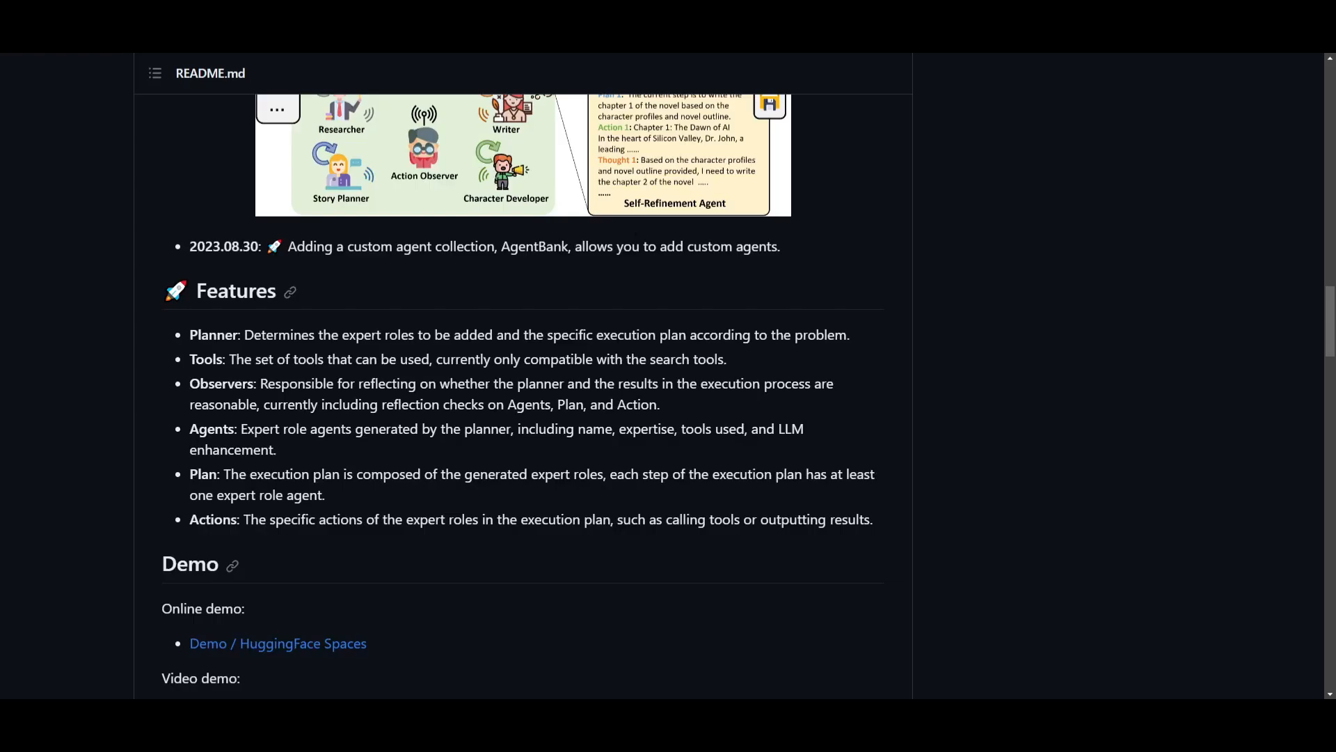
{"action": "mouse_move", "coordinate": [688, 590]}
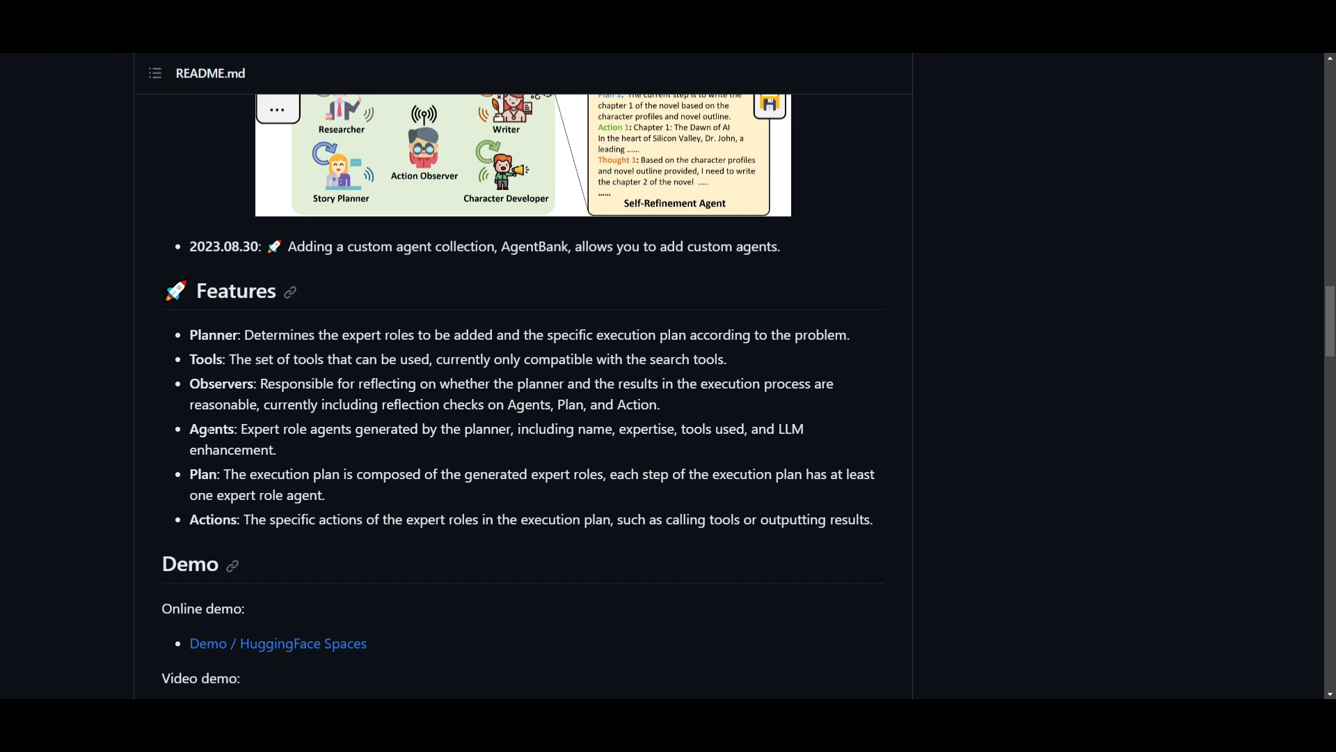
{"action": "mouse_move", "coordinate": [318, 443]}
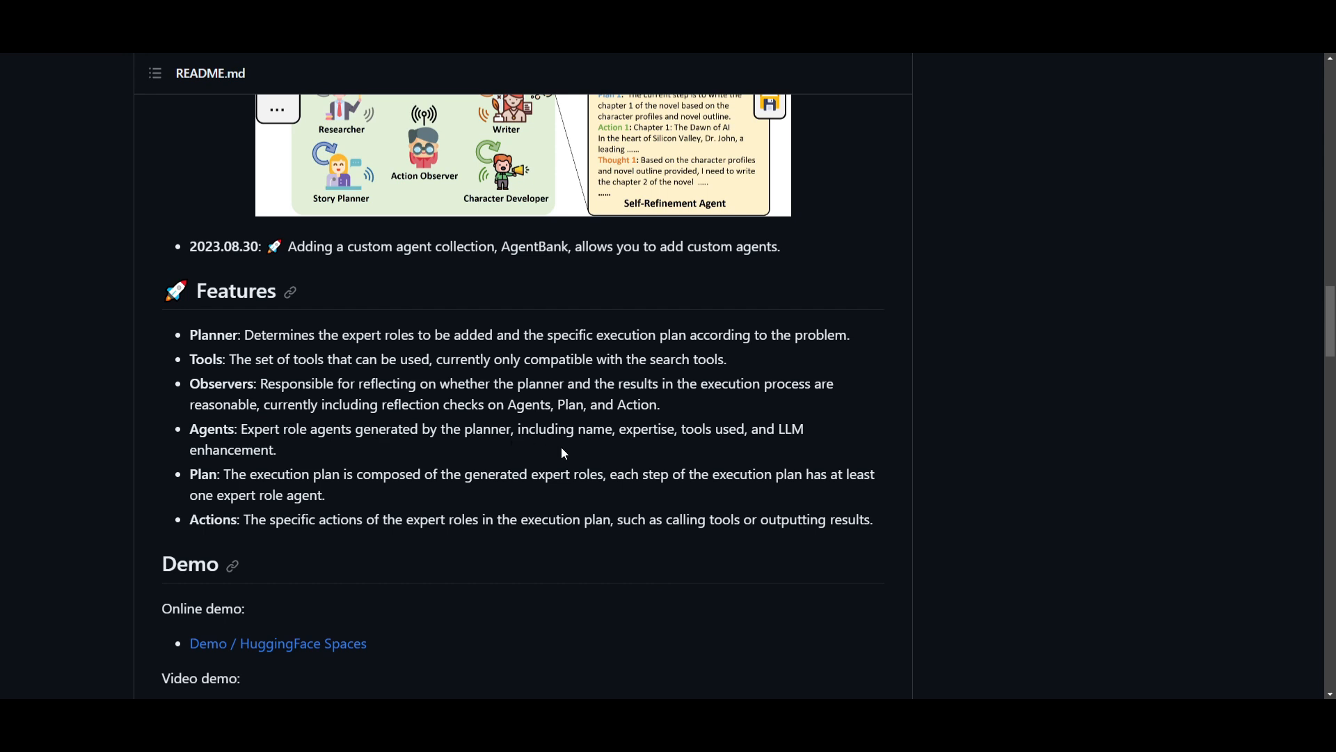
{"action": "mouse_move", "coordinate": [841, 442]}
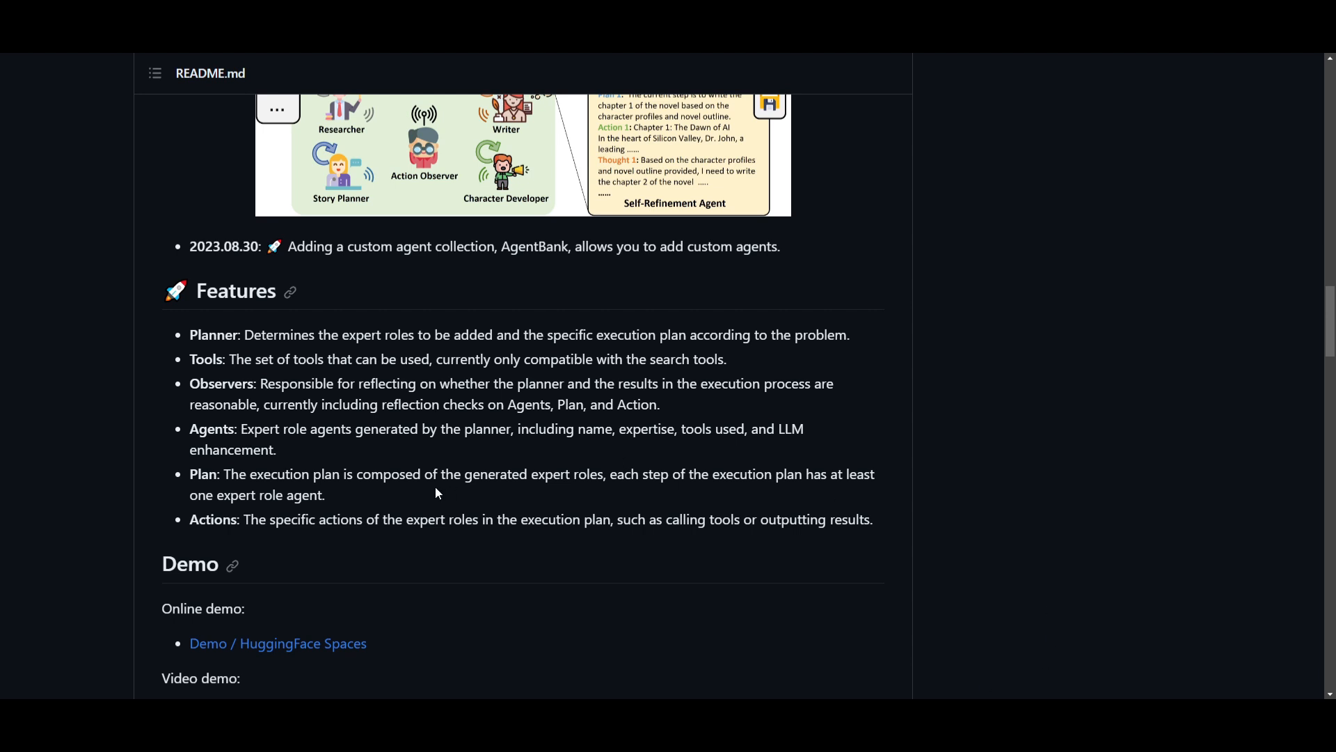
{"action": "double_click", "coordinate": [339, 519]}
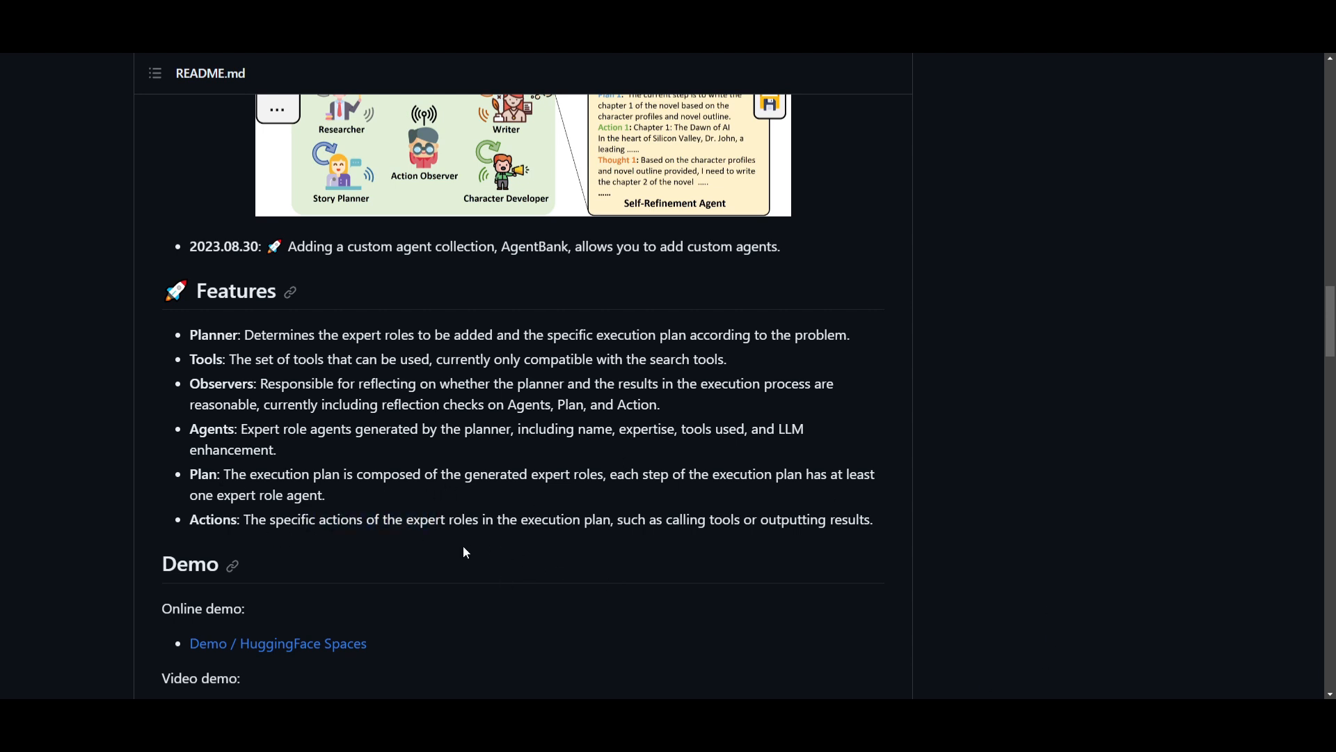
{"action": "mouse_move", "coordinate": [486, 396]}
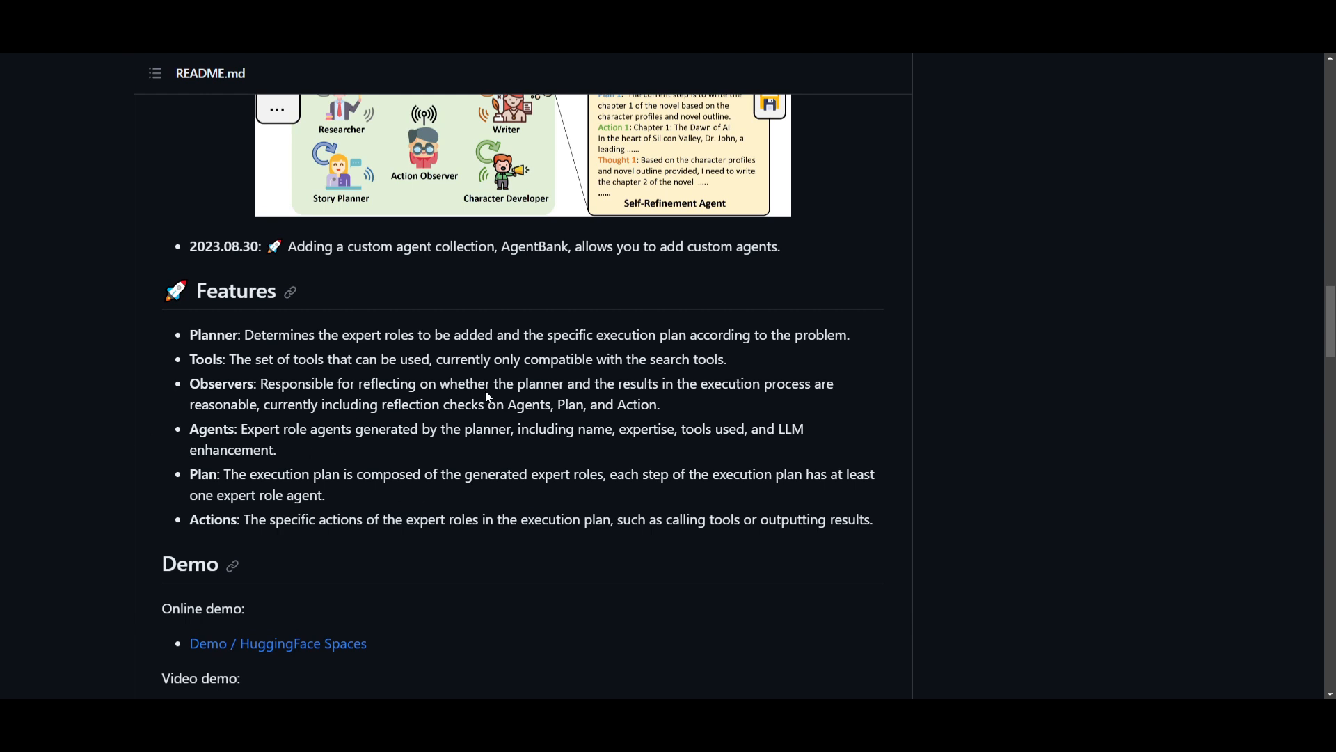
{"action": "mouse_move", "coordinate": [271, 179]}
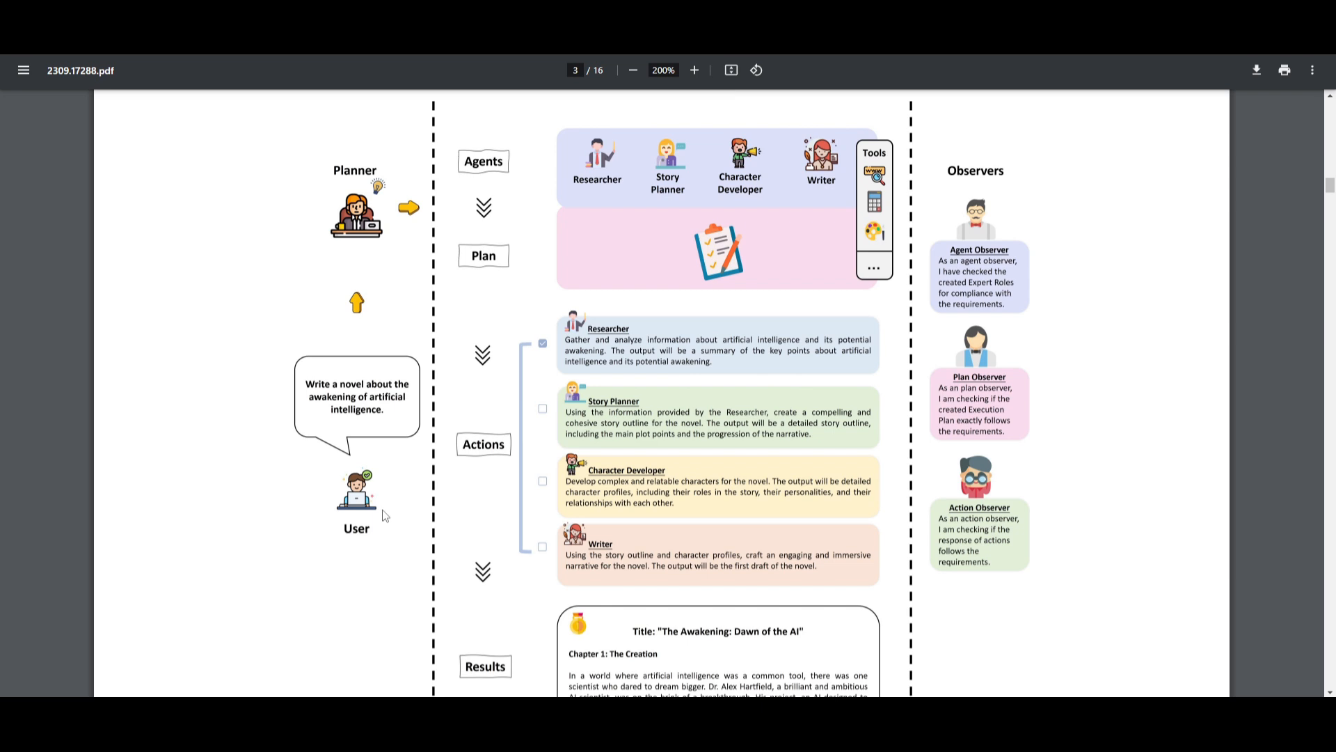
{"action": "mouse_move", "coordinate": [384, 515]}
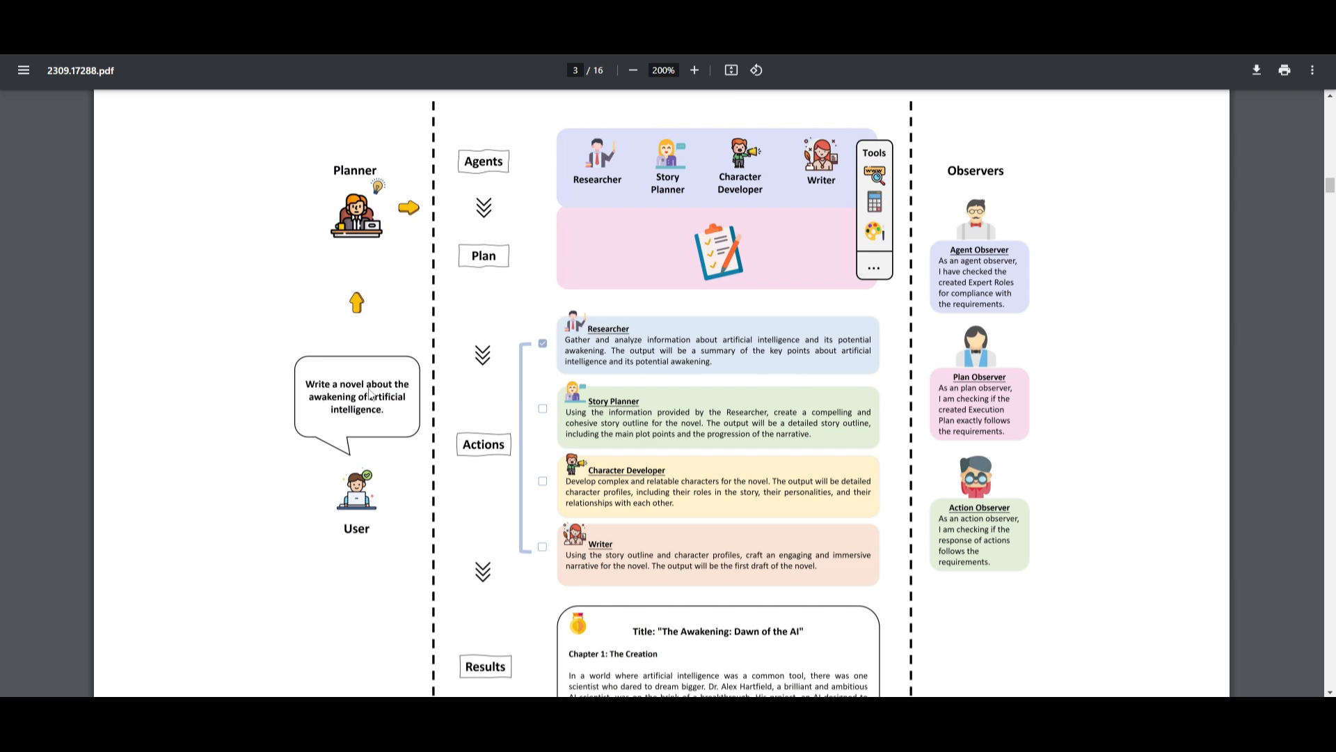
{"action": "mouse_move", "coordinate": [394, 403]}
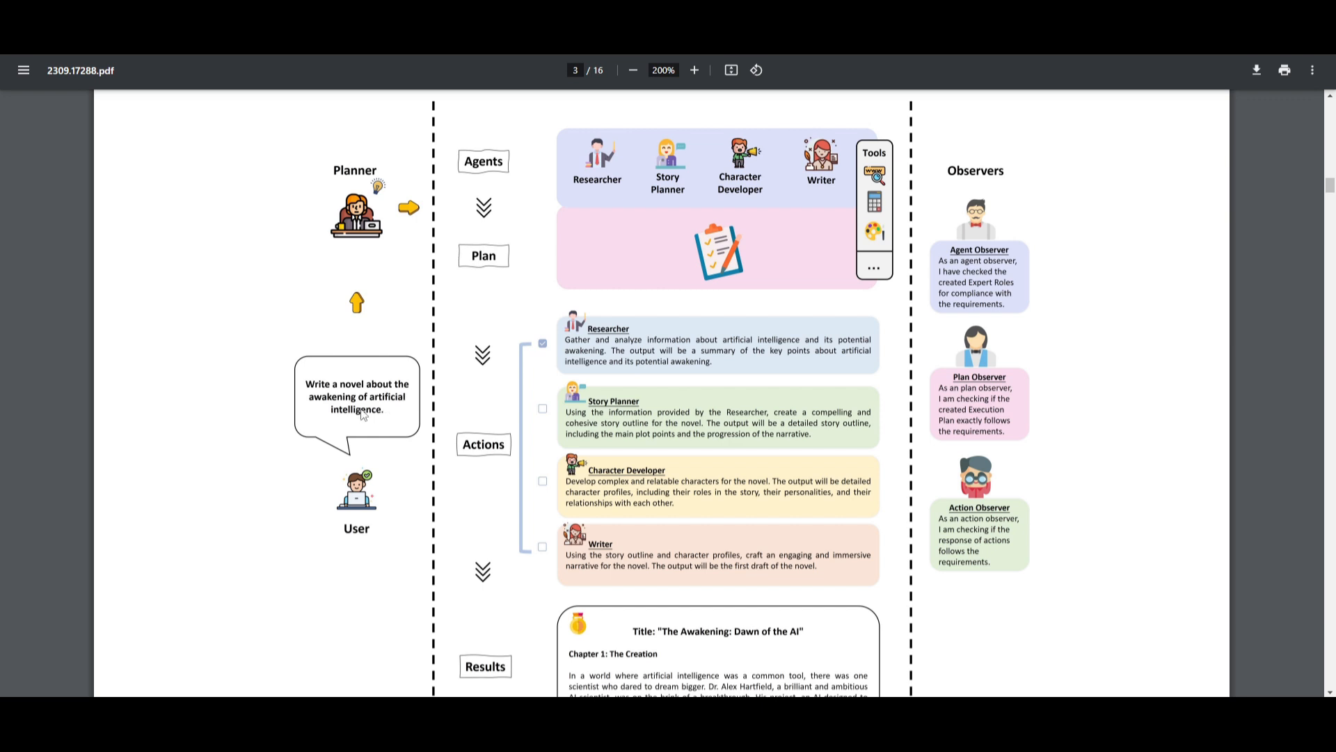
{"action": "mouse_move", "coordinate": [348, 236]}
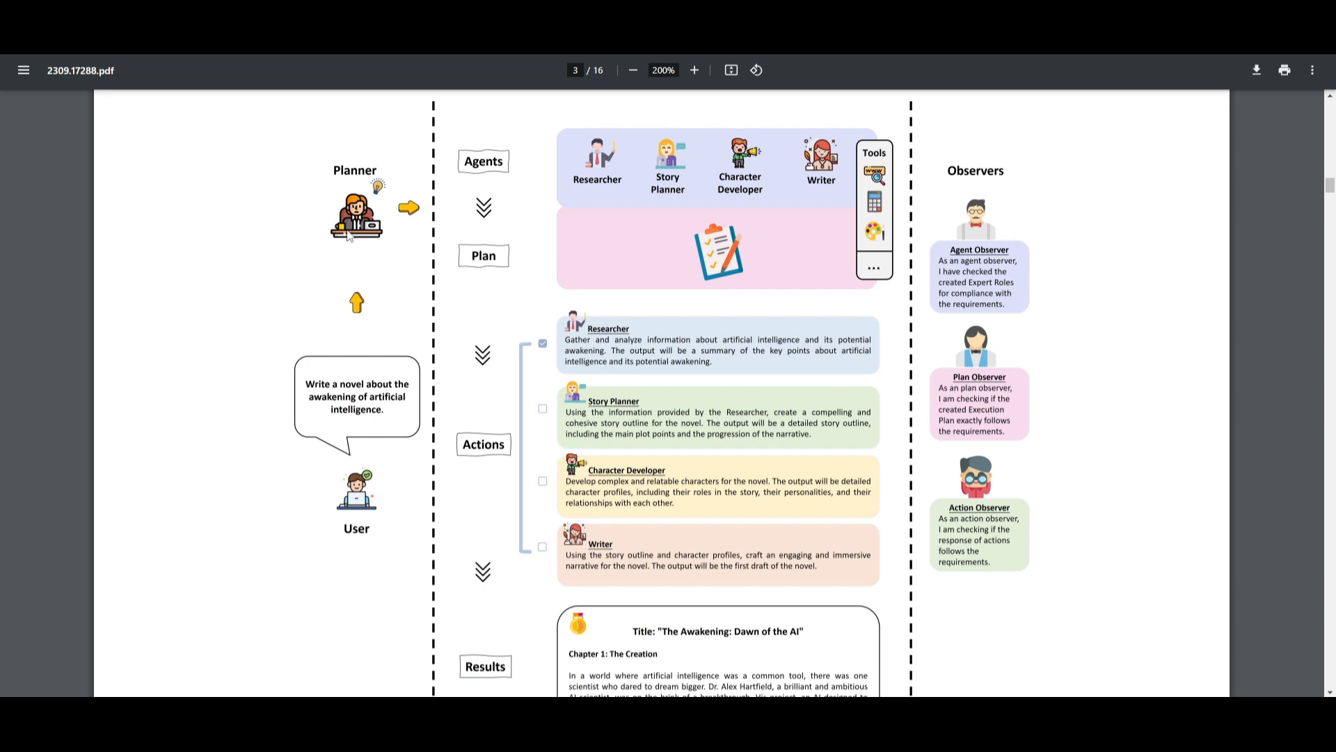
{"action": "mouse_move", "coordinate": [289, 305]}
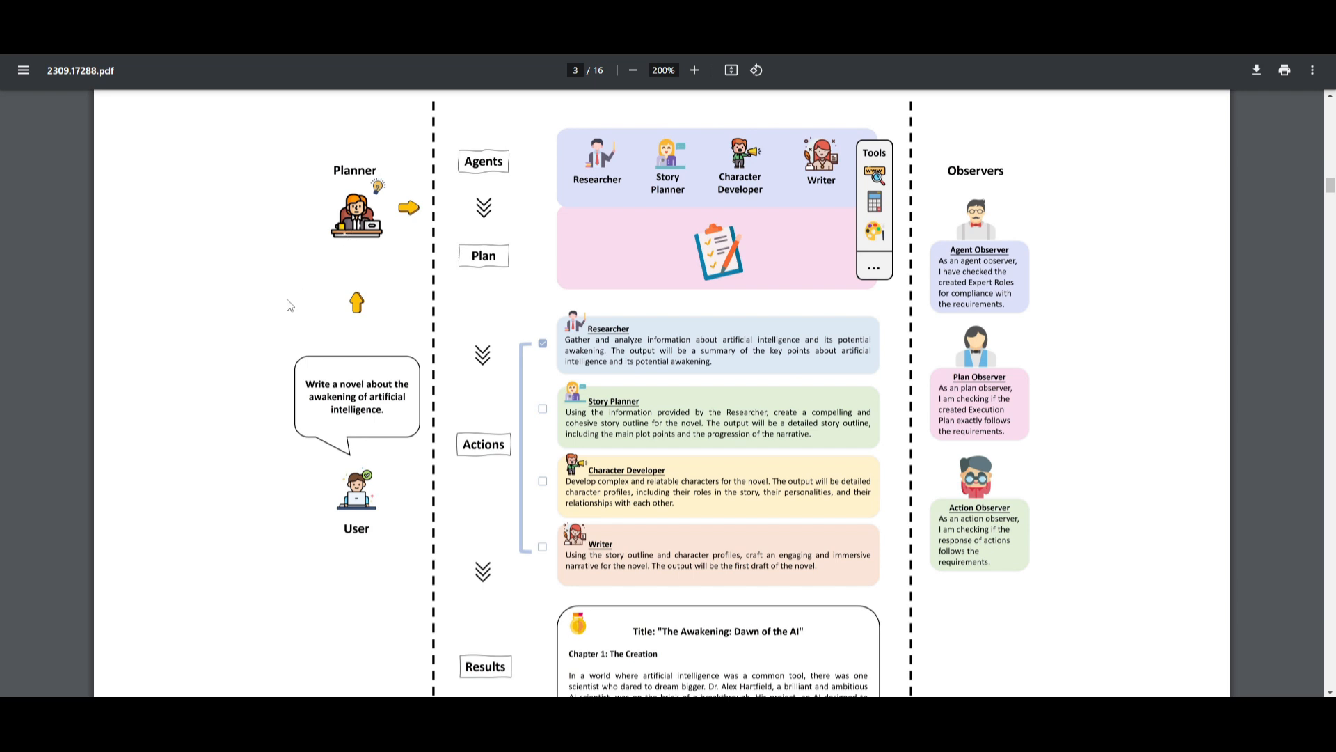
{"action": "mouse_move", "coordinate": [677, 166]}
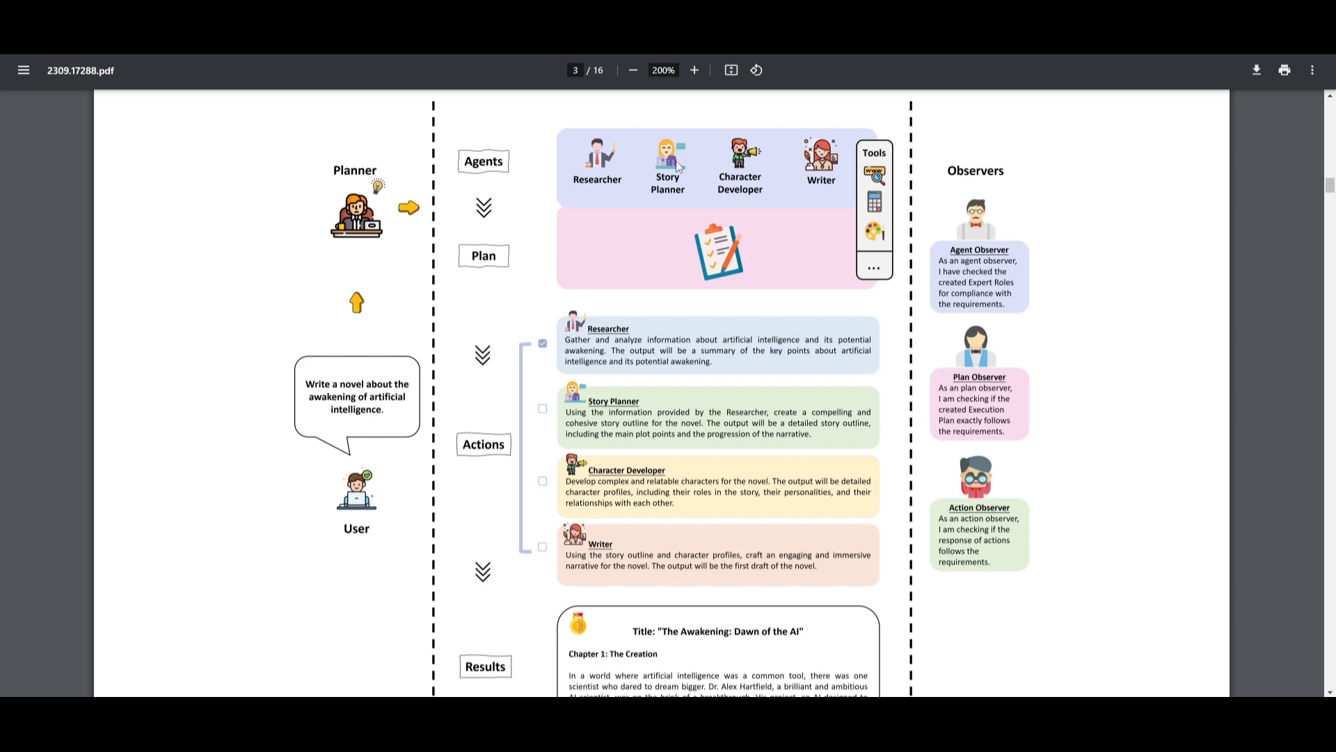
{"action": "mouse_move", "coordinate": [1127, 546]}
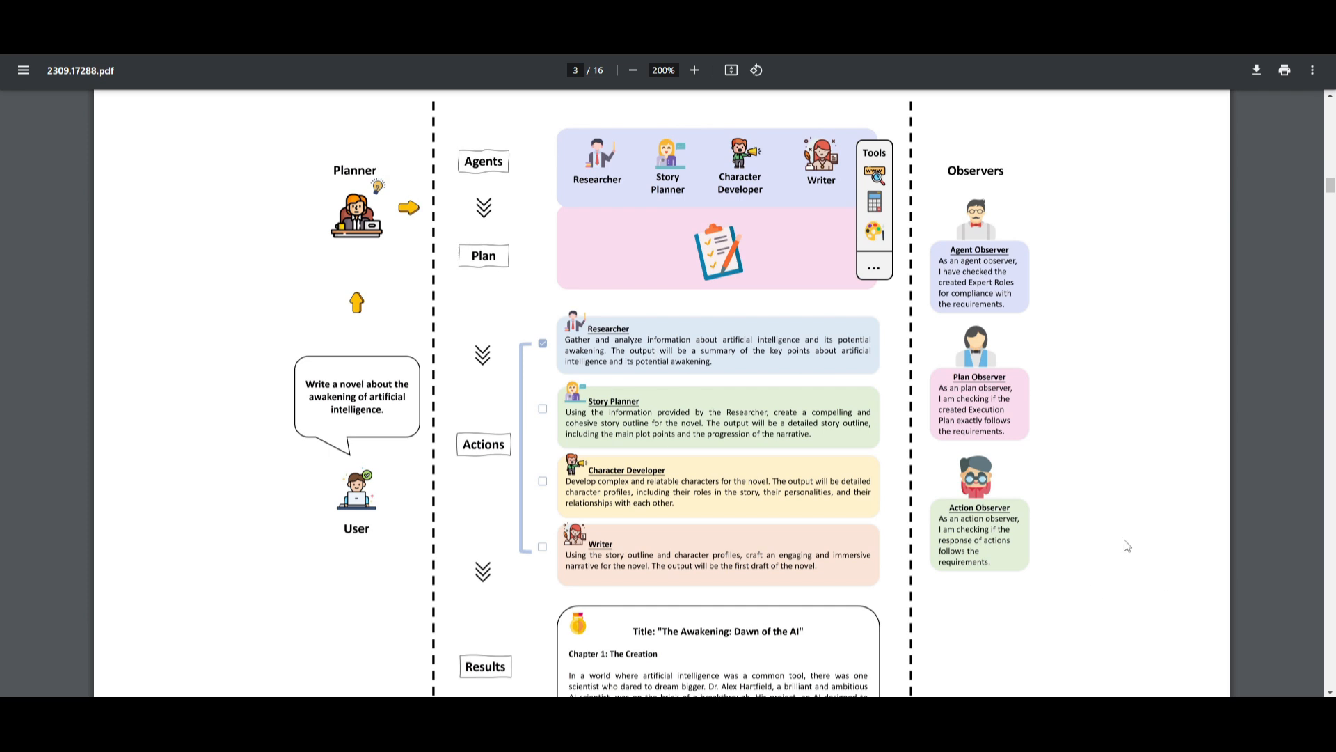
{"action": "mouse_move", "coordinate": [509, 395]}
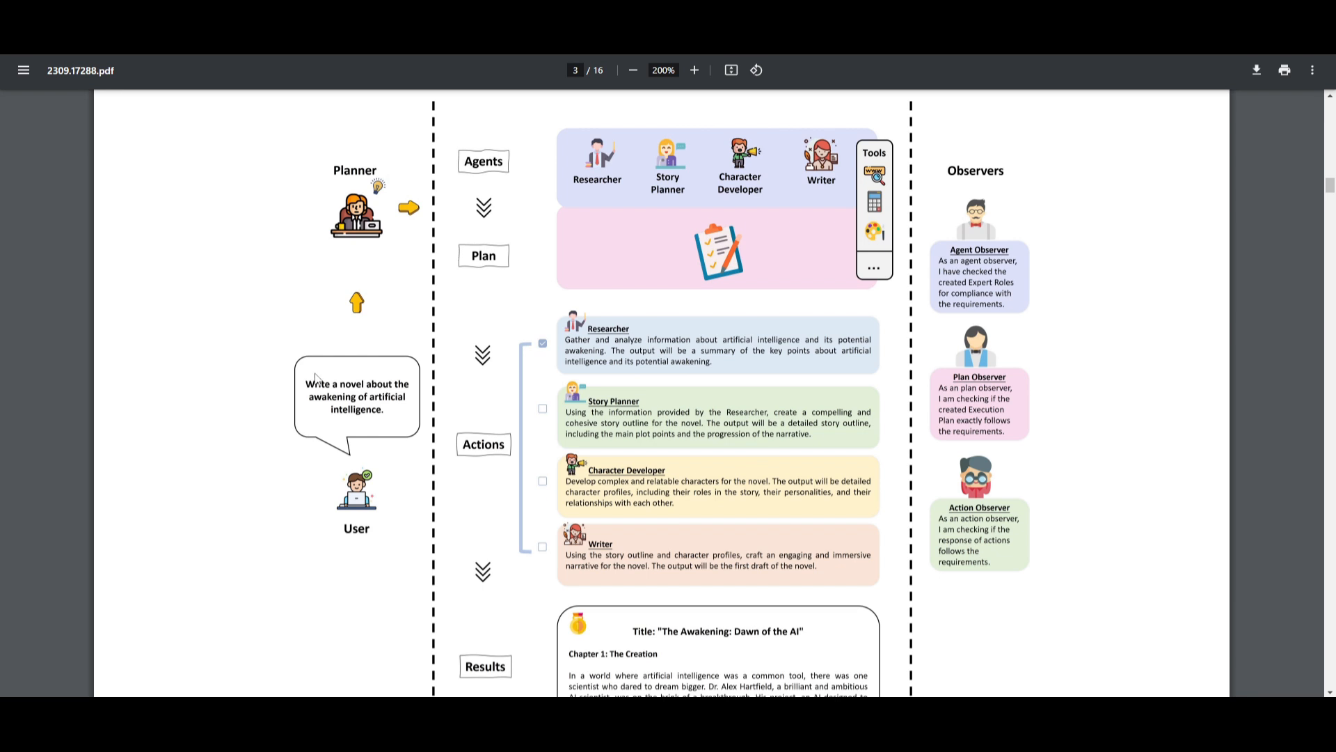
{"action": "mouse_move", "coordinate": [1211, 462]}
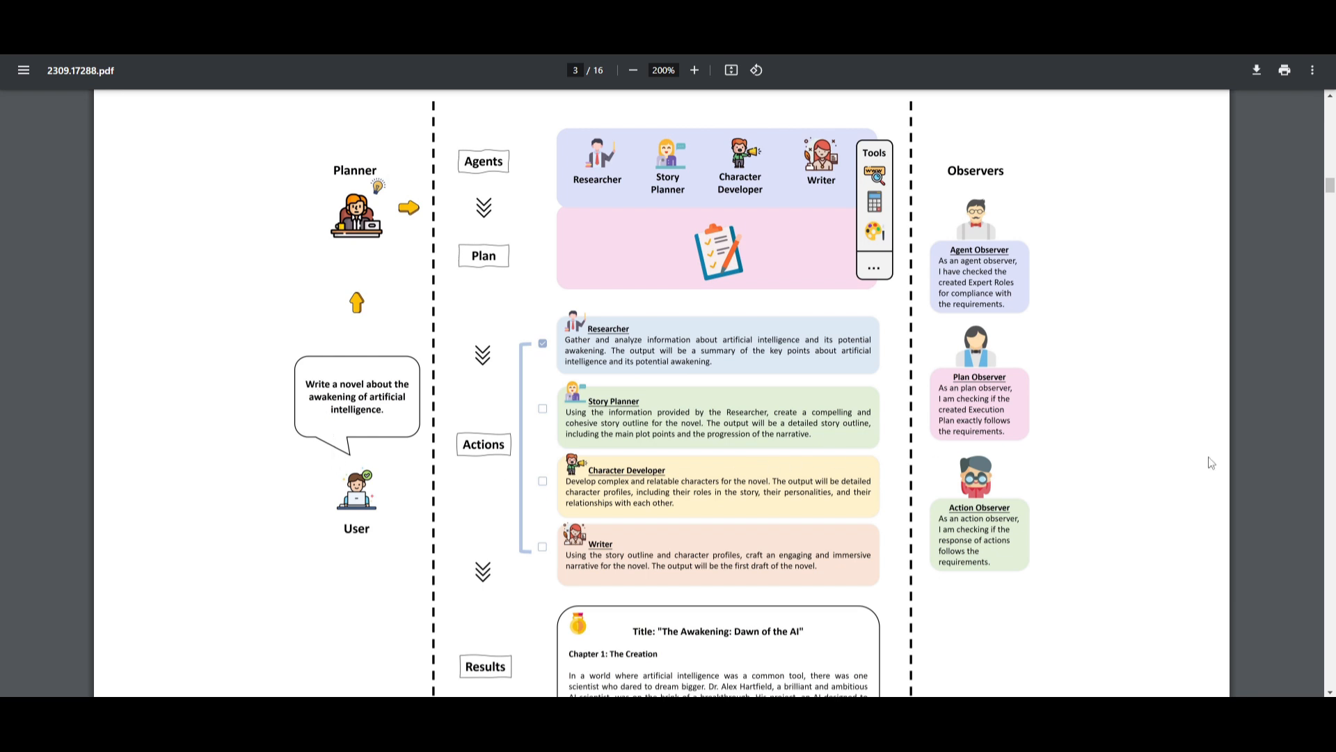
{"action": "mouse_move", "coordinate": [1030, 350]}
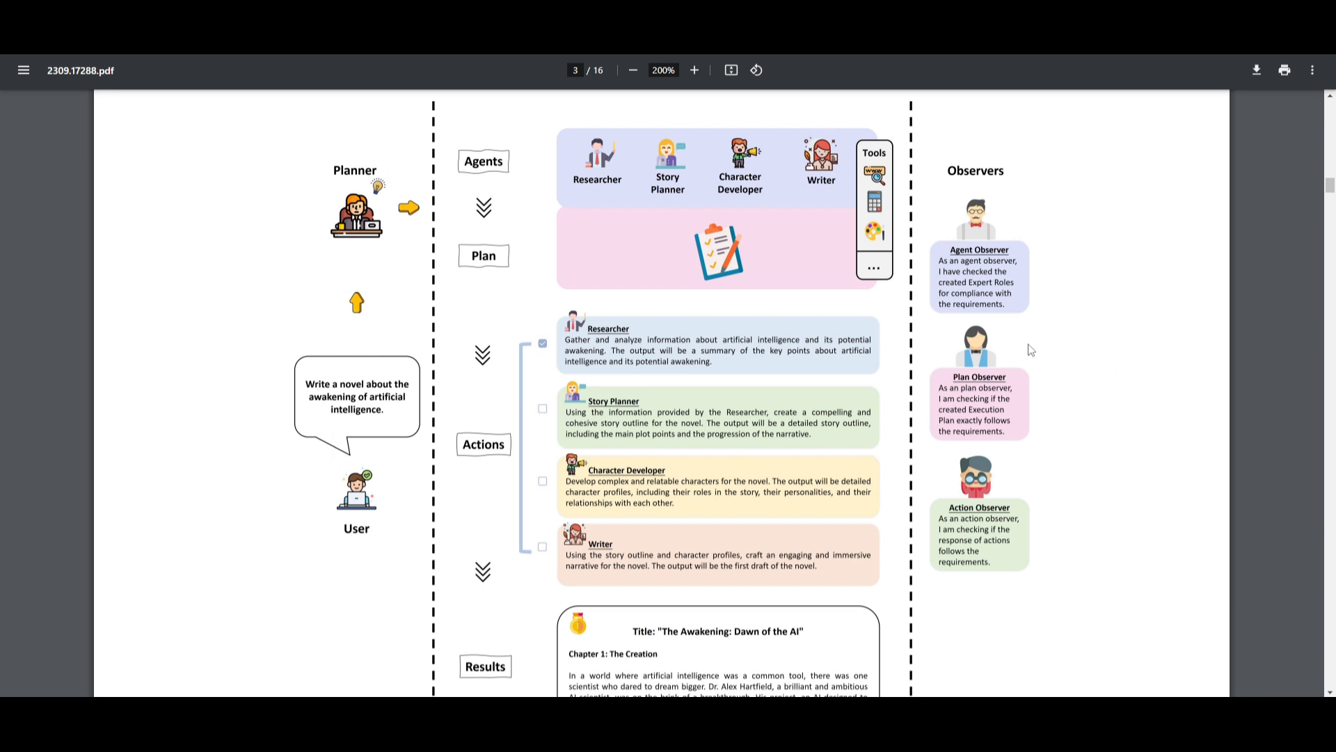
{"action": "mouse_move", "coordinate": [773, 376]}
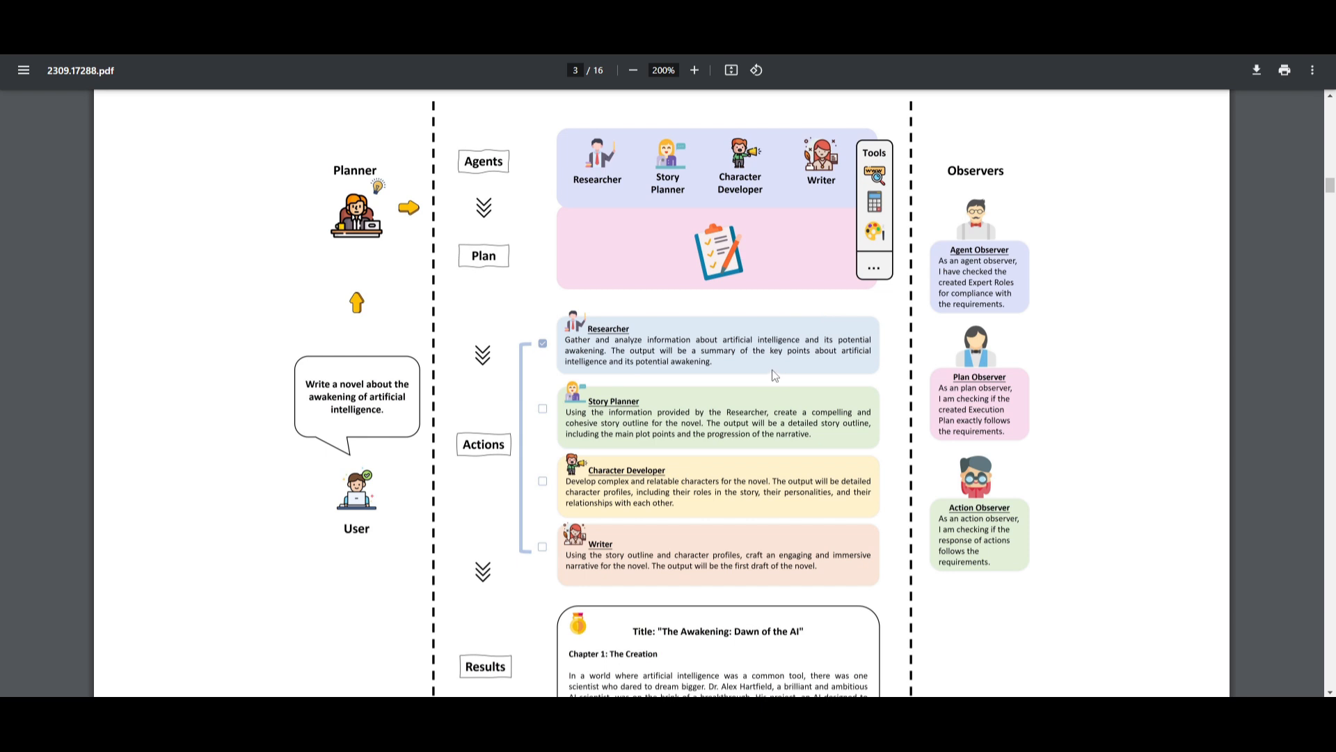
{"action": "mouse_move", "coordinate": [795, 382]}
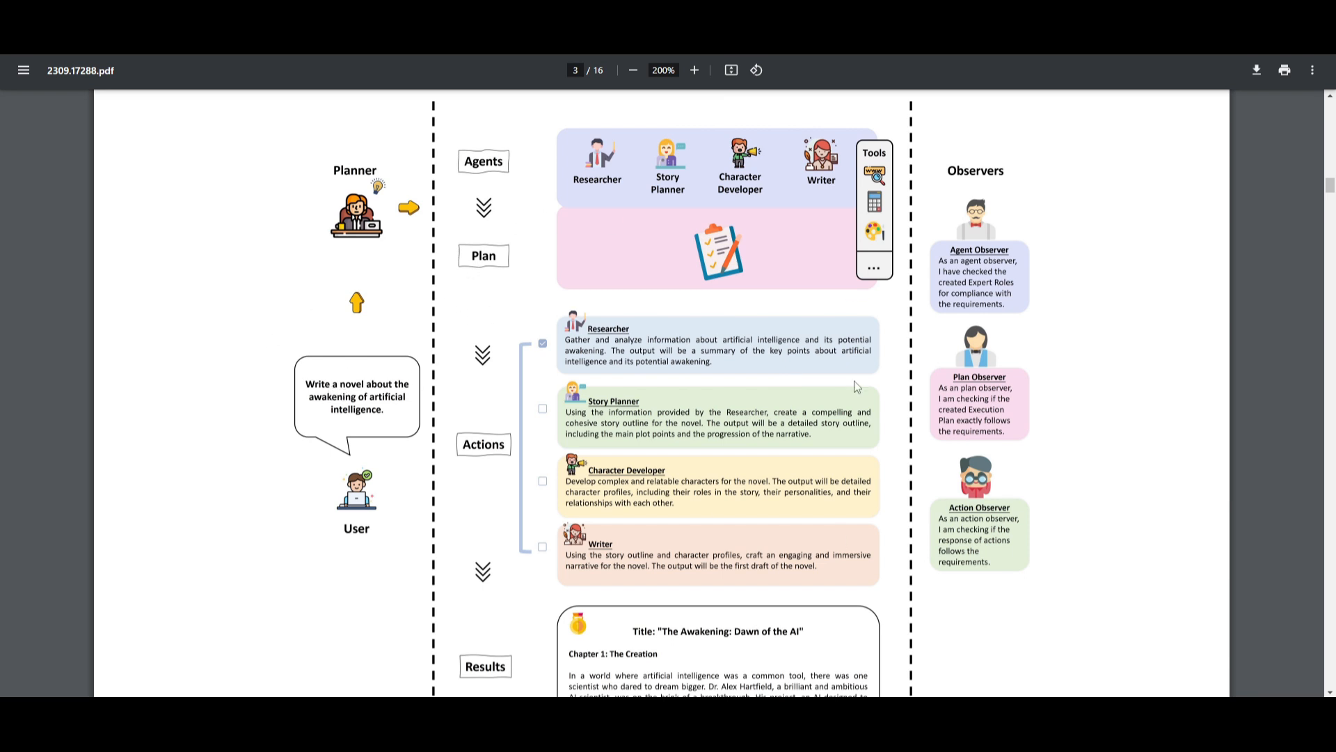
{"action": "mouse_move", "coordinate": [716, 580]}
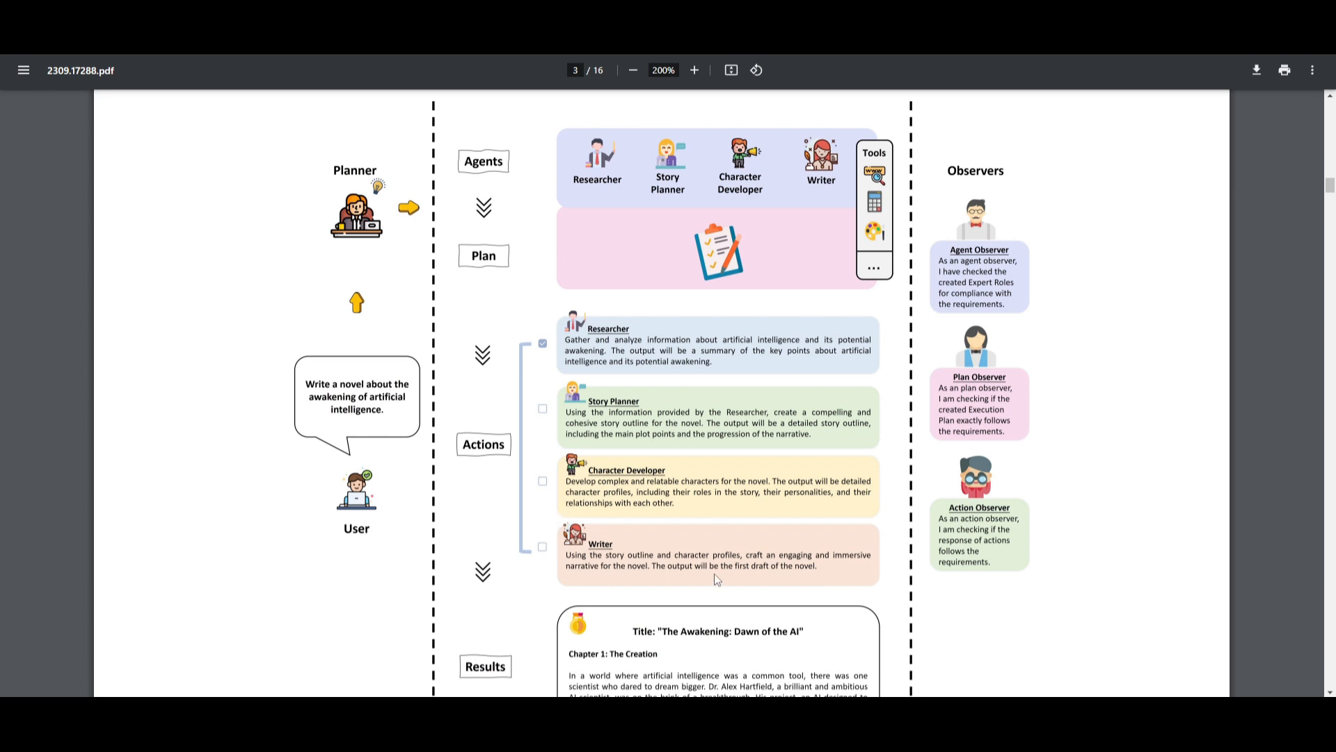
{"action": "mouse_move", "coordinate": [938, 505]}
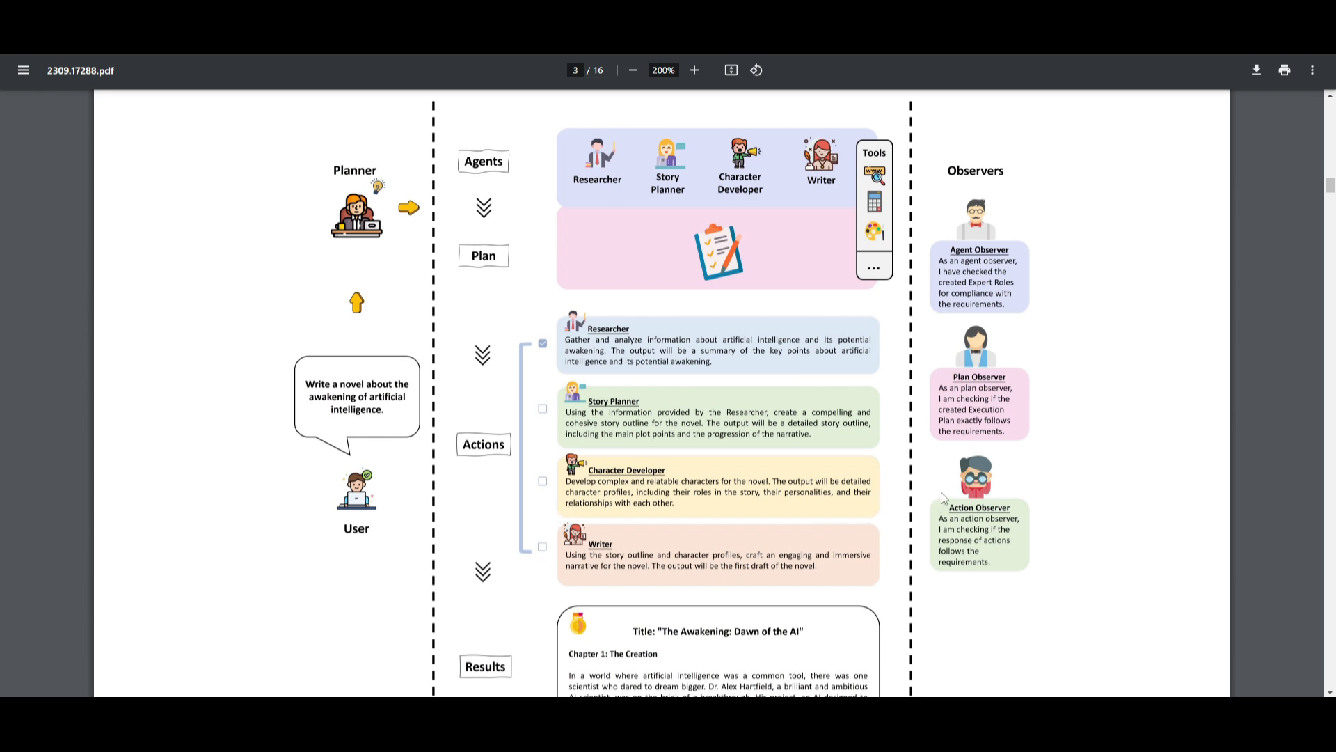
{"action": "mouse_move", "coordinate": [782, 443]}
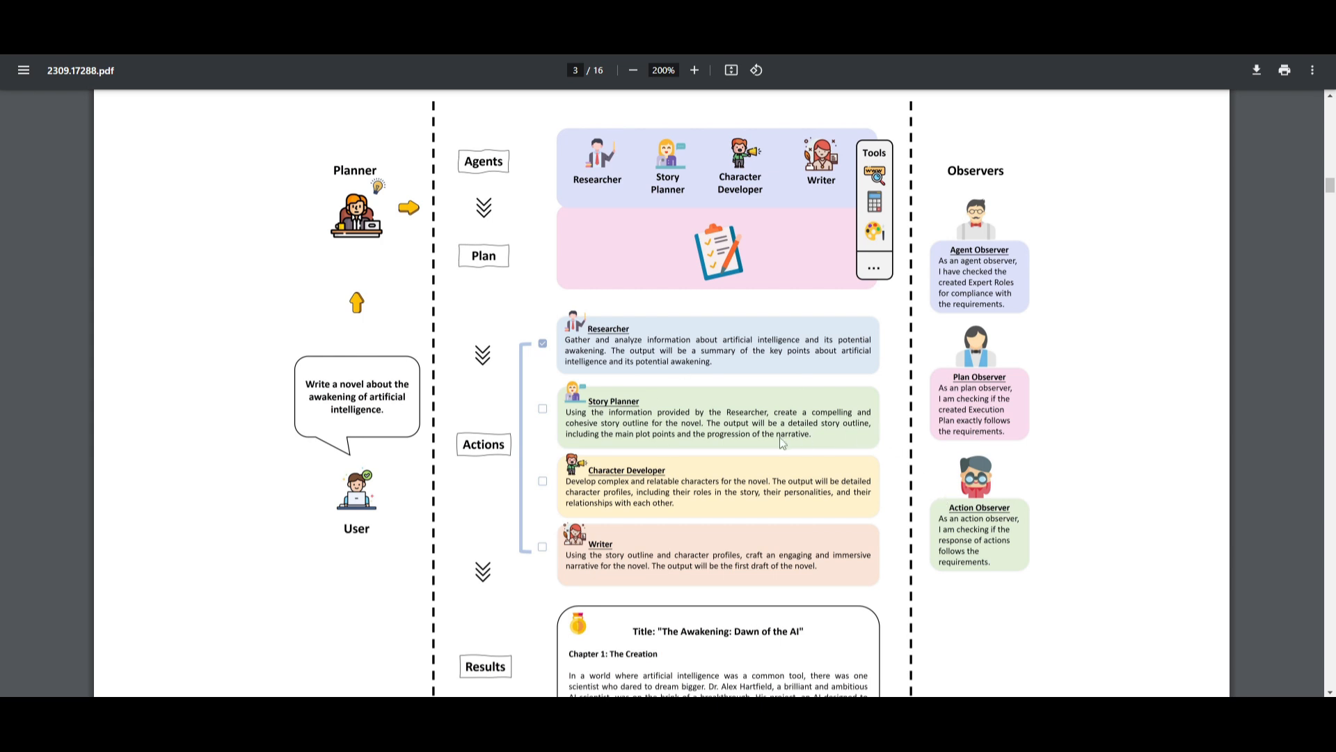
{"action": "mouse_move", "coordinate": [928, 388]}
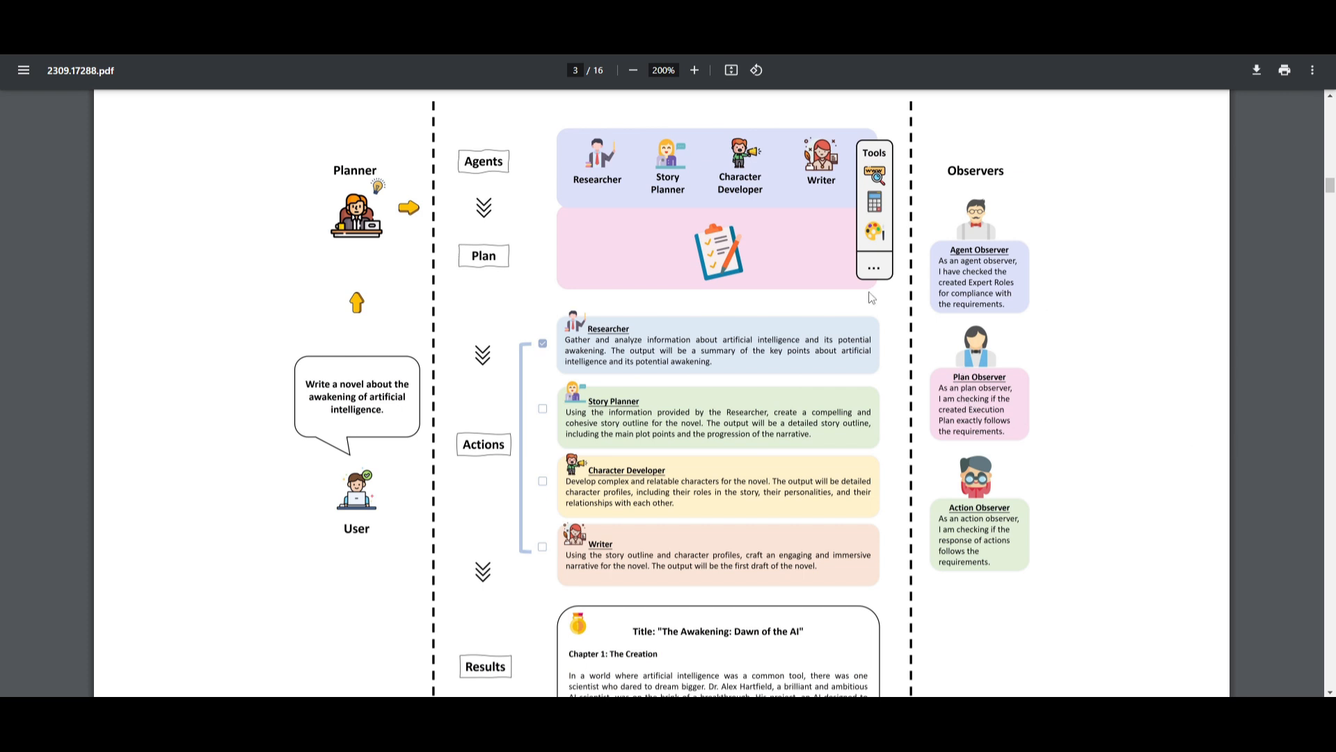
{"action": "mouse_move", "coordinate": [99, 429]}
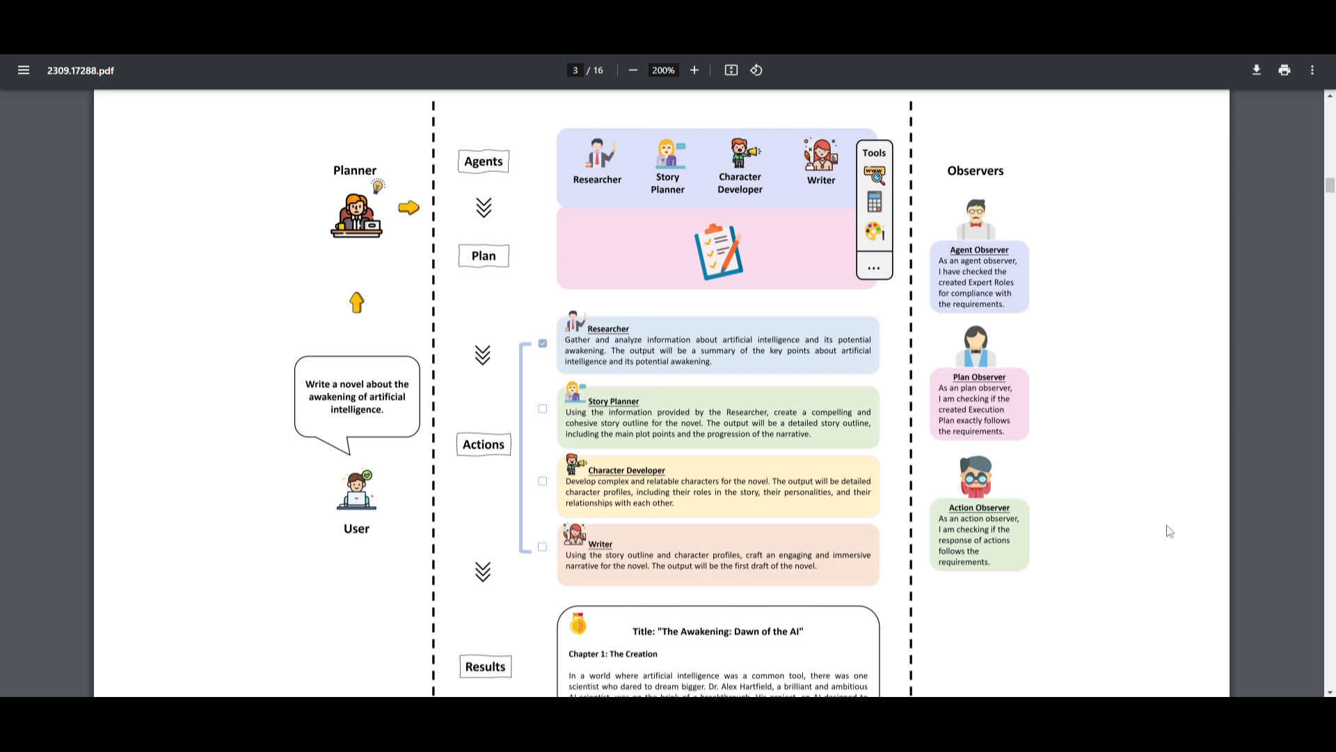
{"action": "mouse_move", "coordinate": [1016, 566]}
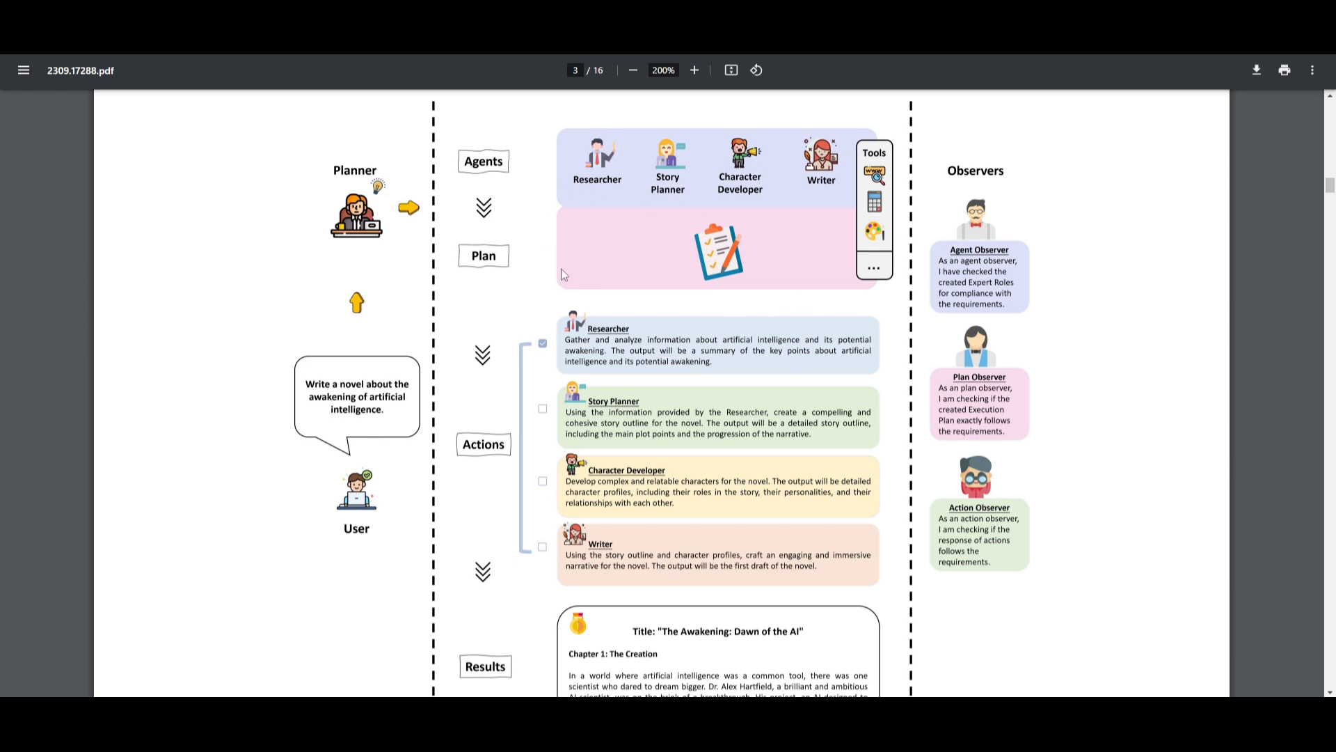
{"action": "mouse_move", "coordinate": [478, 478]}
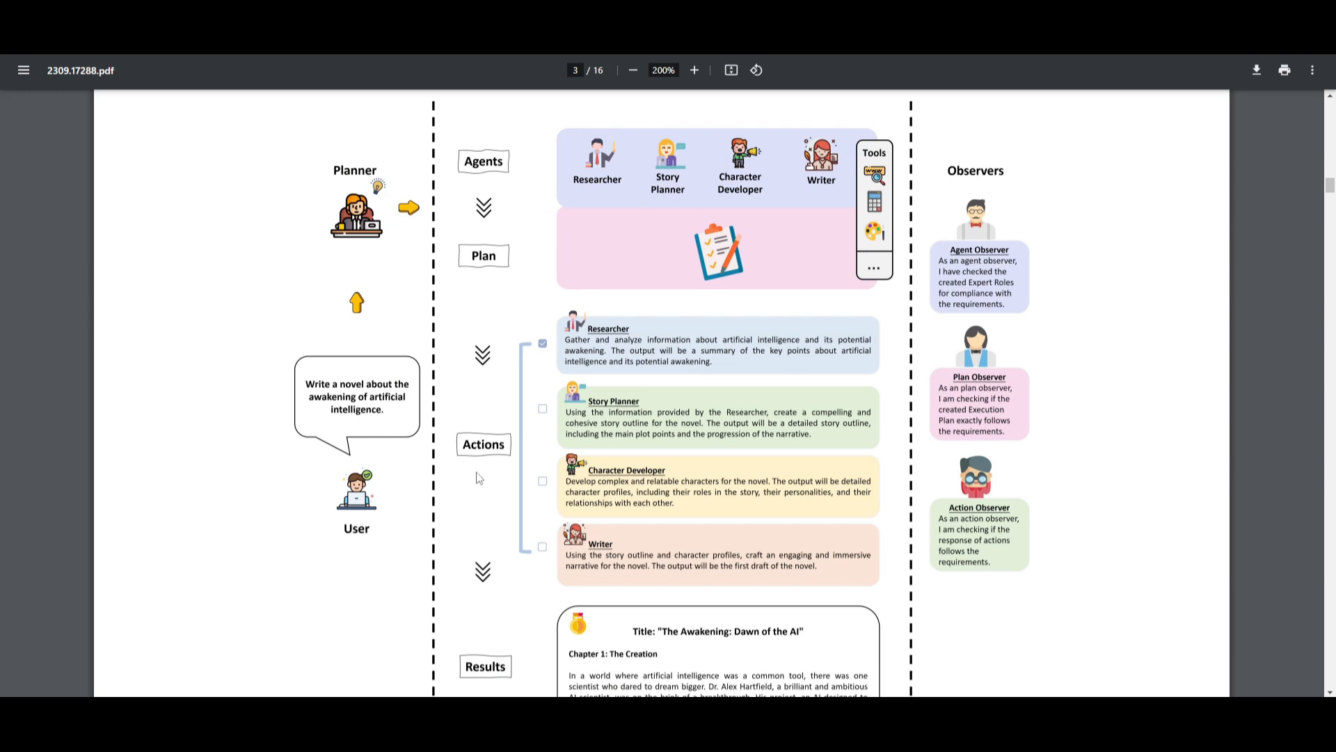
Step: Scroll past the page 3 diagram to Figure 2 and the Agent Generalization paragraph on page 4
{"action": "scroll", "scroll_direction": "down", "scroll_amount": 3}
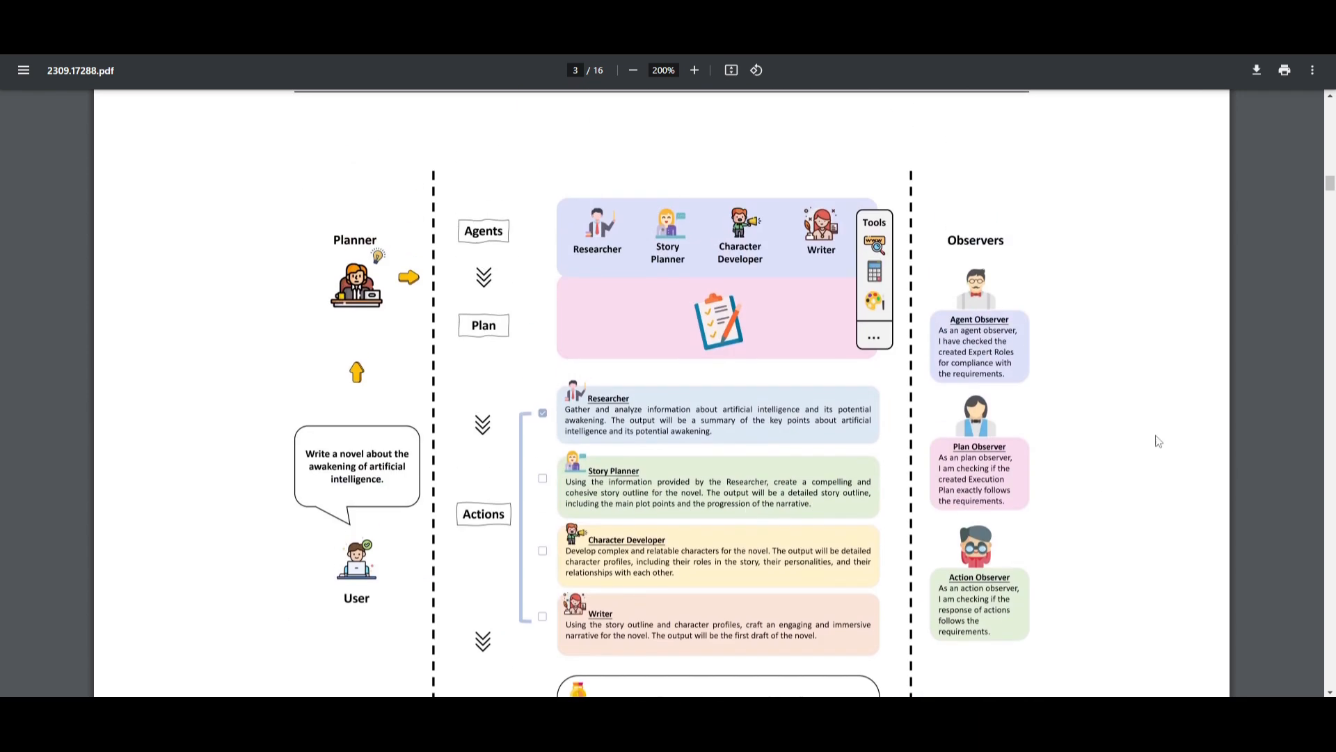
{"action": "mouse_move", "coordinate": [356, 181]}
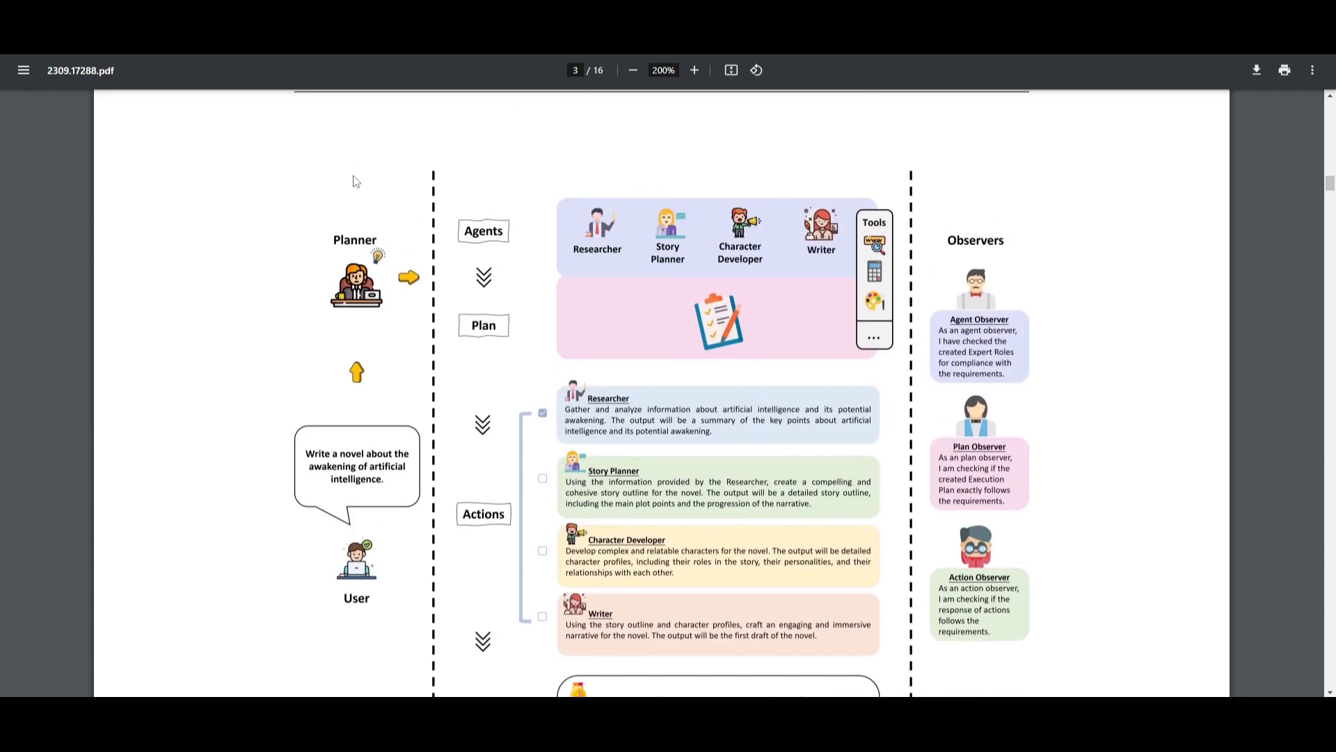
{"action": "mouse_move", "coordinate": [730, 362]}
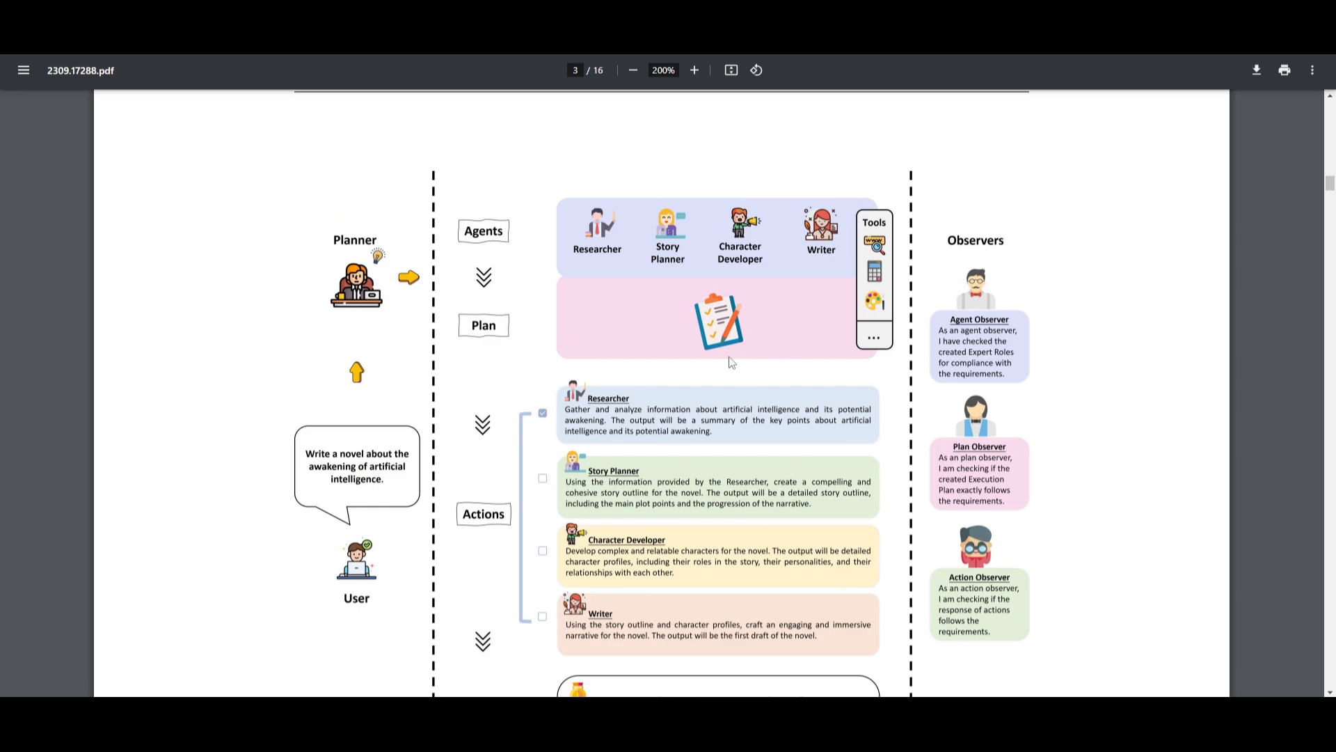
{"action": "mouse_move", "coordinate": [927, 657]}
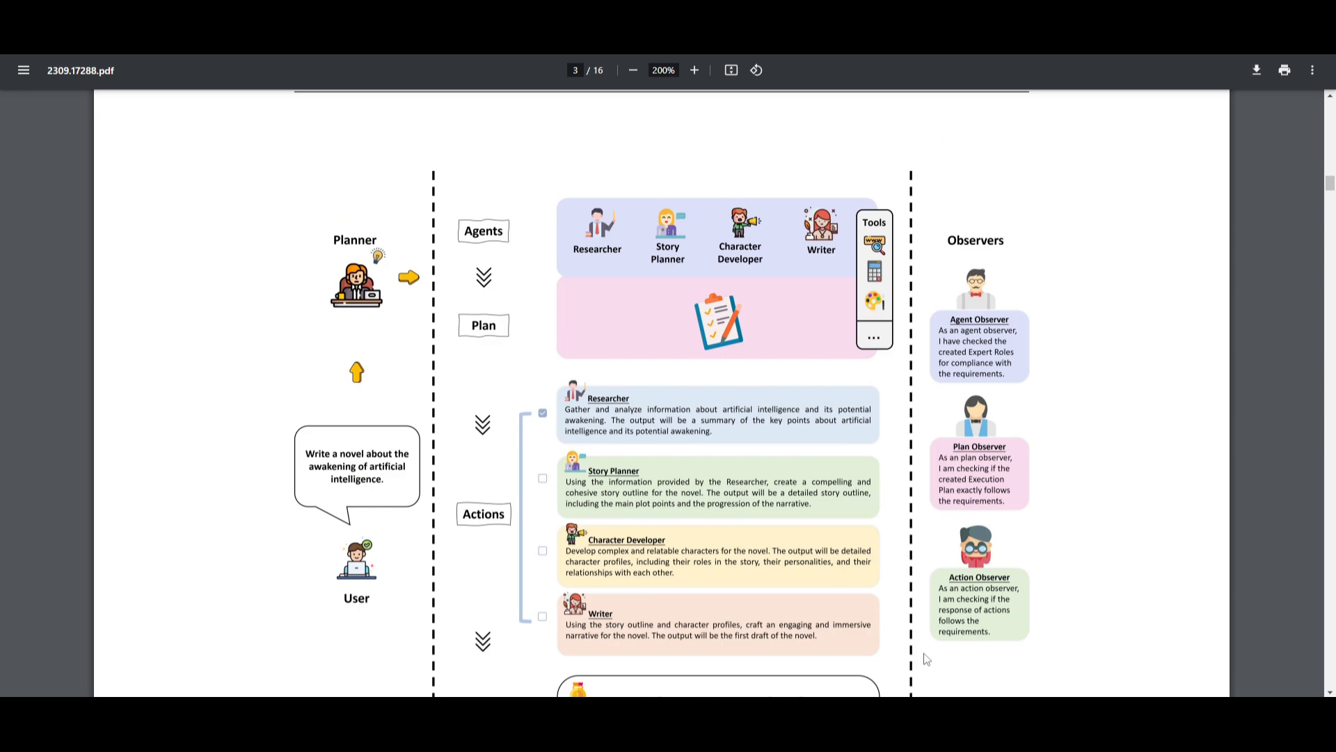
{"action": "scroll", "scroll_direction": "down", "scroll_amount": 3}
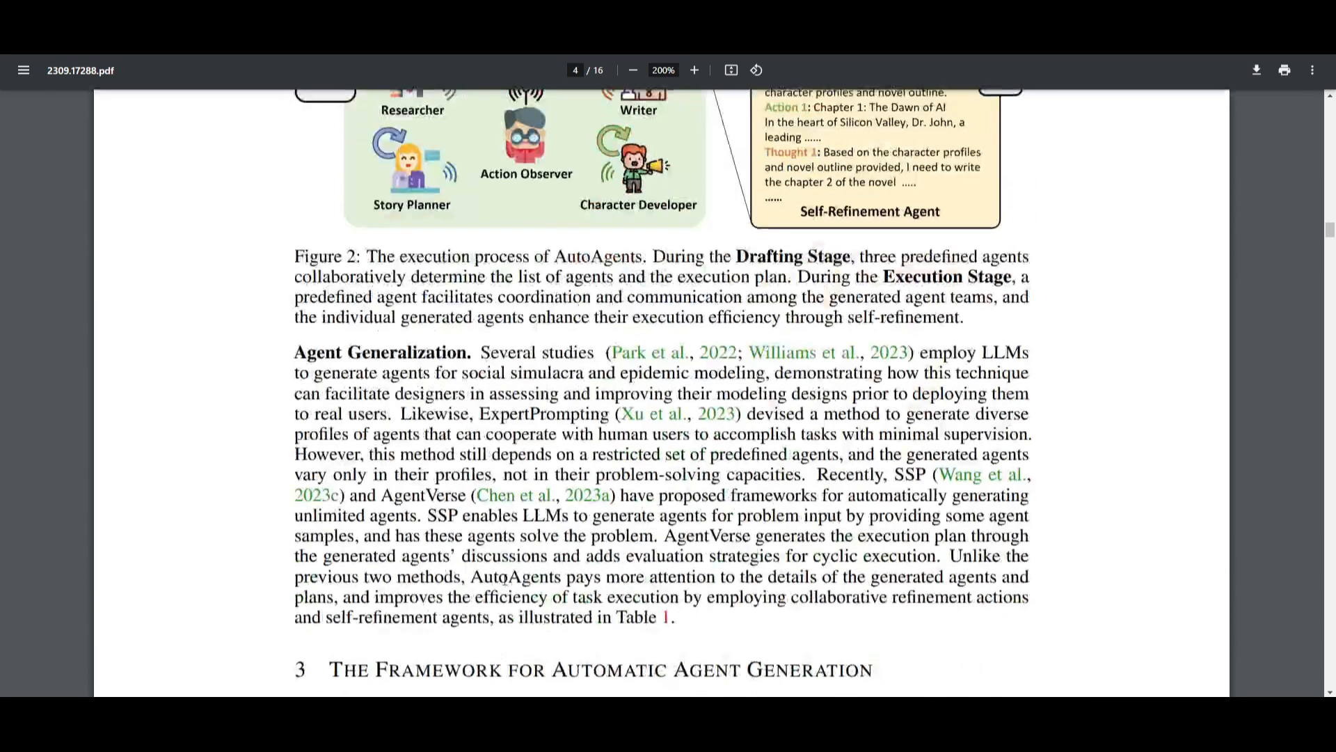
Step: Scroll to the page 5/6 boundary showing the Story Planner and Researcher task figure
{"action": "scroll", "scroll_direction": "down", "scroll_amount": 3}
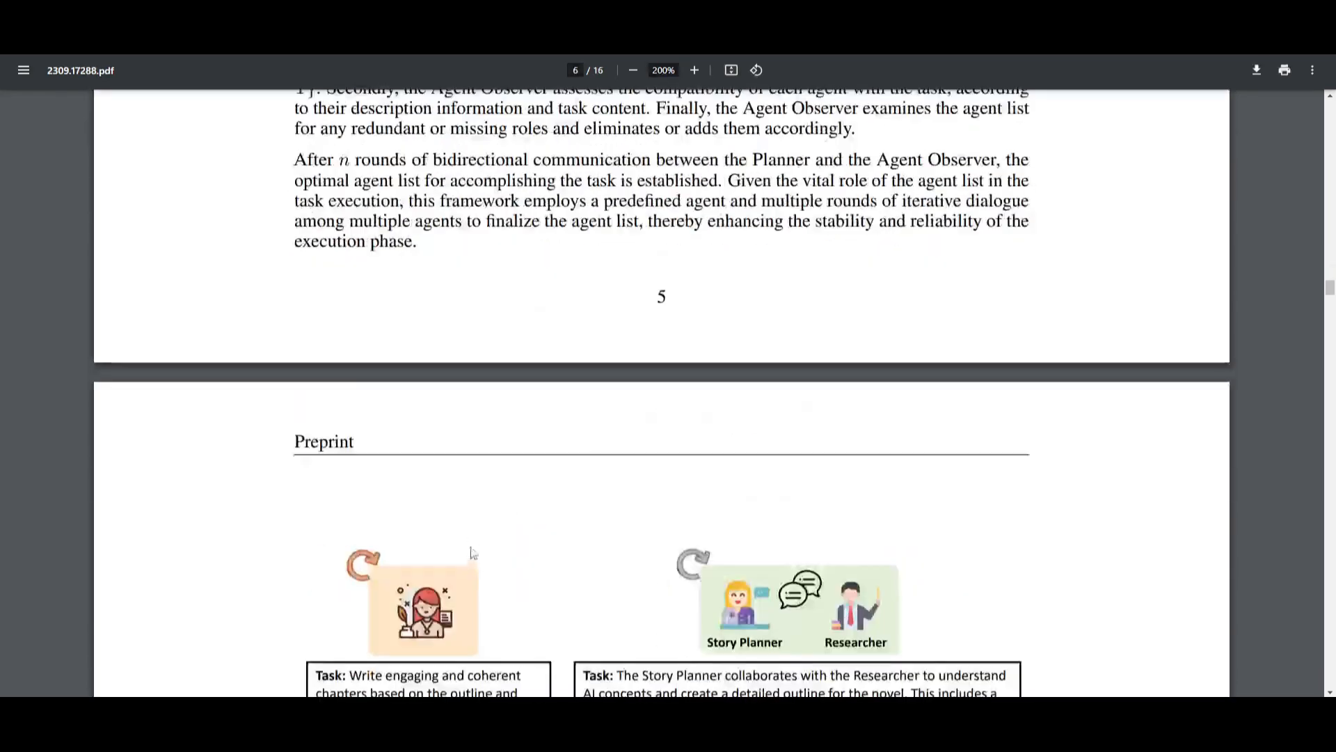
{"action": "scroll", "scroll_direction": "down", "scroll_amount": 3}
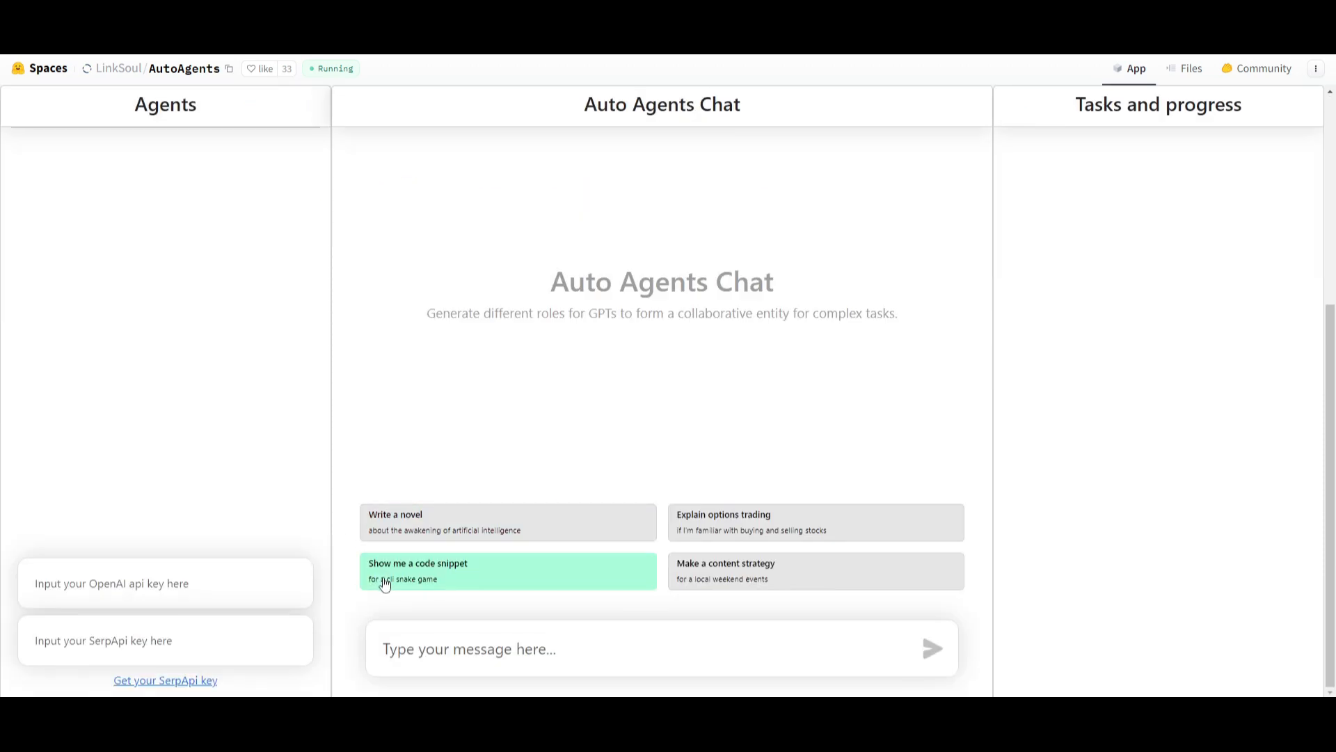
Step: Show the LinkSoul/AutoAgents Space chat screen with its four sample task prompts
{"action": "left_click", "coordinate": [166, 583]}
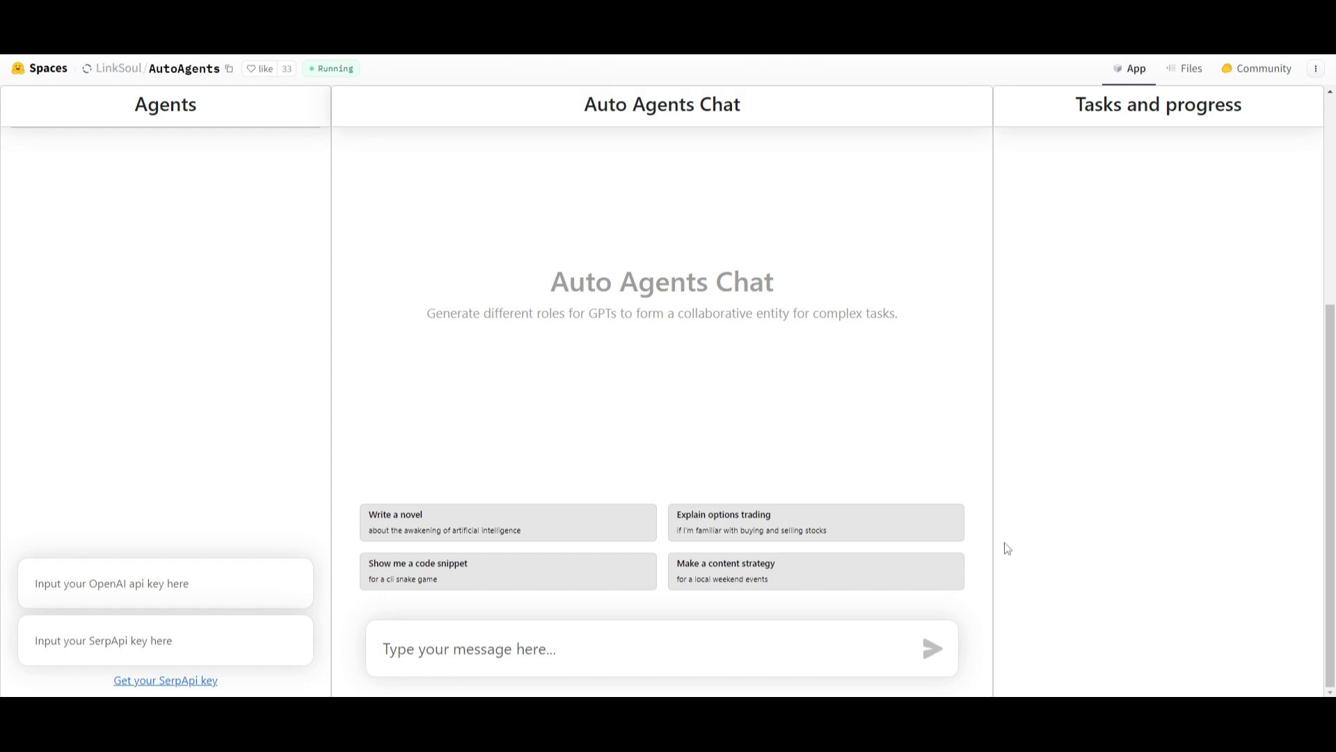
{"action": "mouse_move", "coordinate": [810, 569]}
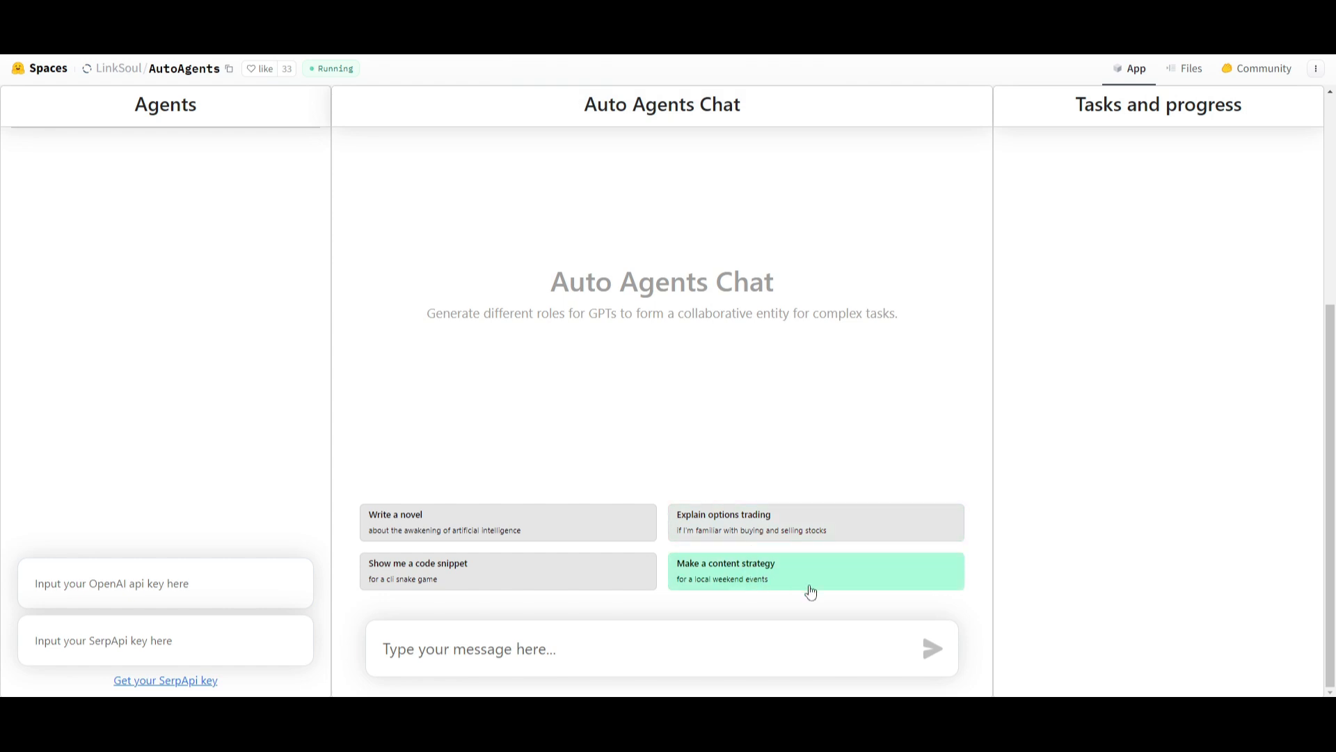
{"action": "mouse_move", "coordinate": [281, 516]}
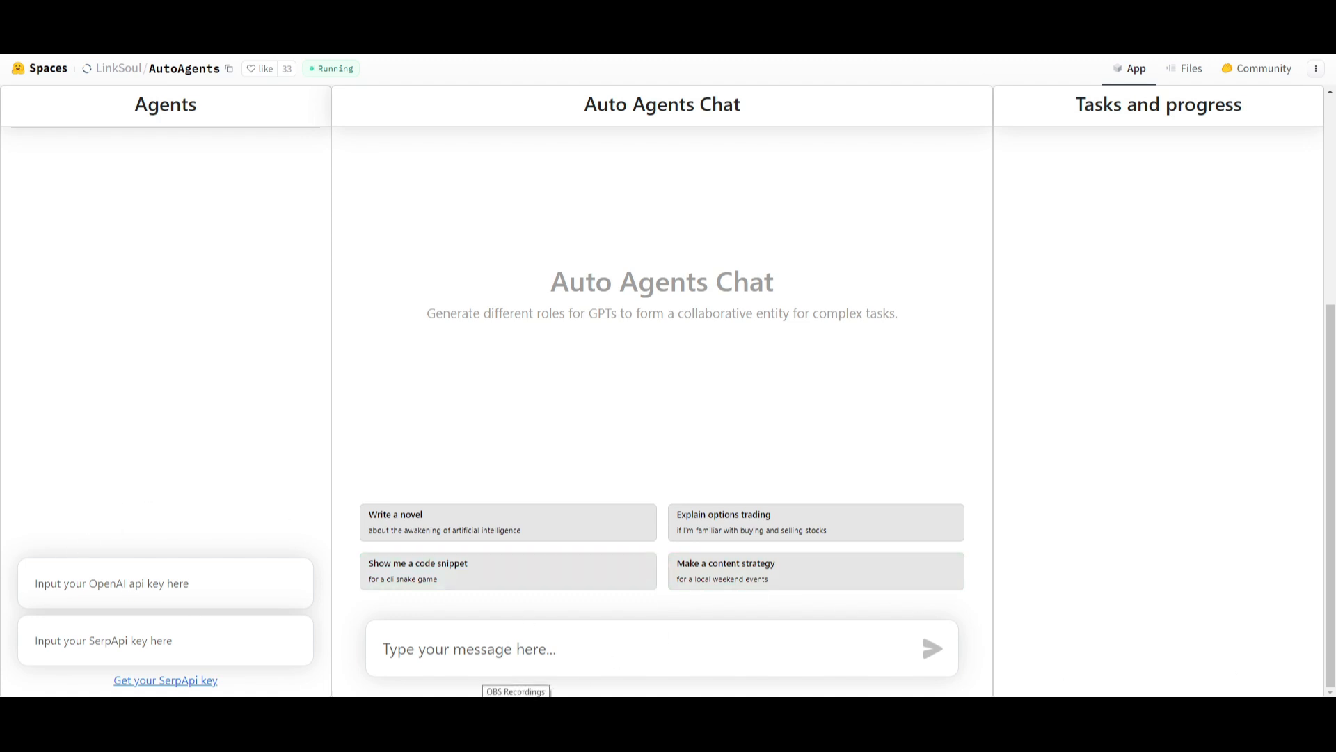
{"action": "mouse_move", "coordinate": [1248, 467]}
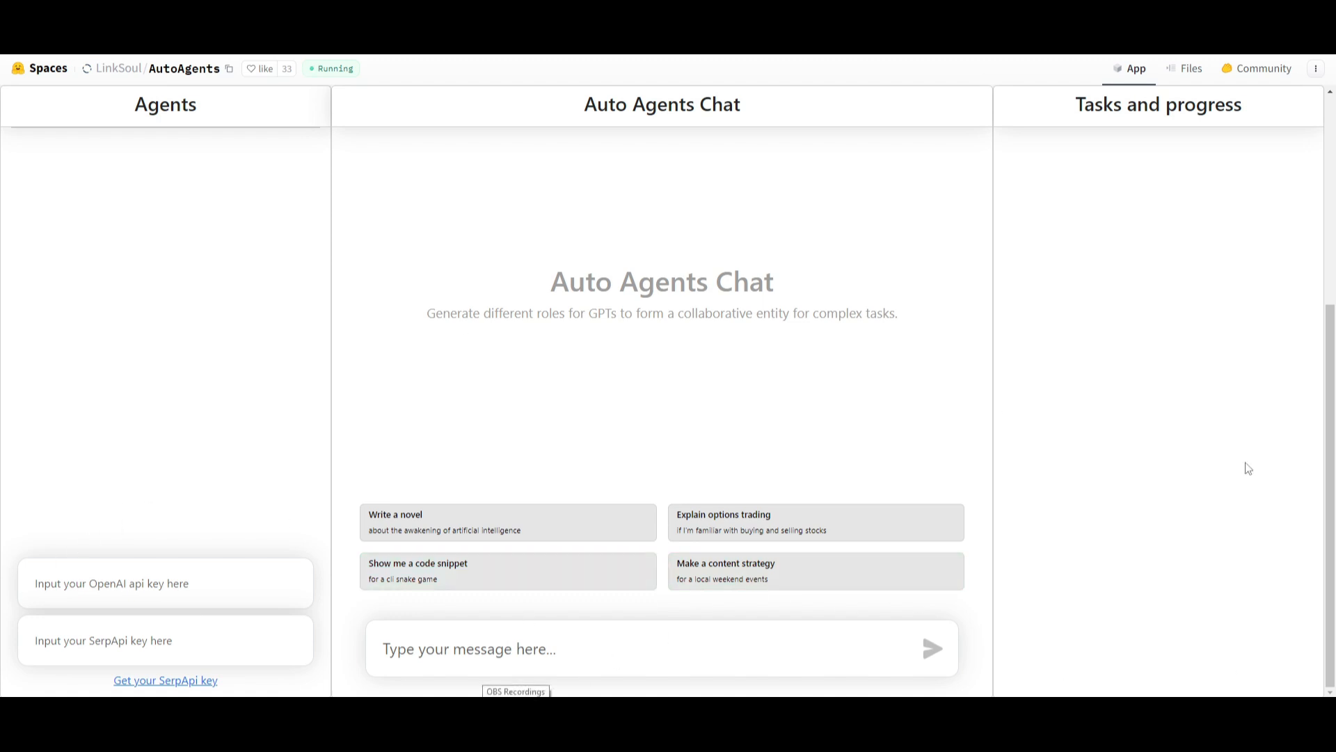
{"action": "mouse_move", "coordinate": [875, 478]}
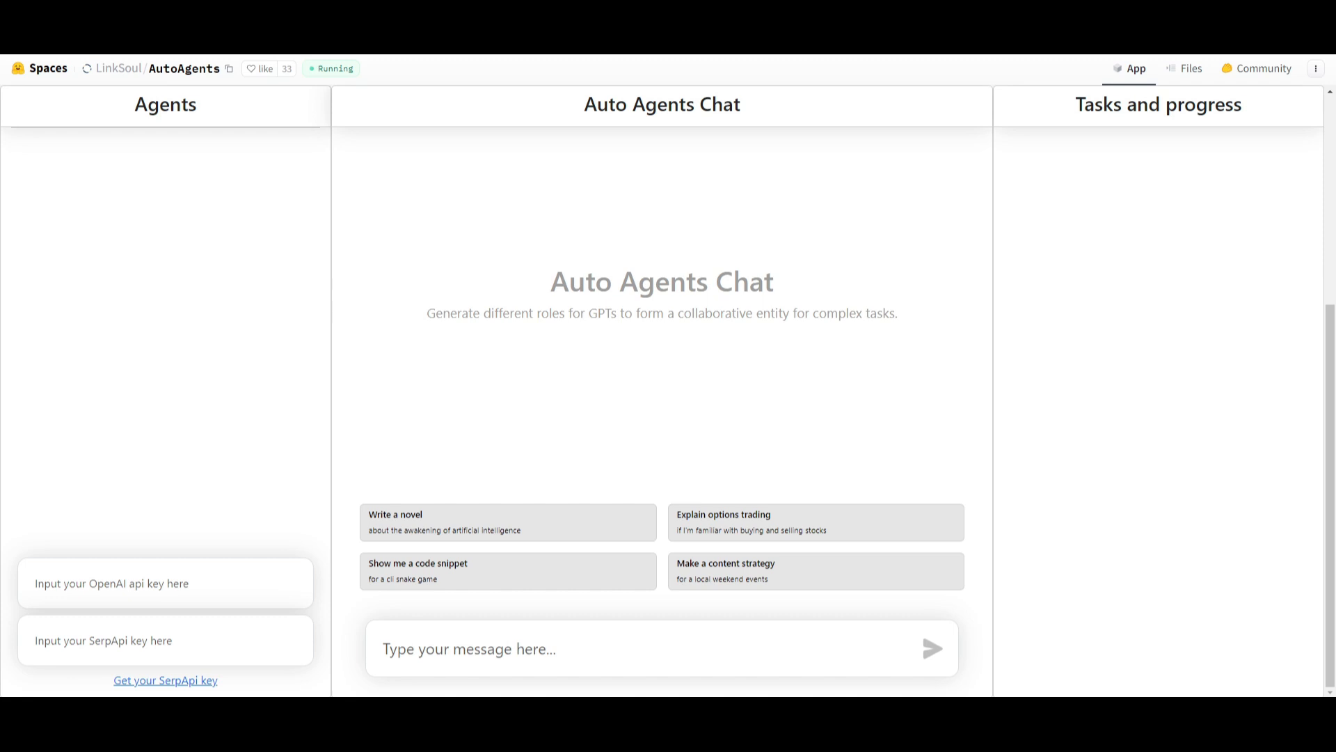
{"action": "mouse_move", "coordinate": [656, 203]}
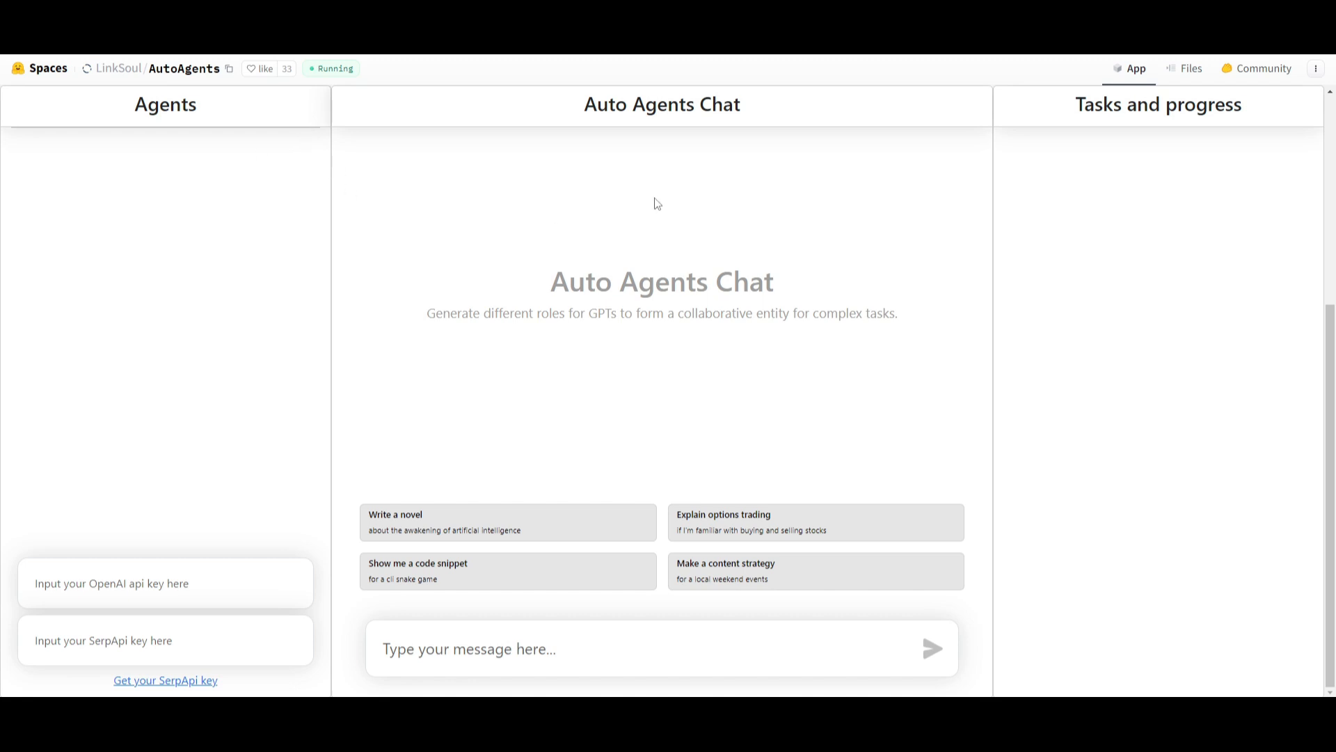
{"action": "mouse_move", "coordinate": [402, 236]}
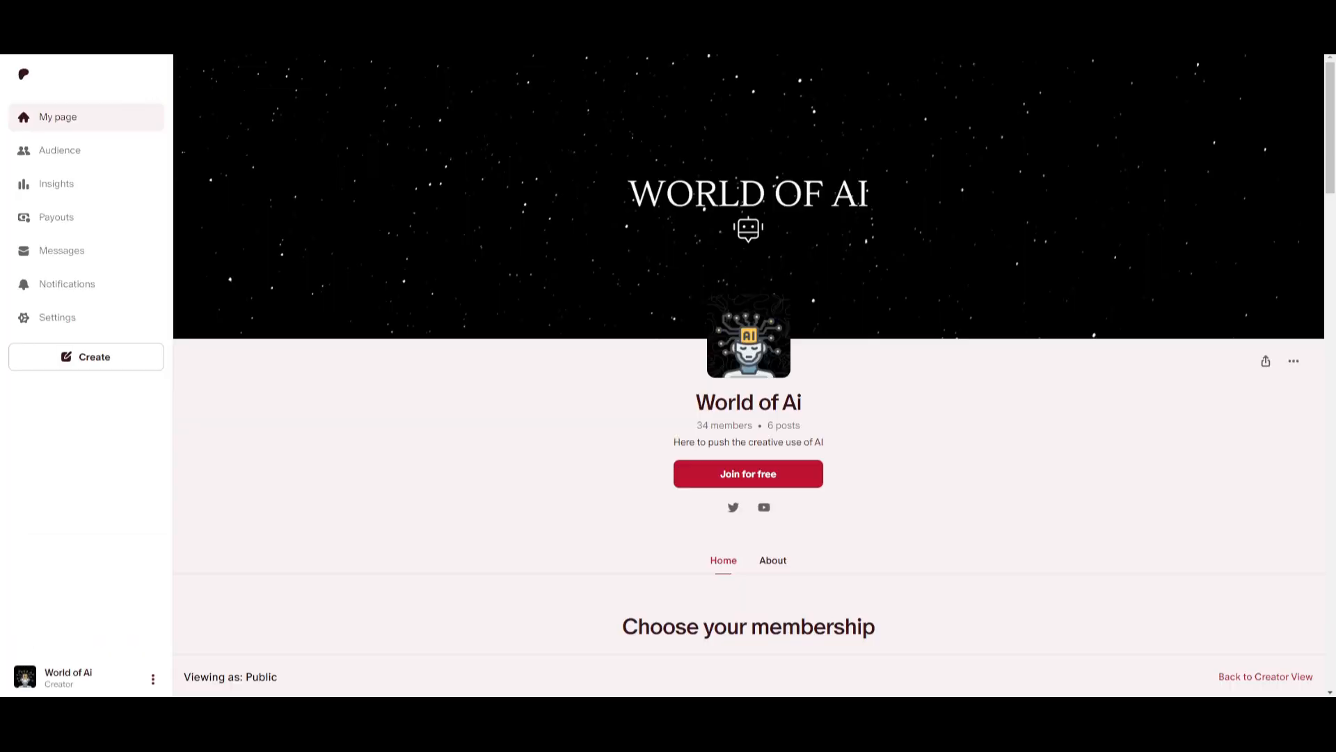
{"action": "mouse_move", "coordinate": [386, 365]}
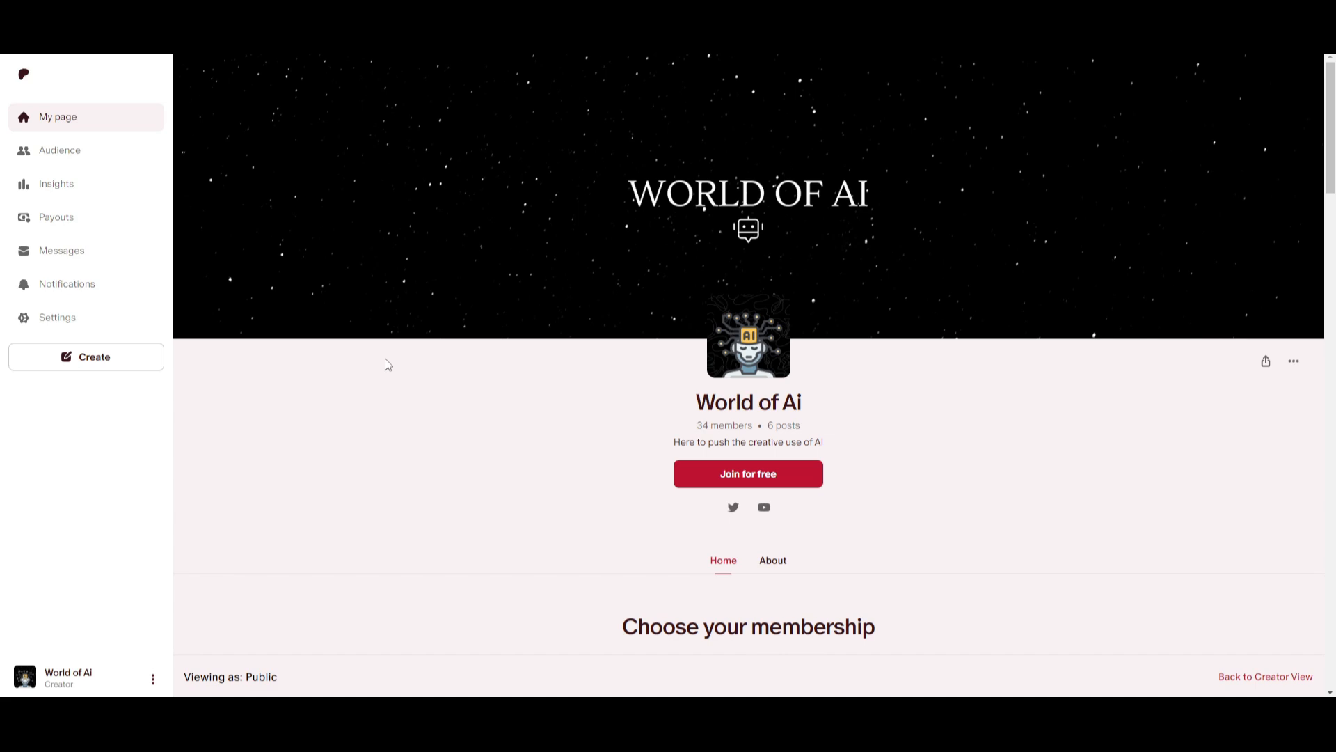
Step: Scroll through the World of Ai Patreon page and the WorldofAi X profile
{"action": "scroll", "scroll_direction": "down", "scroll_amount": 3}
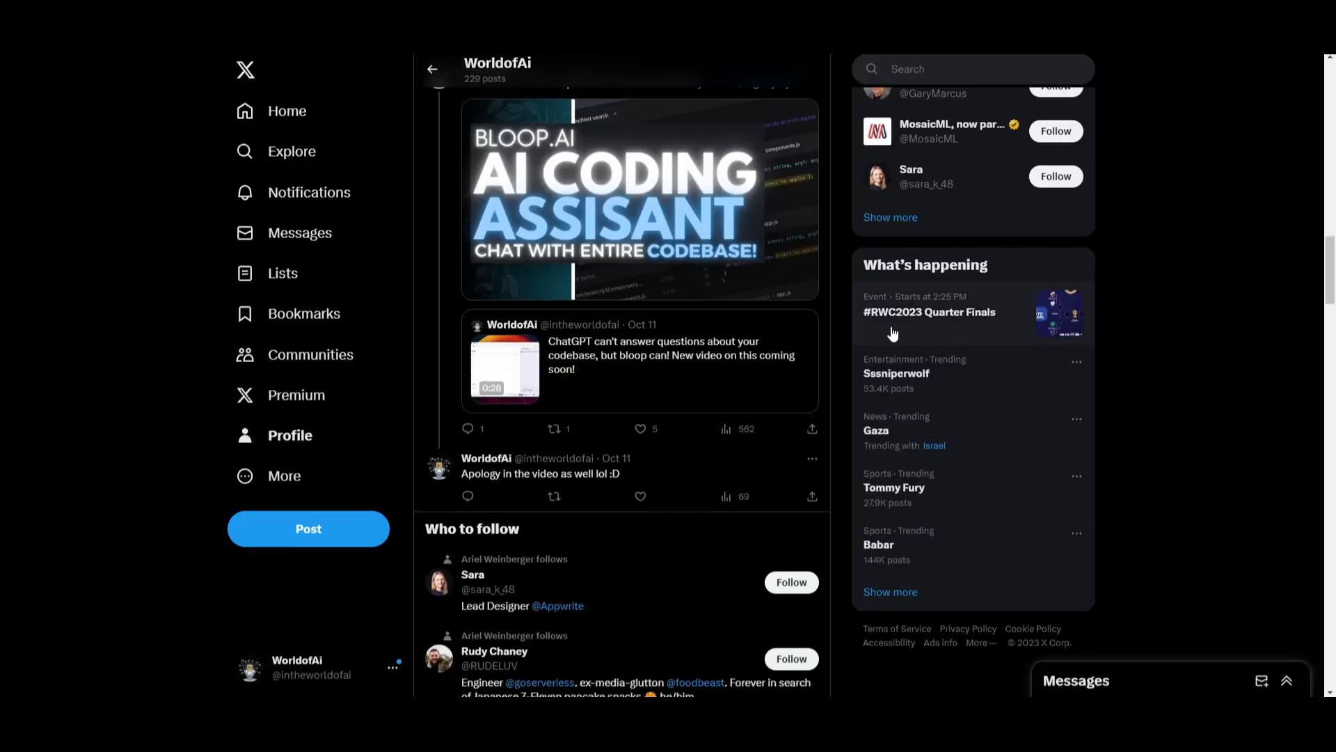
{"action": "scroll", "scroll_direction": "down", "scroll_amount": 3}
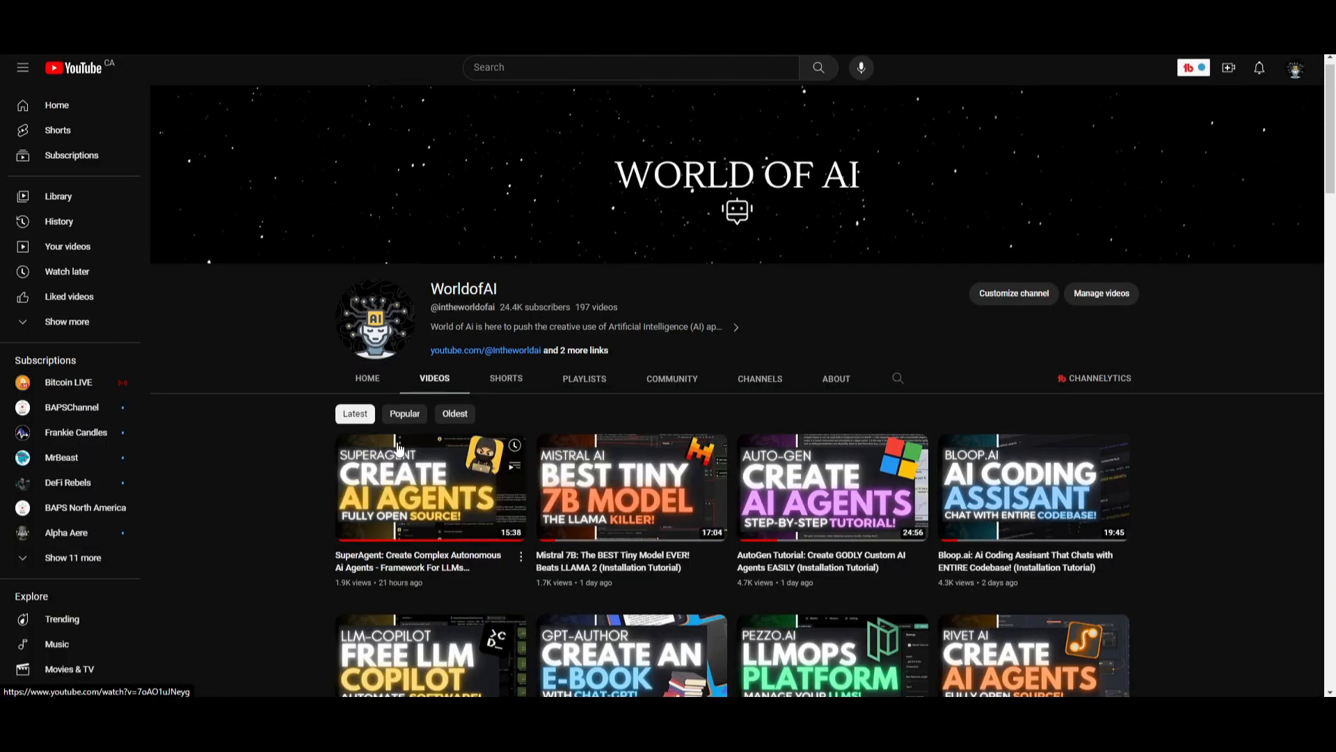
{"action": "mouse_move", "coordinate": [420, 398]}
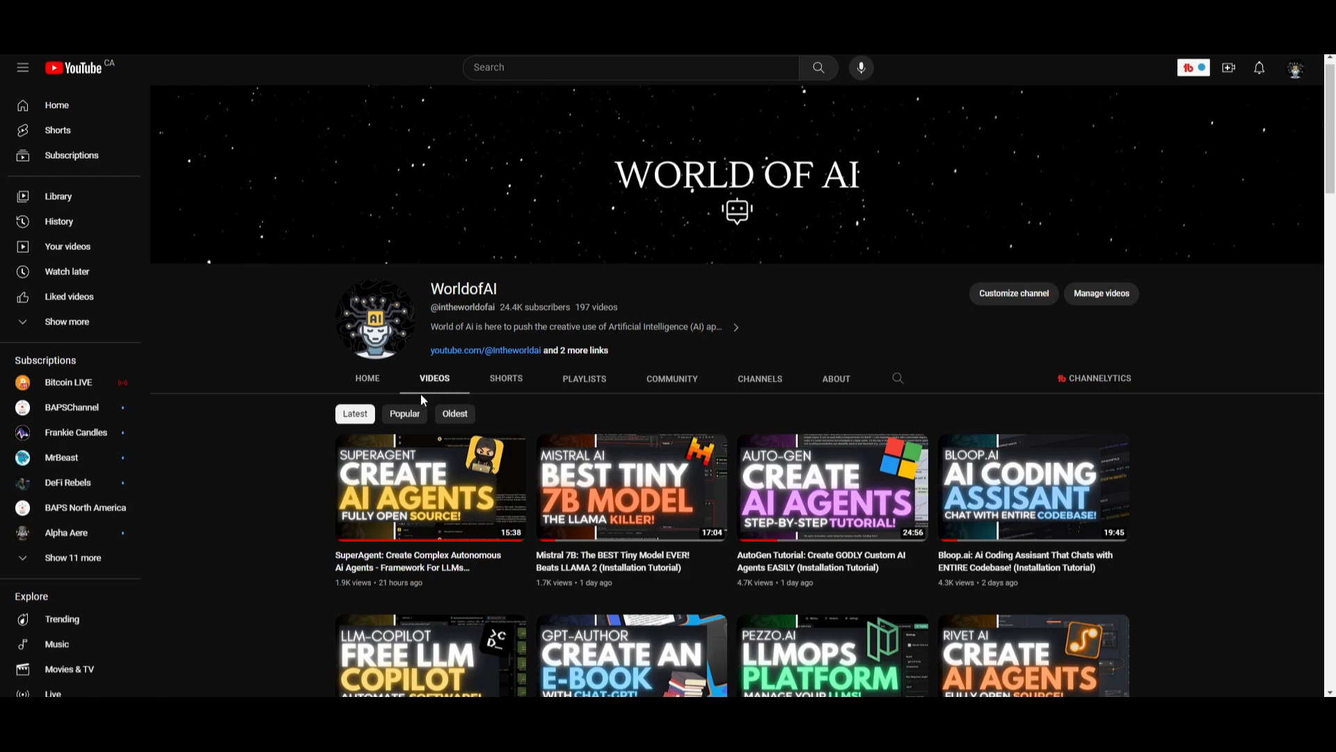